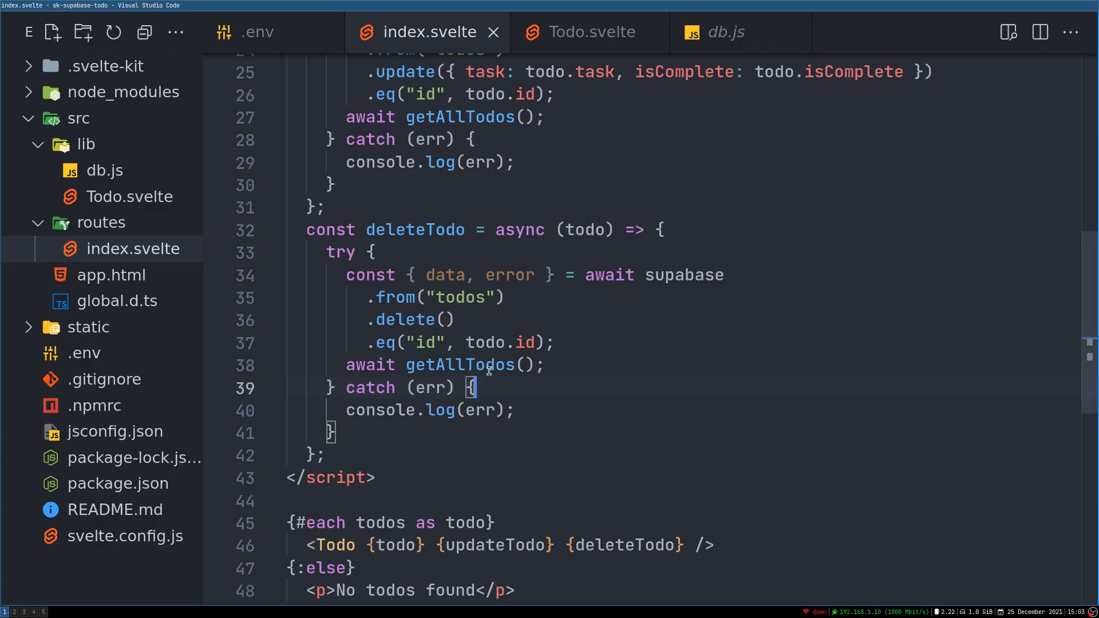
- Below </script>, add a div with class 'add-todo' holding a text input and an 'Add Task' button
click(590, 31)
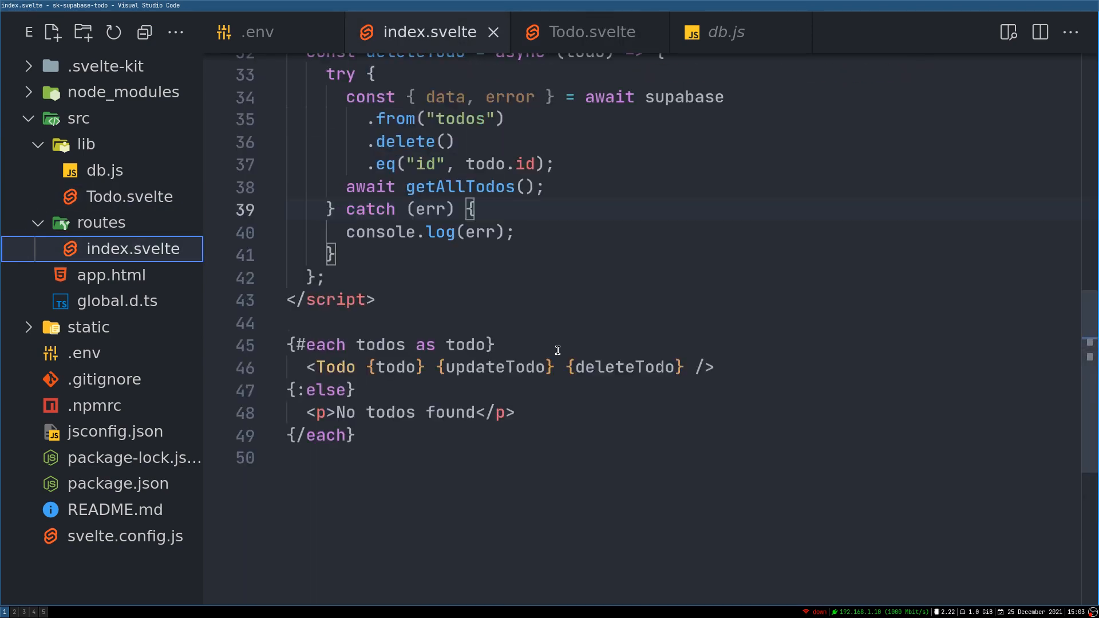
key(Enter)
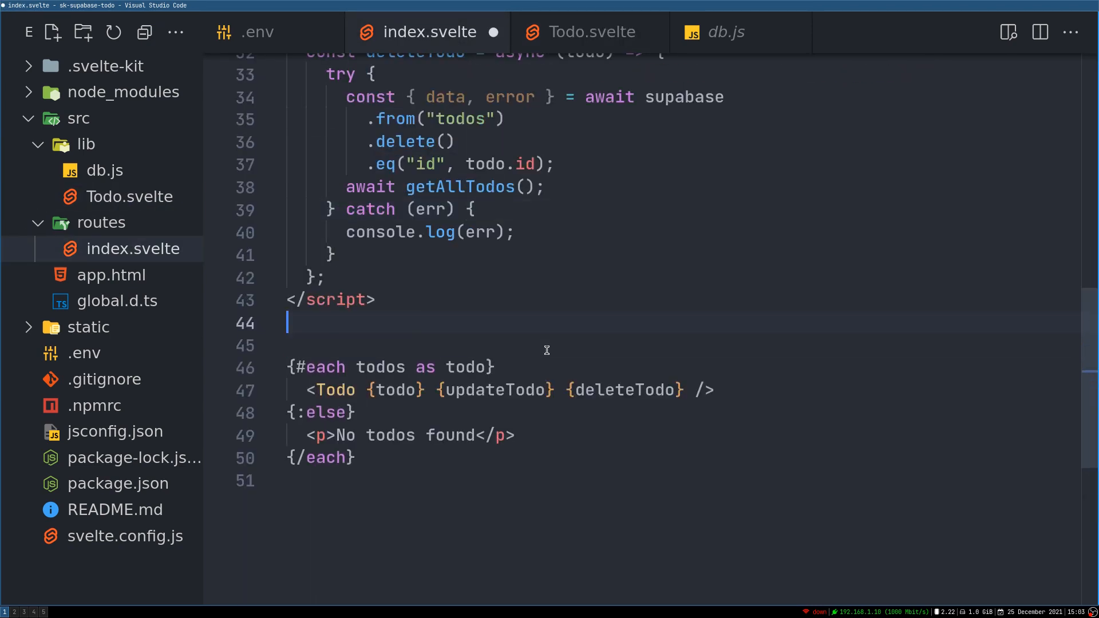
text(div>)
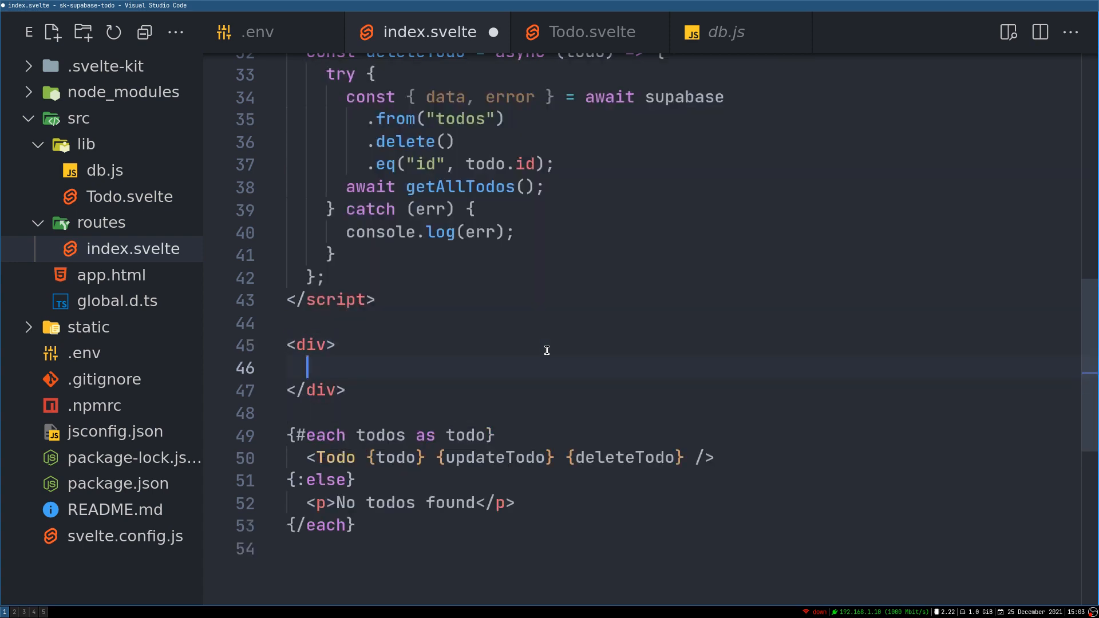
text(<input type="text">)
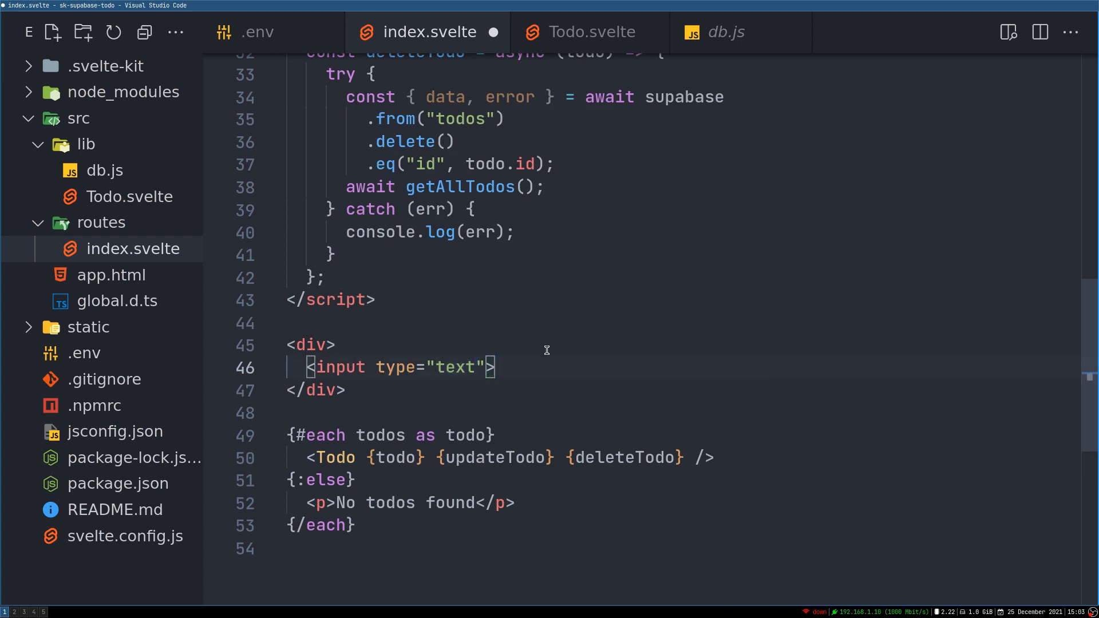
text(button>Add Task</button>)
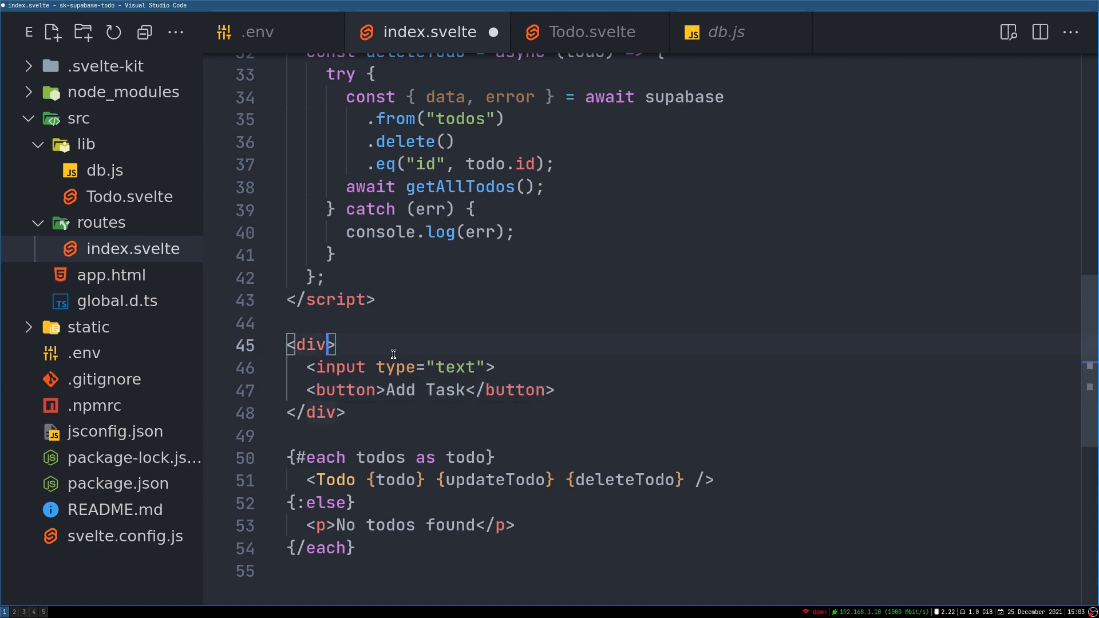
text(class="")
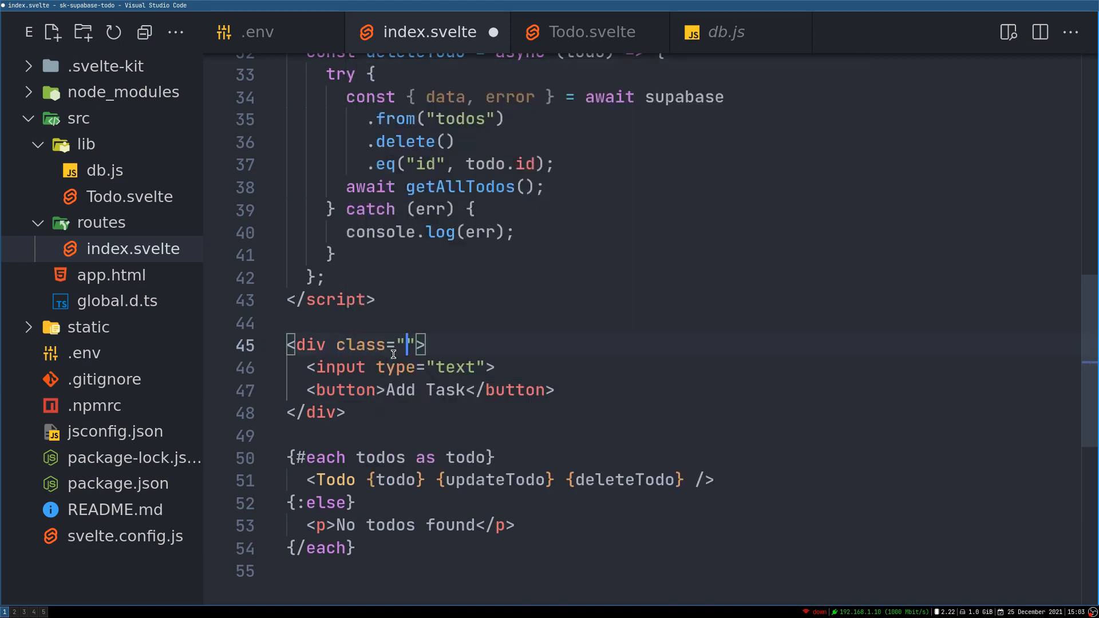
text(add-todo)
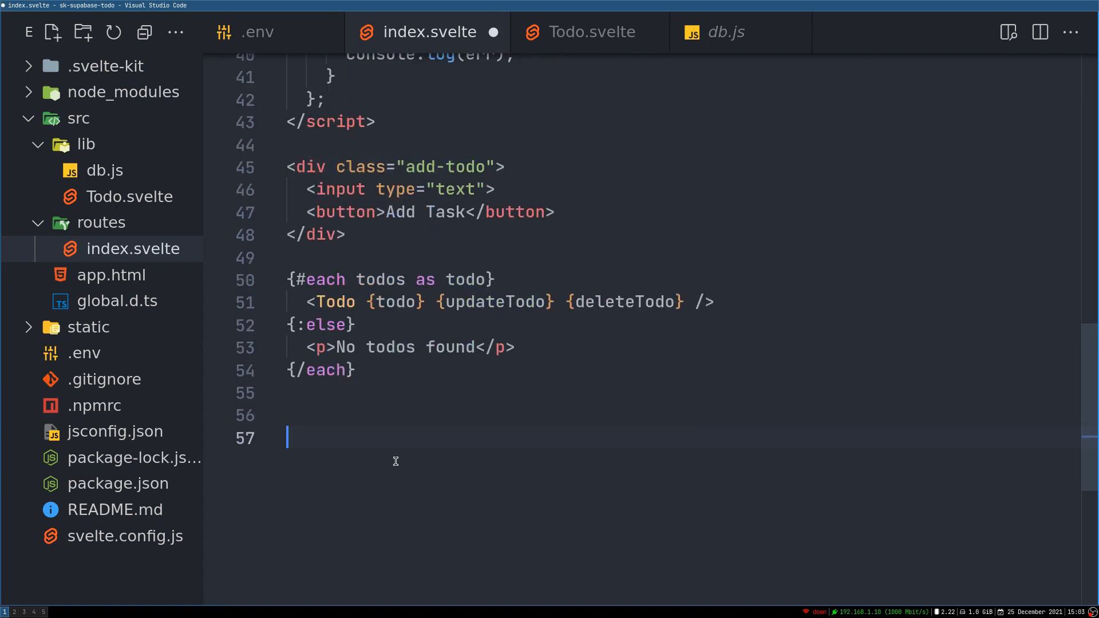
- Add a style block giving .add-todo display: flex and a 0.5em bottom margin, then save
text(<style>)
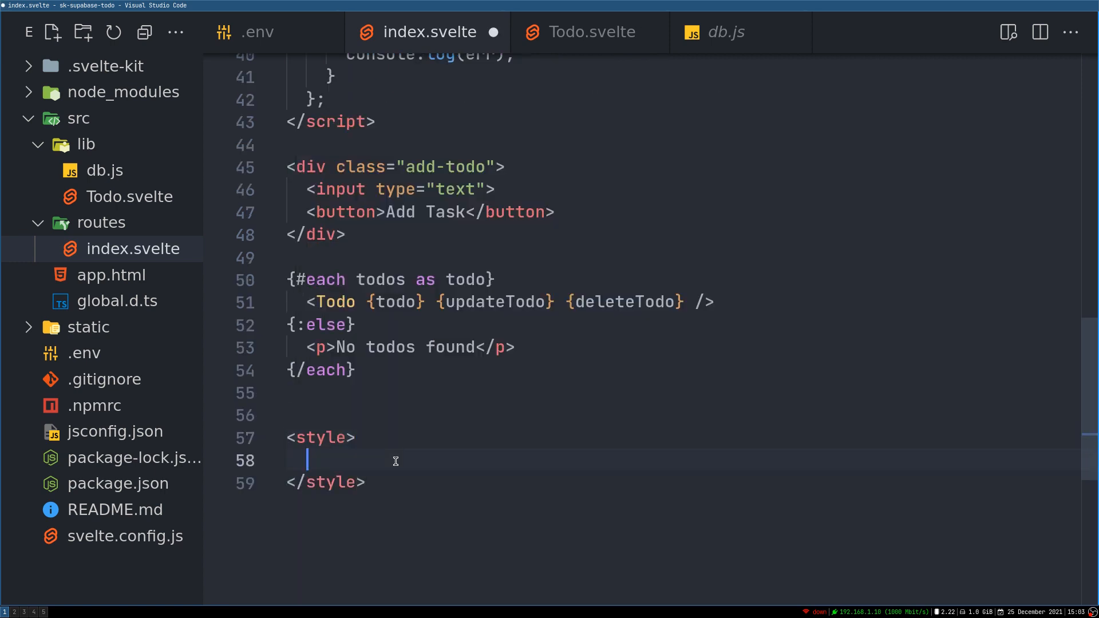
text(.add)
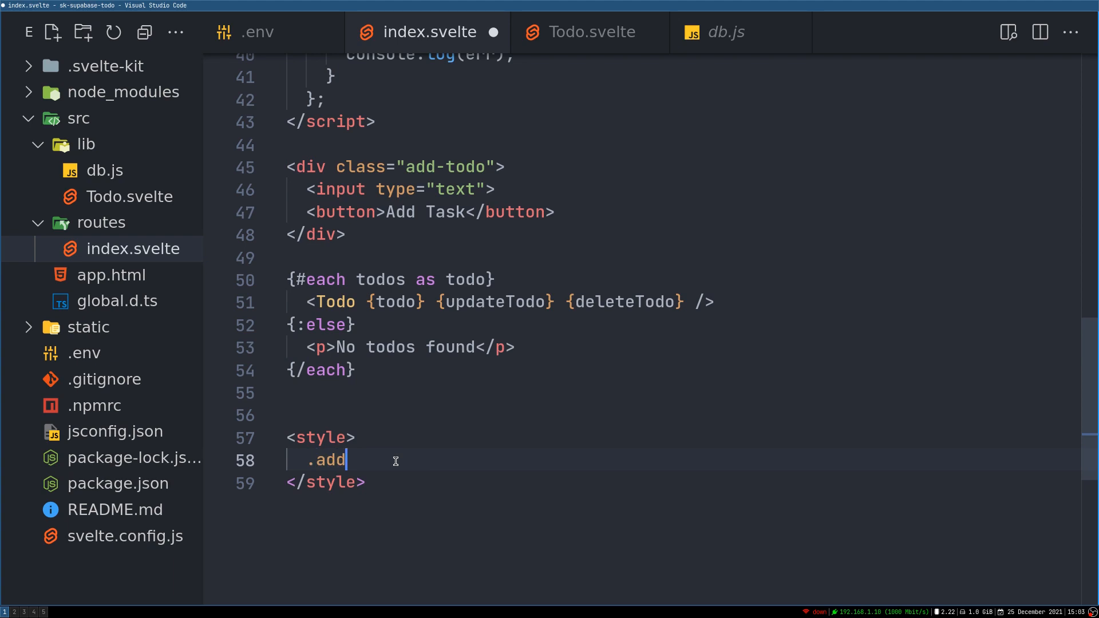
text(-todo {)
text(displau)
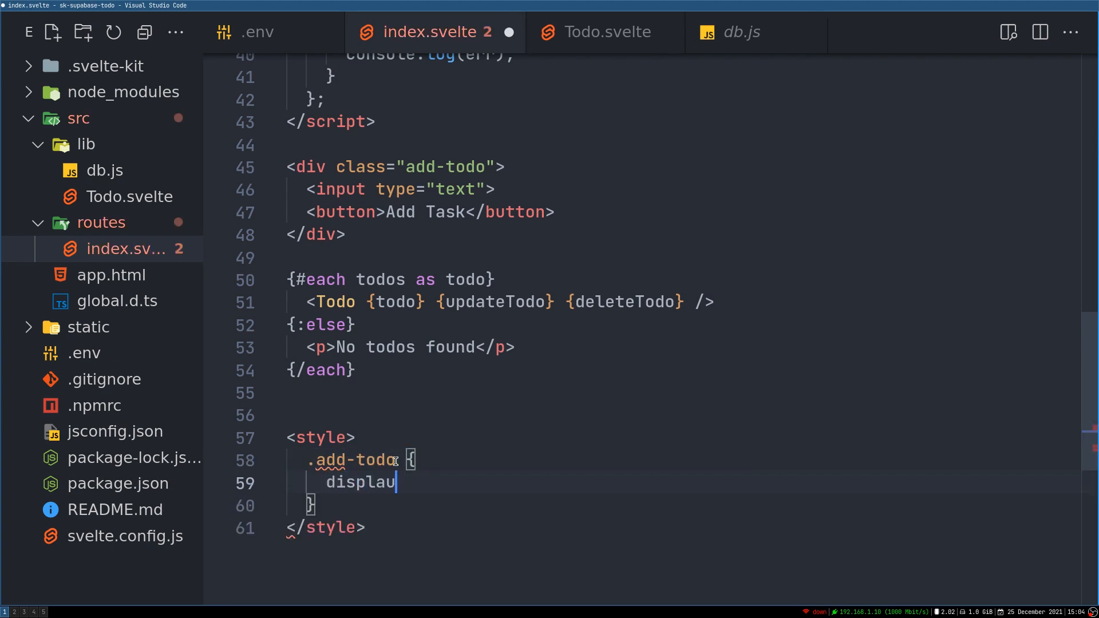
text(:f)
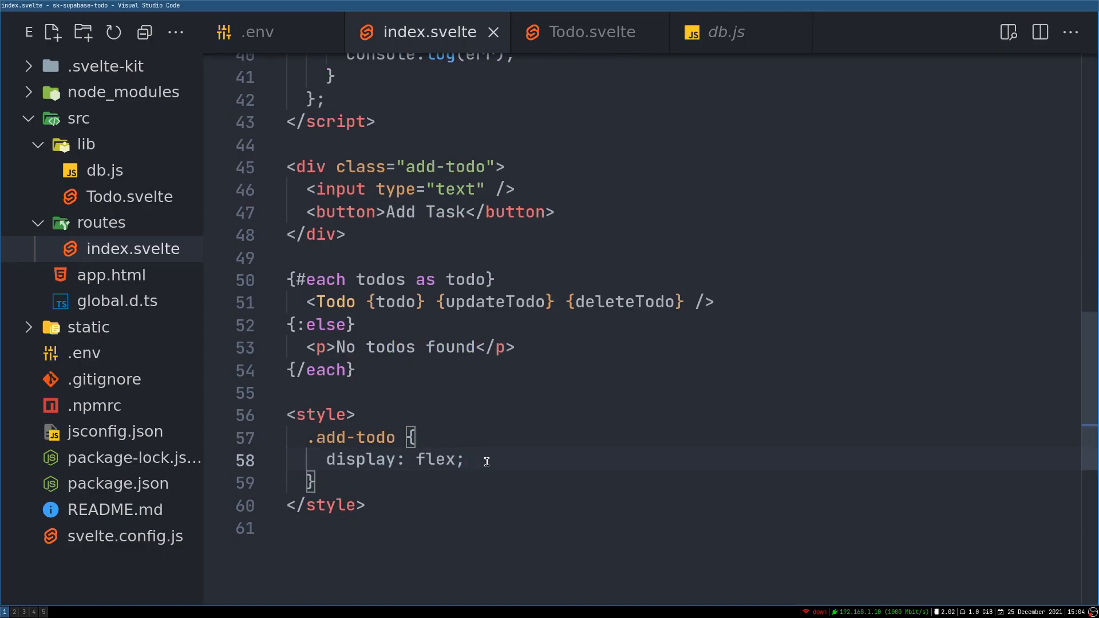
text(am)
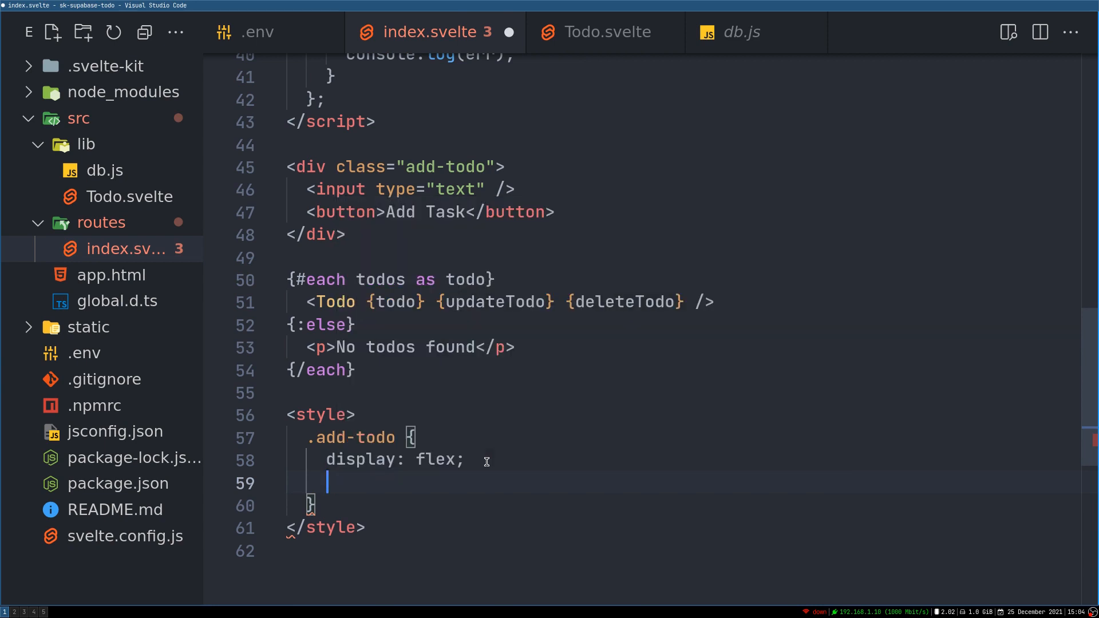
text(margin-bottom:)
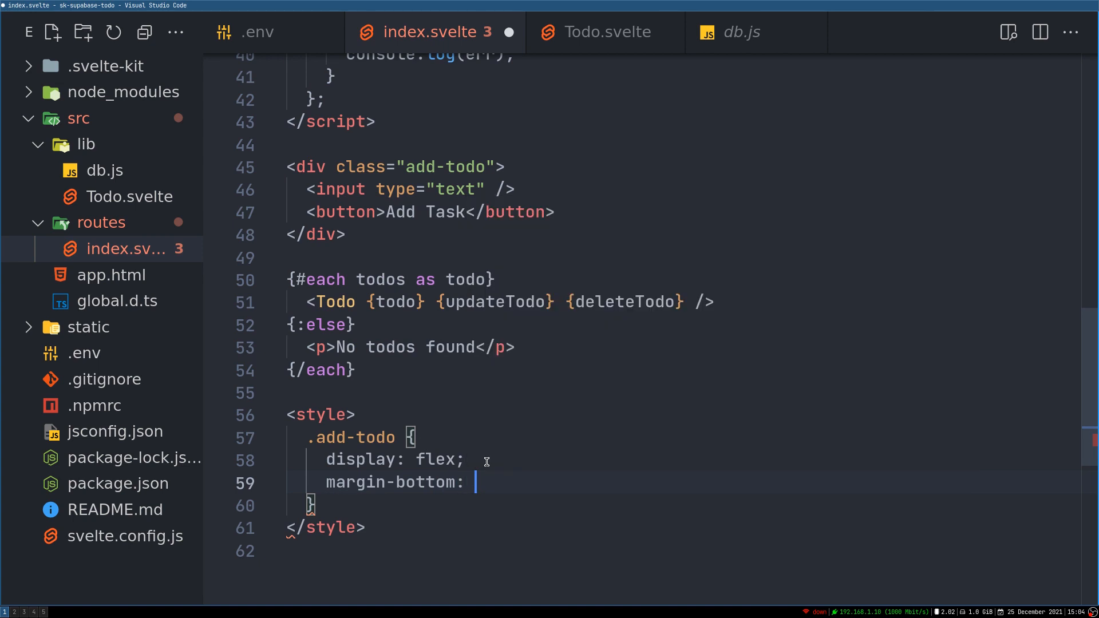
text(0)
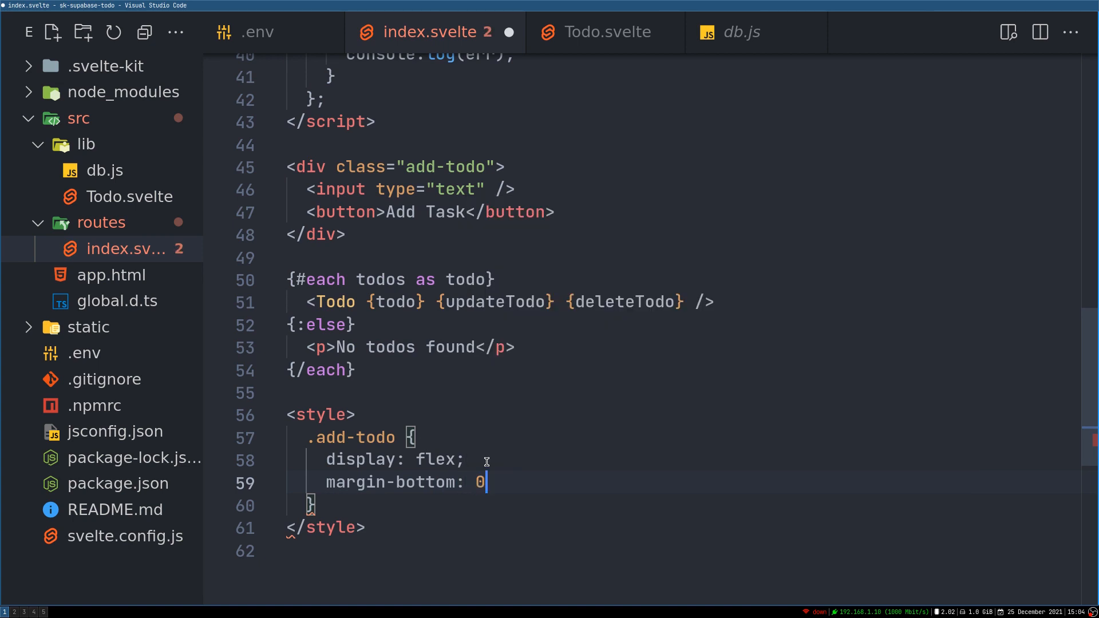
text(.25)
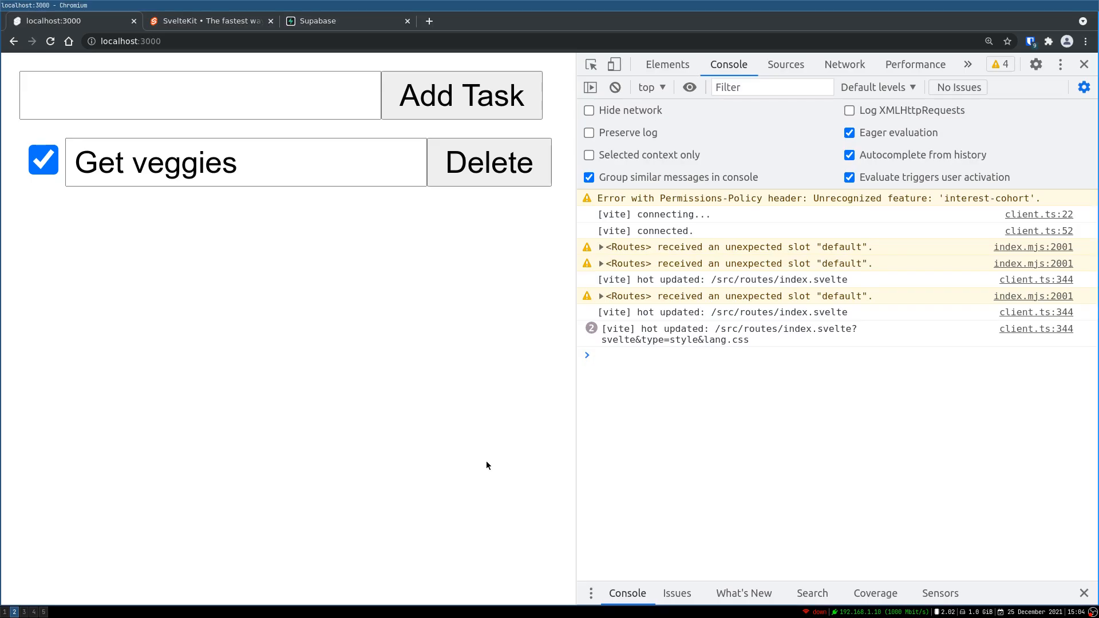
text(as)
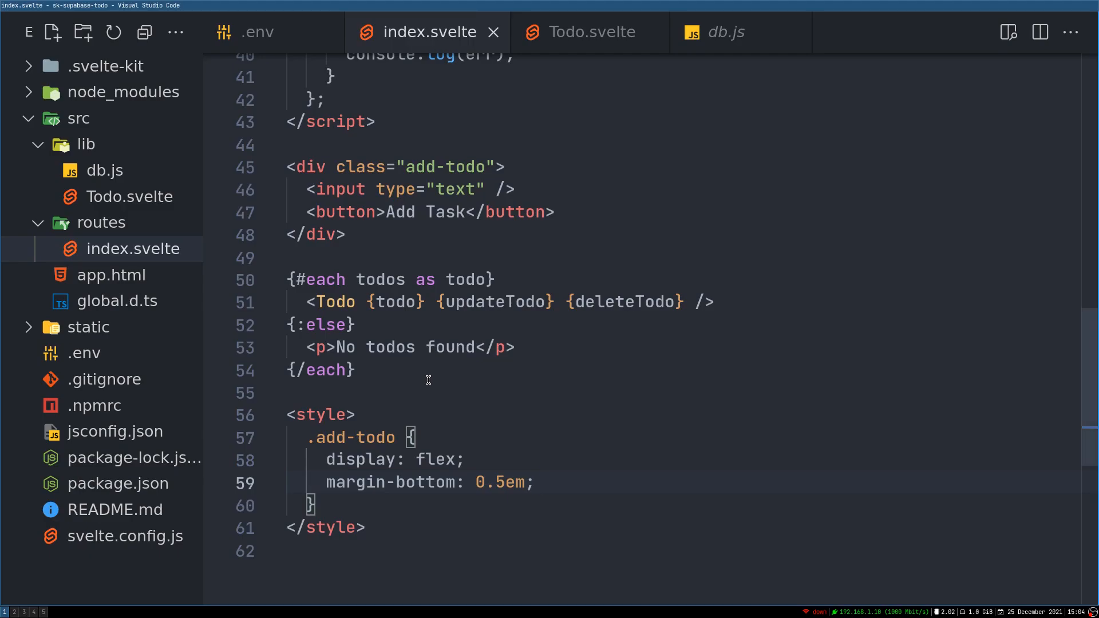
- Declare let newTask = "" right after let todos = [] in the script
scroll(up, 3)
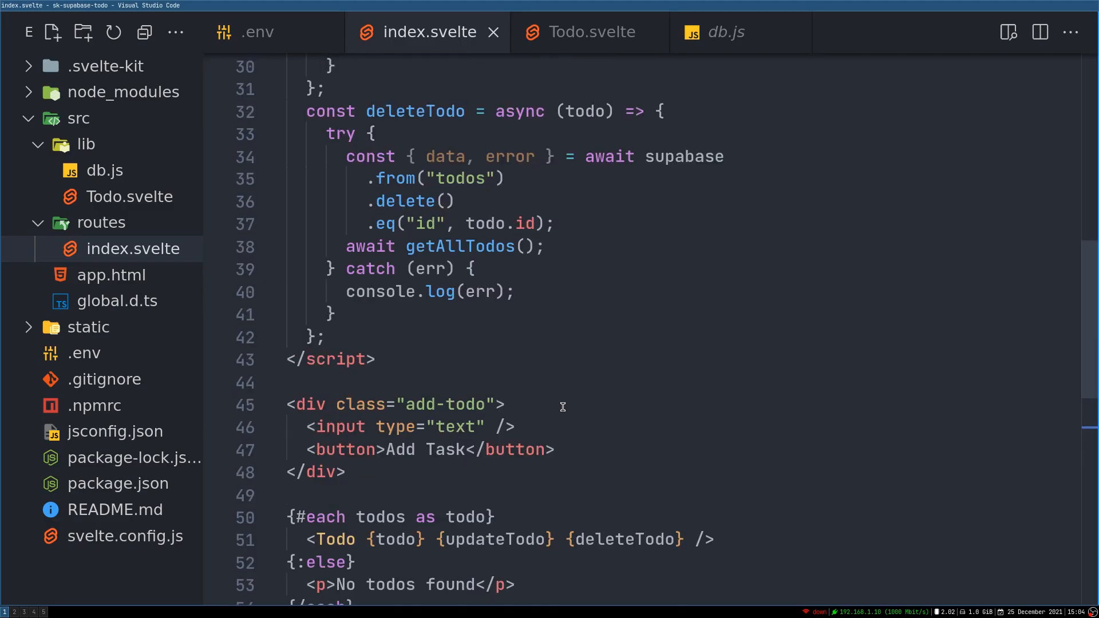
scroll(down, 3)
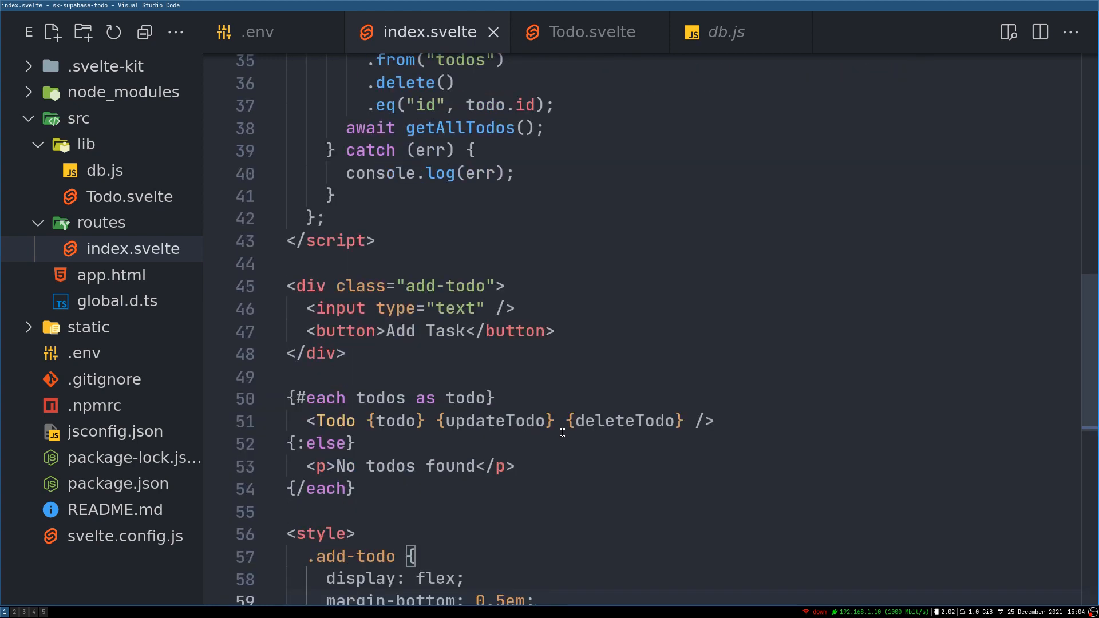
click(491, 309)
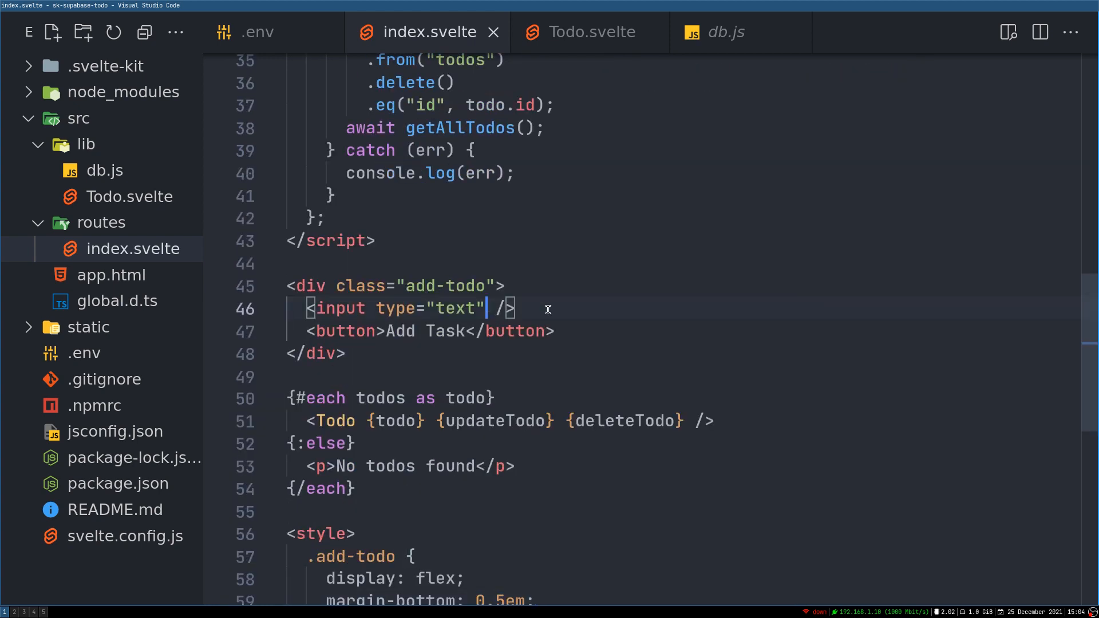
scroll(up, 3)
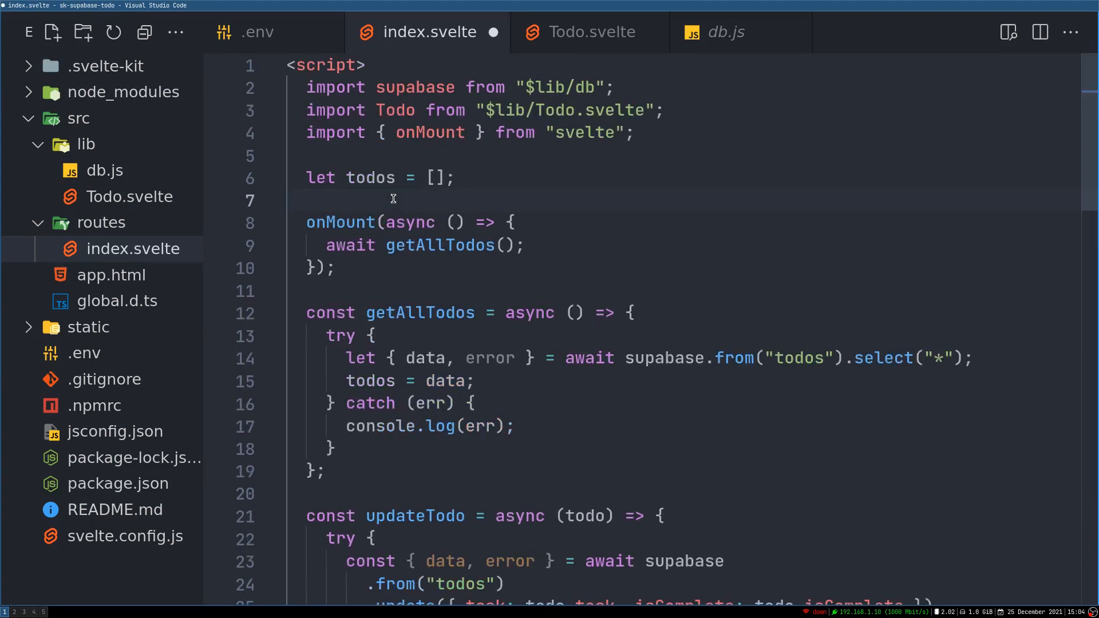
text(let new)
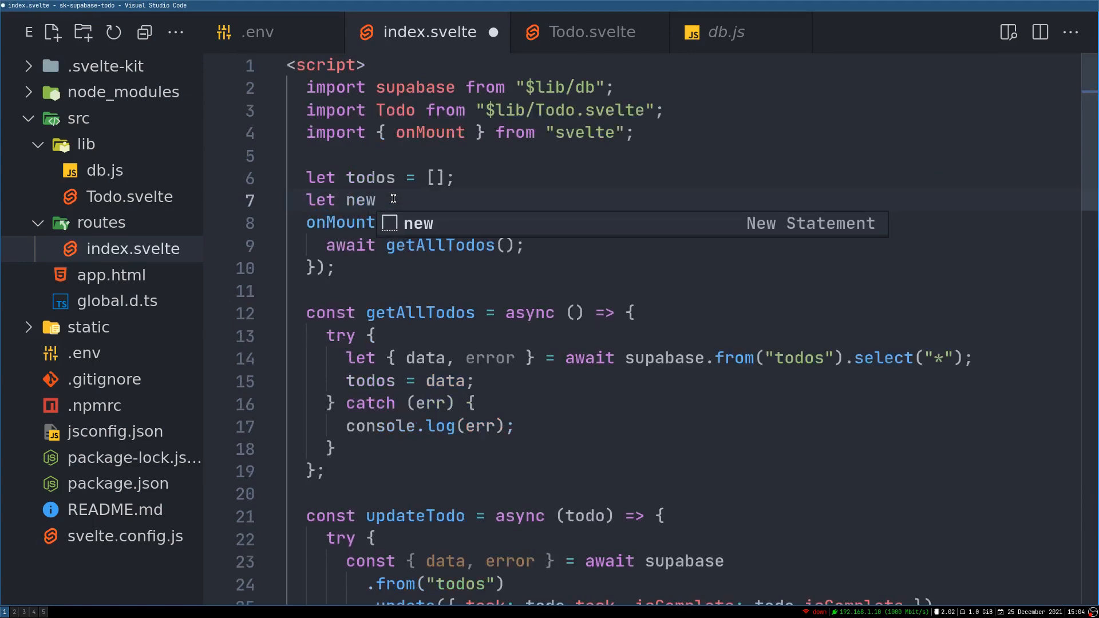
text(Task =)
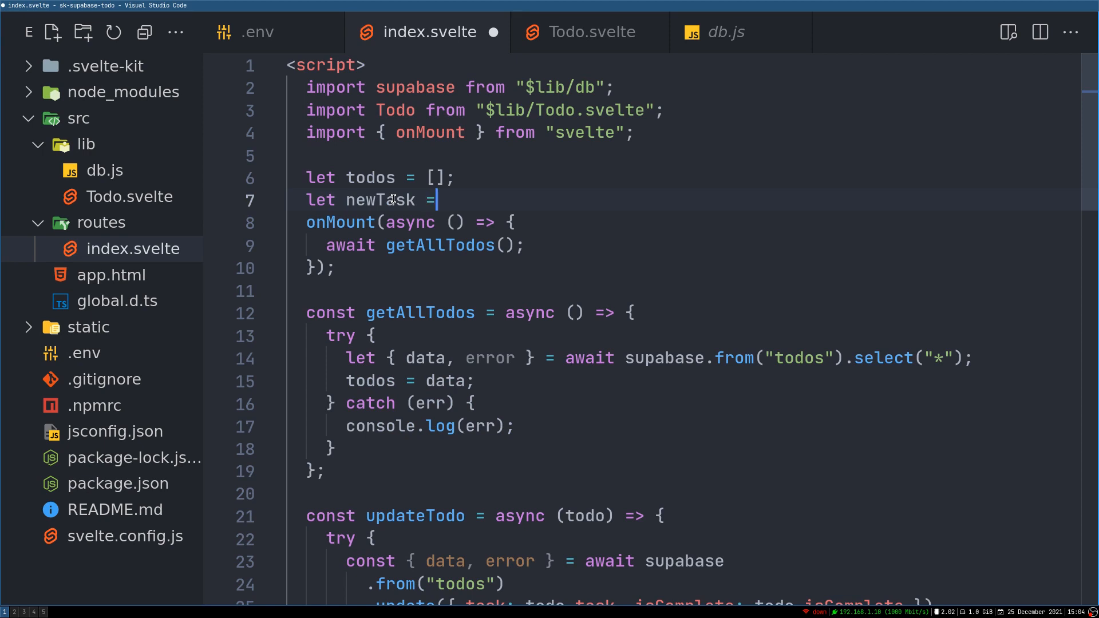
text("";)
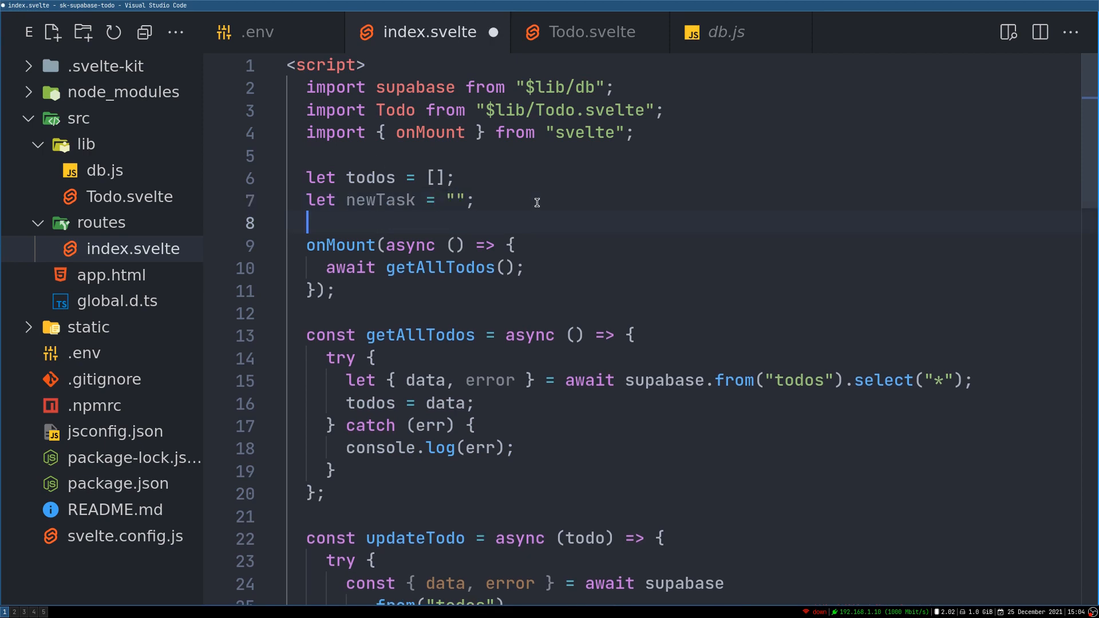
scroll(down, 3)
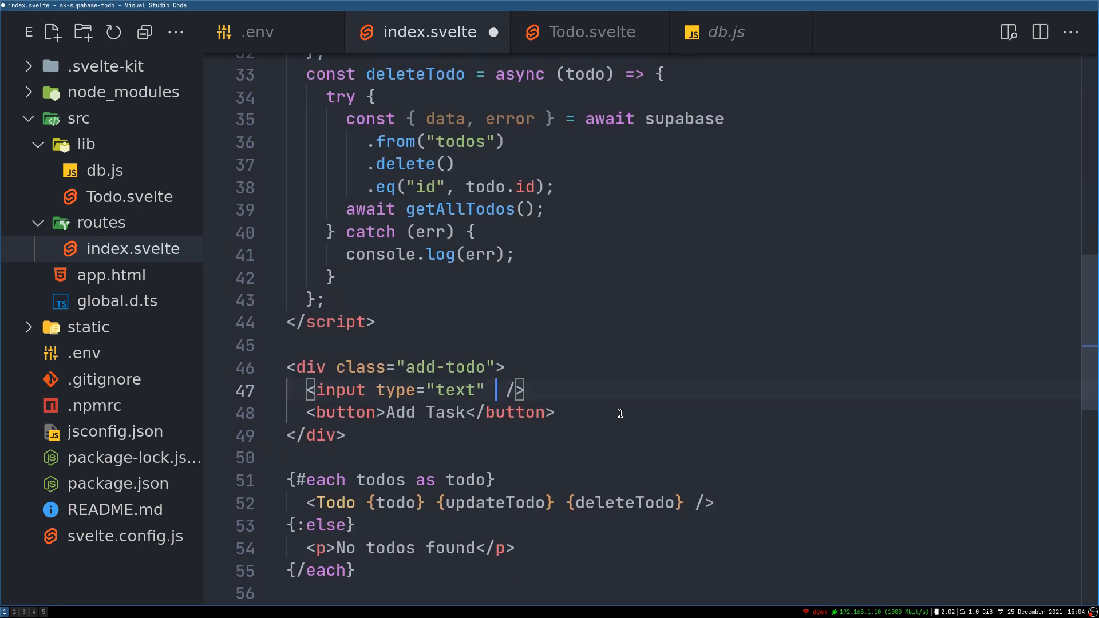
- Bind the text input's value to newTask and set the Add Task button's on:click to addNewTodo
text(value)
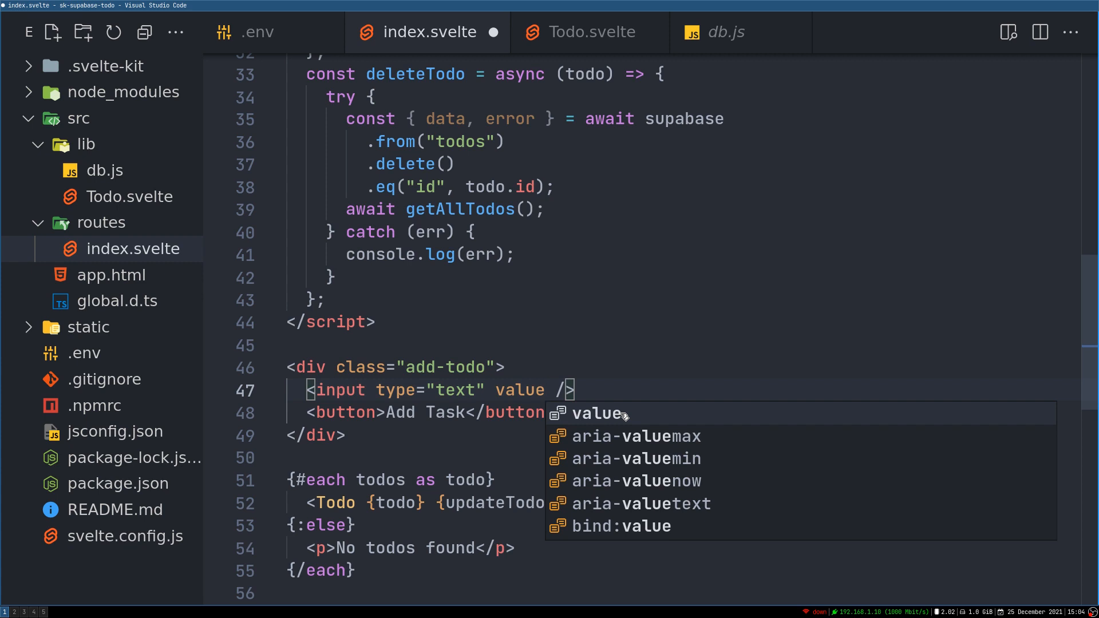
text(bind:)
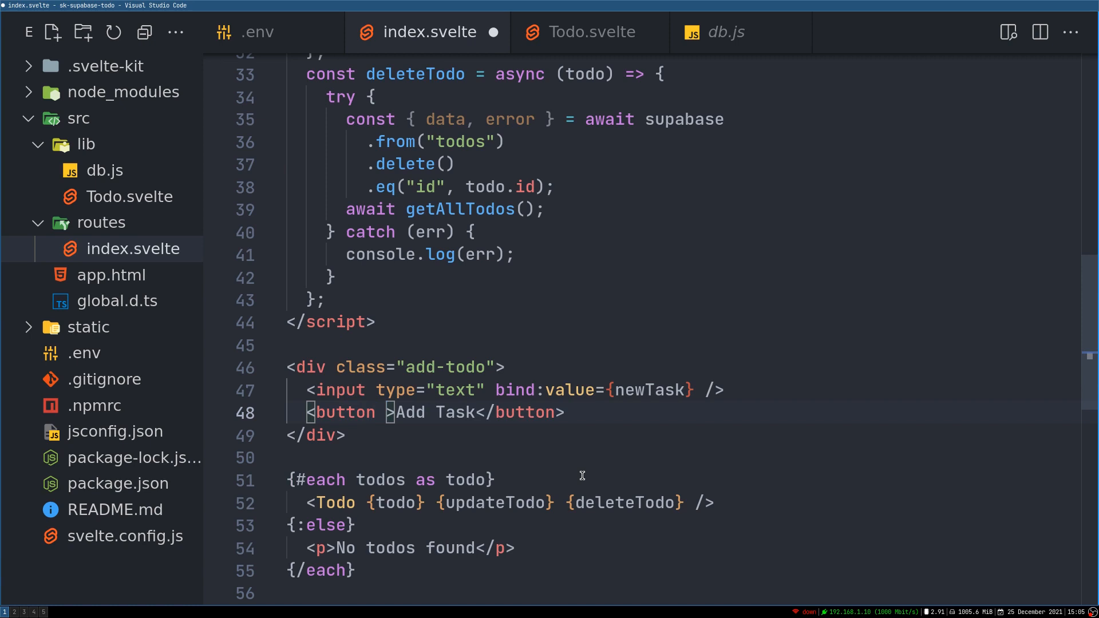
text(on)
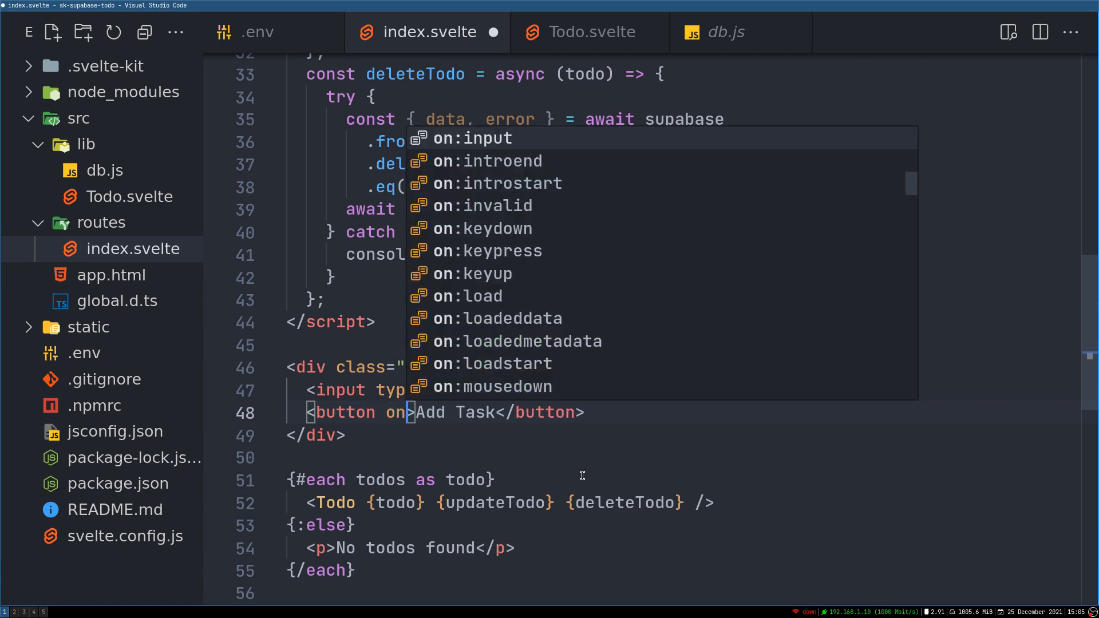
text(click={)
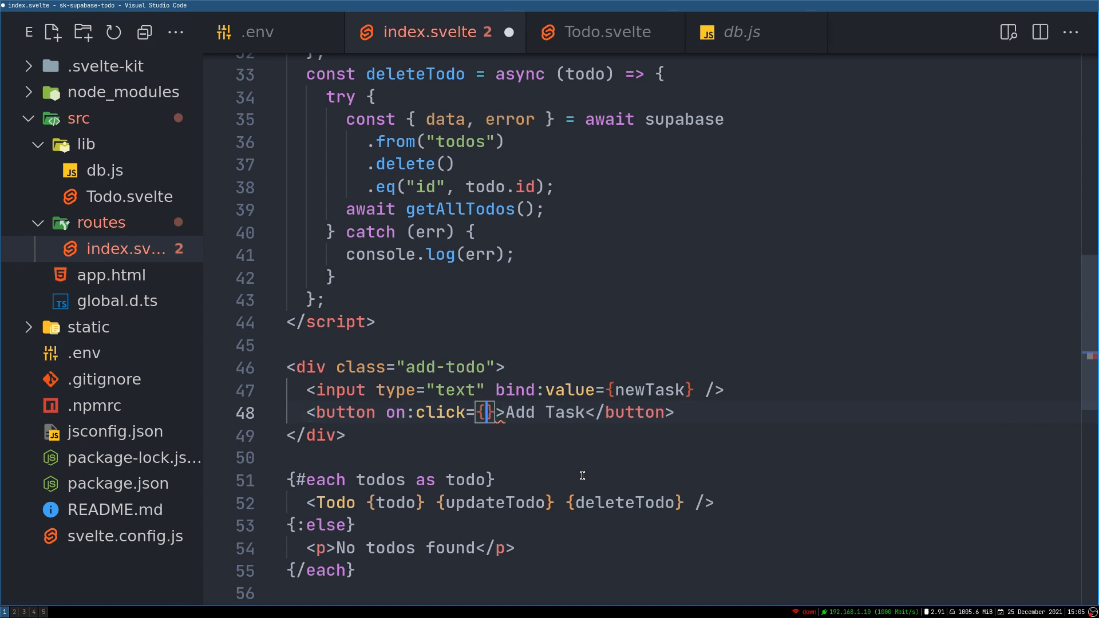
text(() =>)
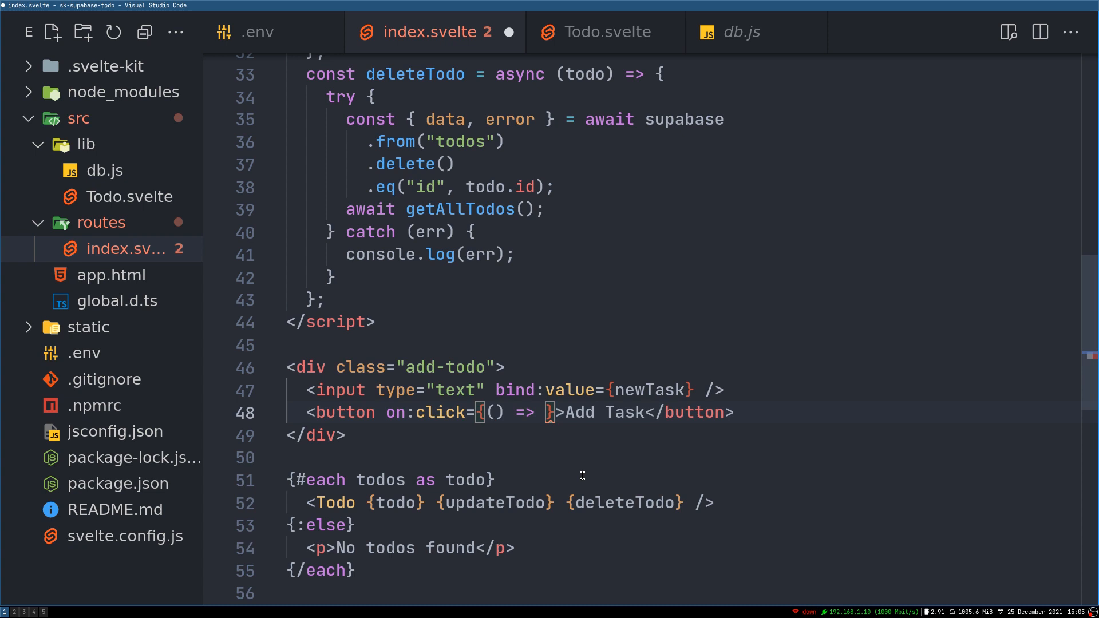
text(addTodo)
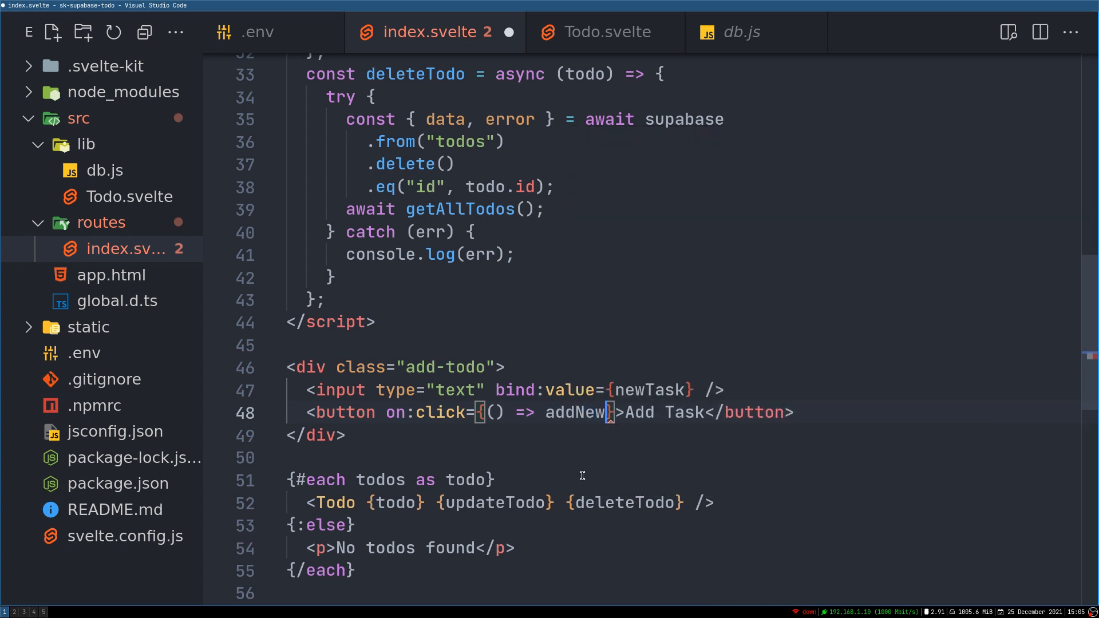
text(Todo)
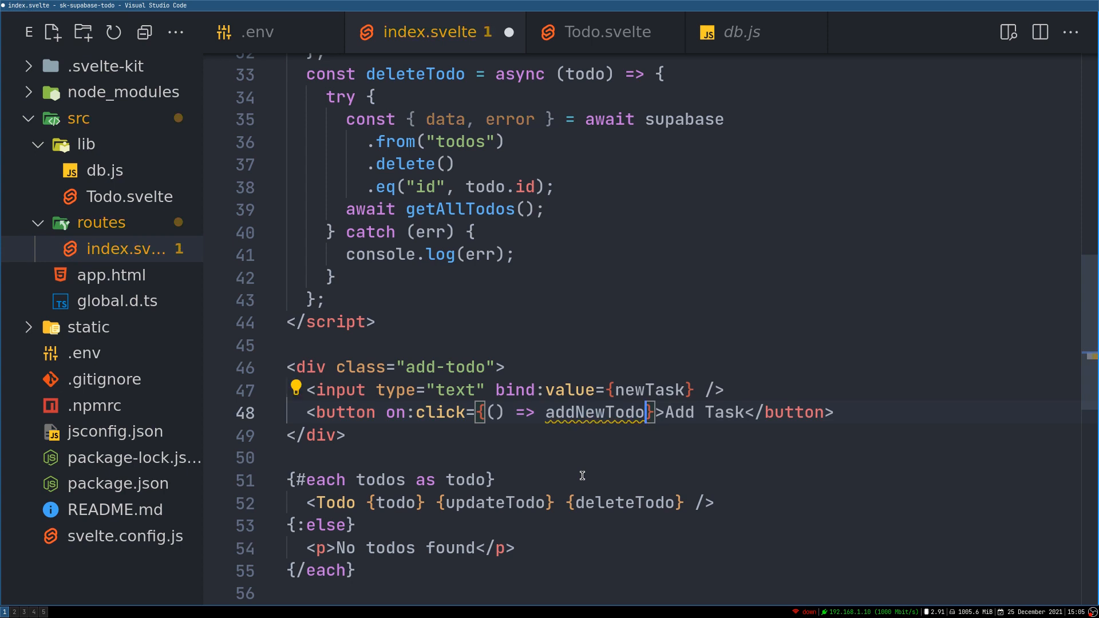
text(new)
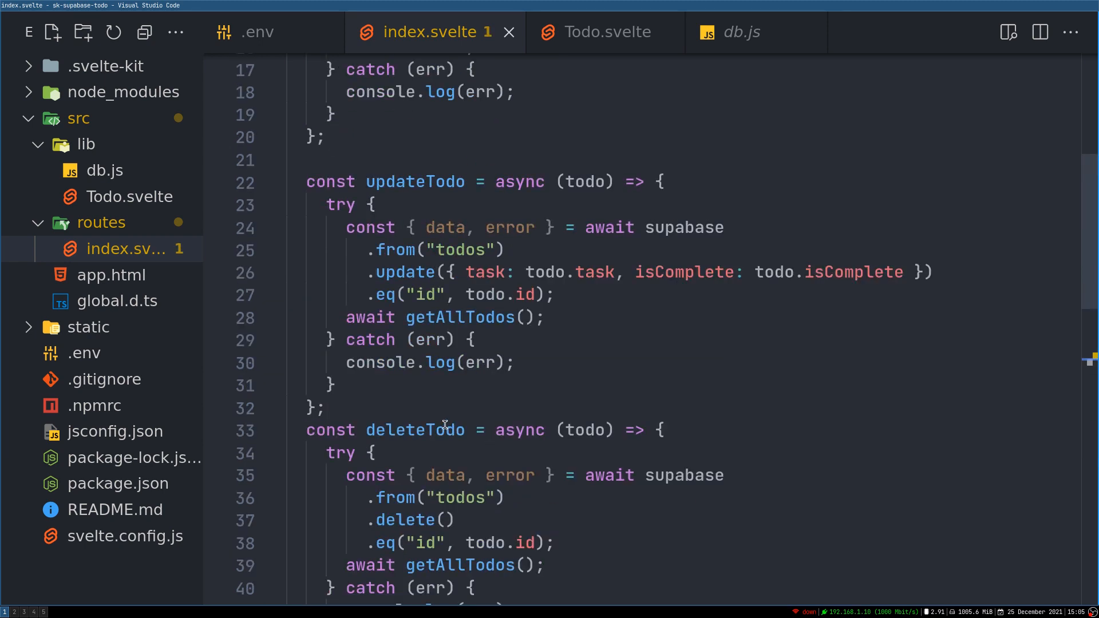
- Rename a copy of updateTodo to addNewTodo with a task parameter, deleting its update query
scroll(up, 3)
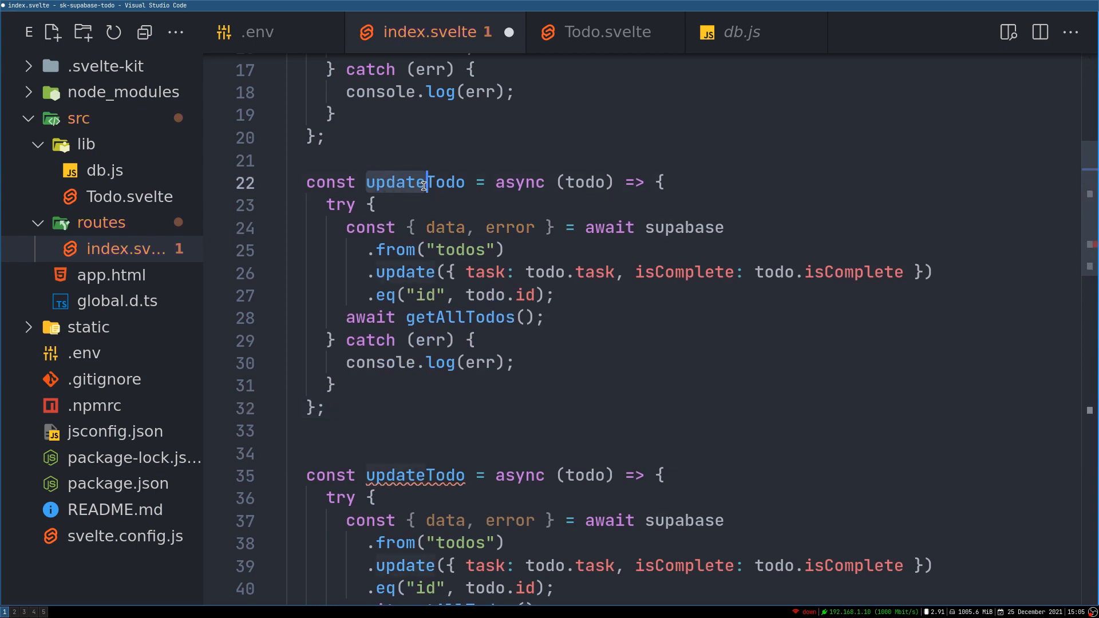
text(addNewTodo)
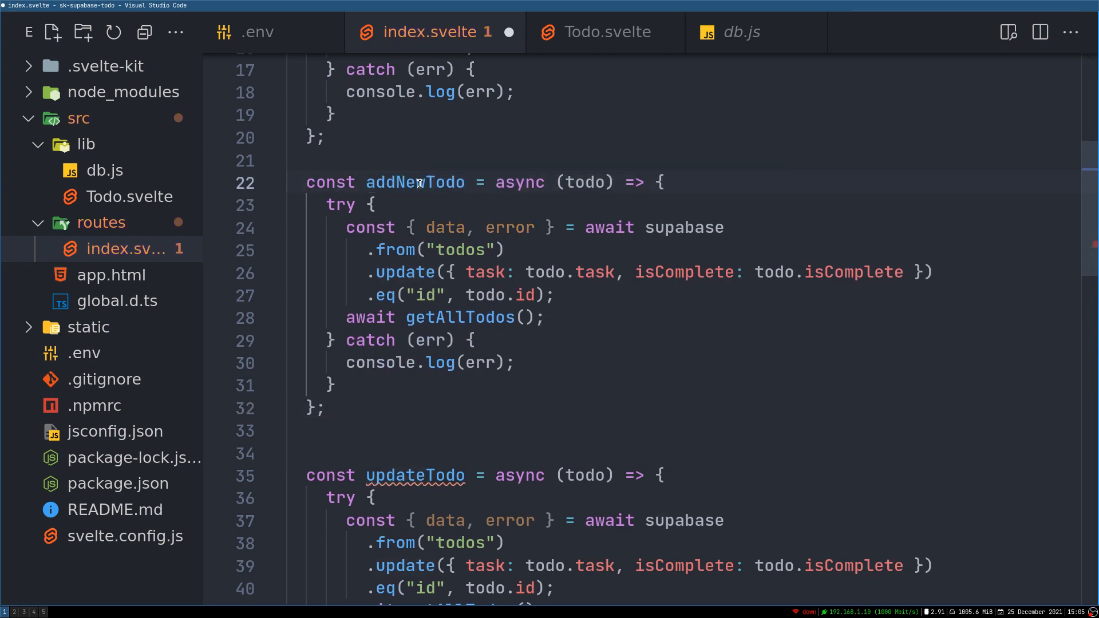
text(t)
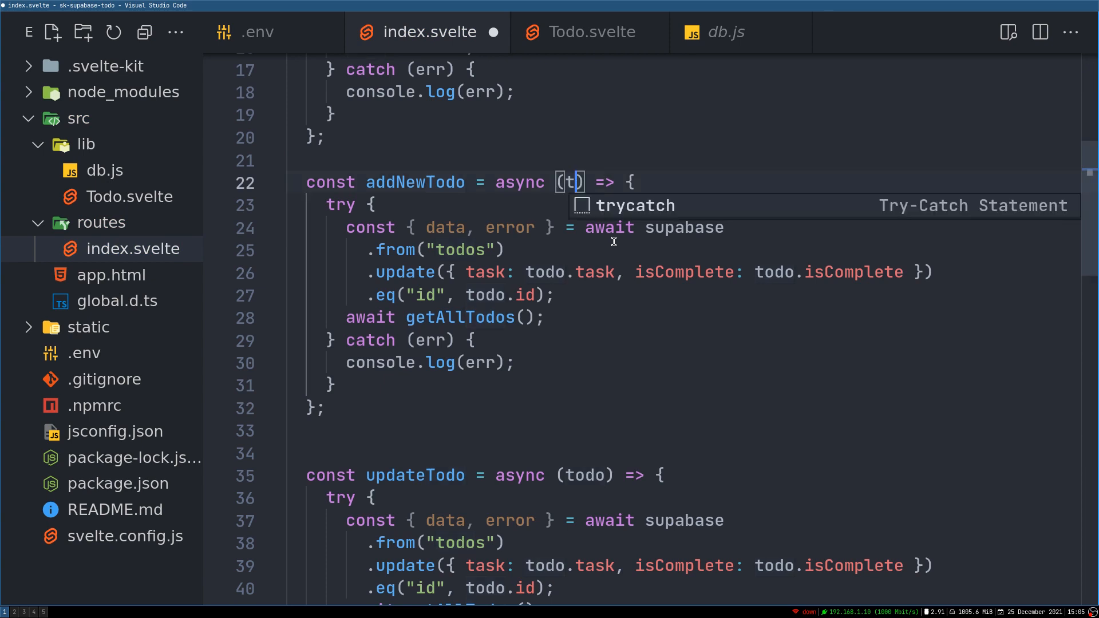
text(ask)
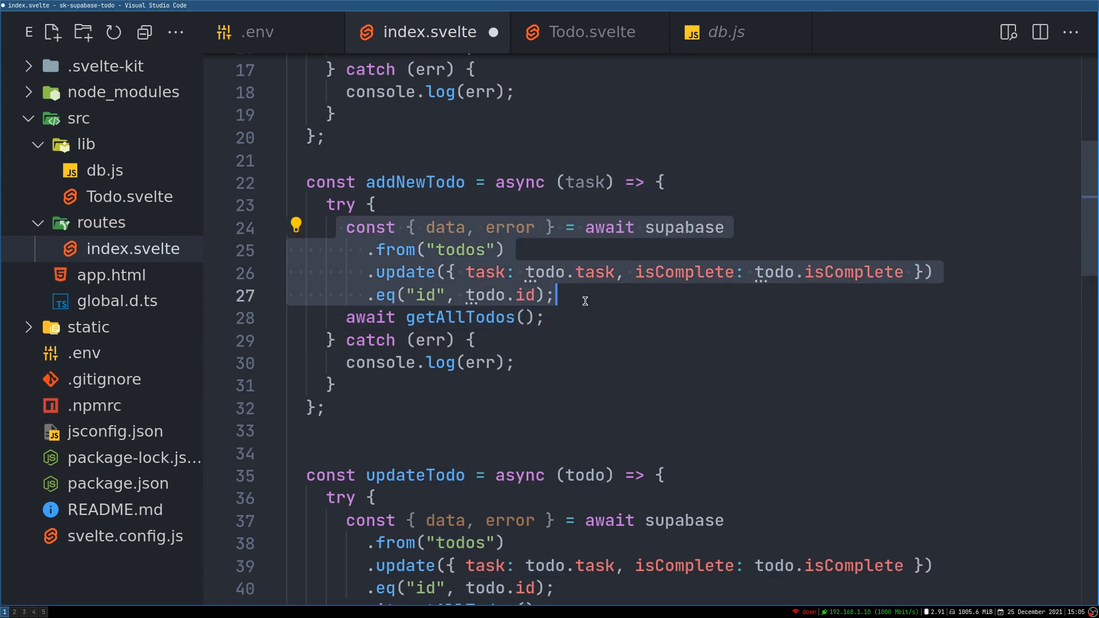
key(Delete)
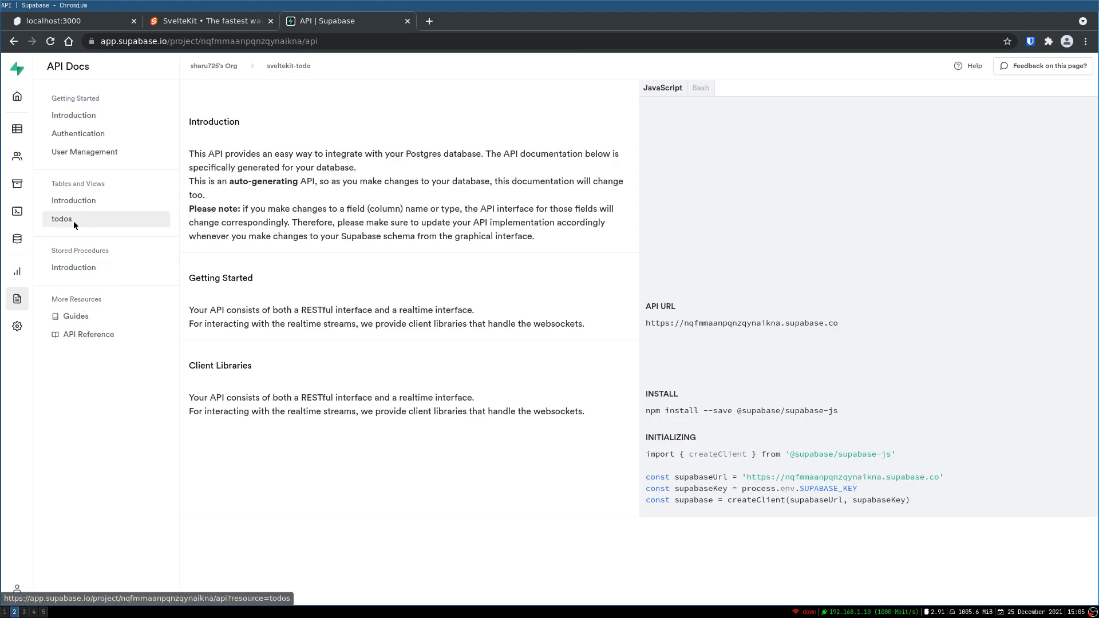
- Open the todos table API docs in Supabase and scroll through the code examples
click(62, 218)
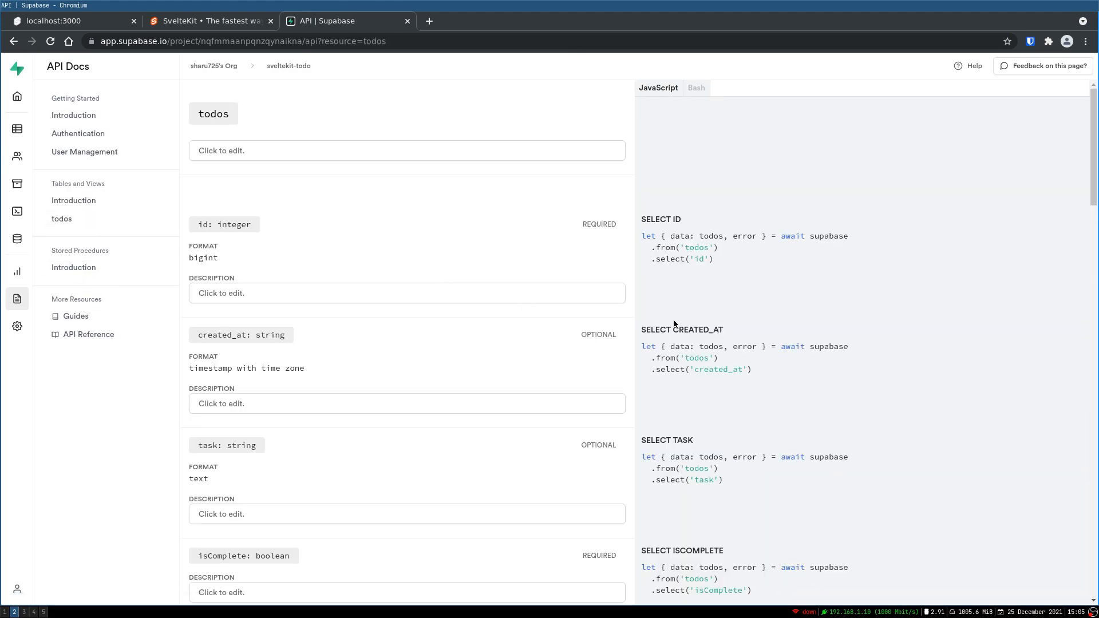
scroll(down, 3)
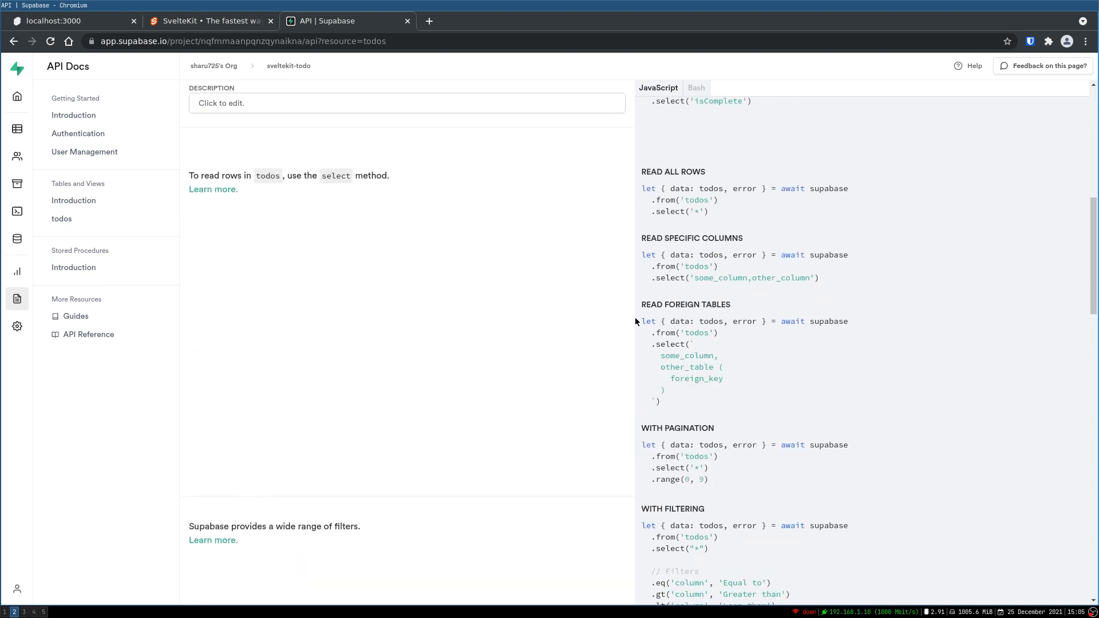
scroll(down, 3)
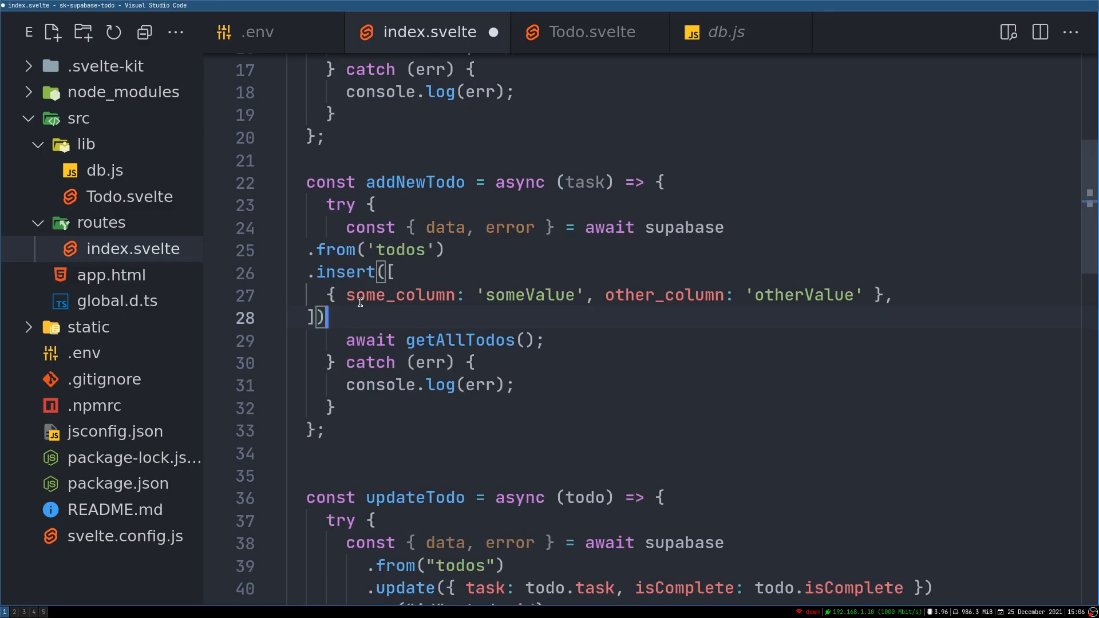
- Replace the pasted insert's placeholder columns with { task: task } in addNewTodo
drag(343, 295, 578, 296)
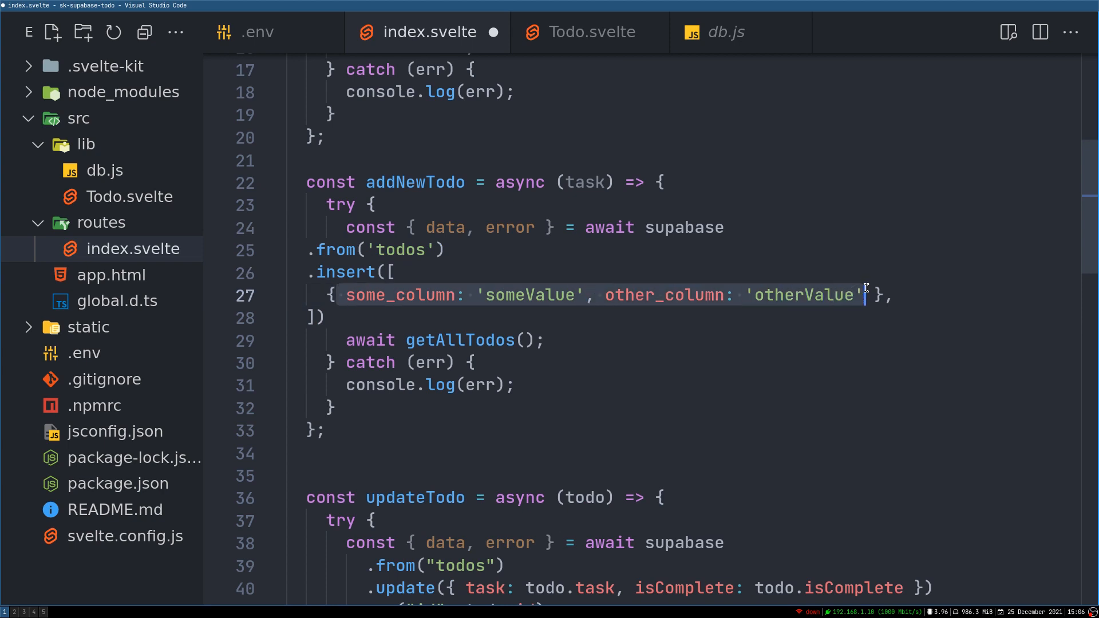
text(tas },)
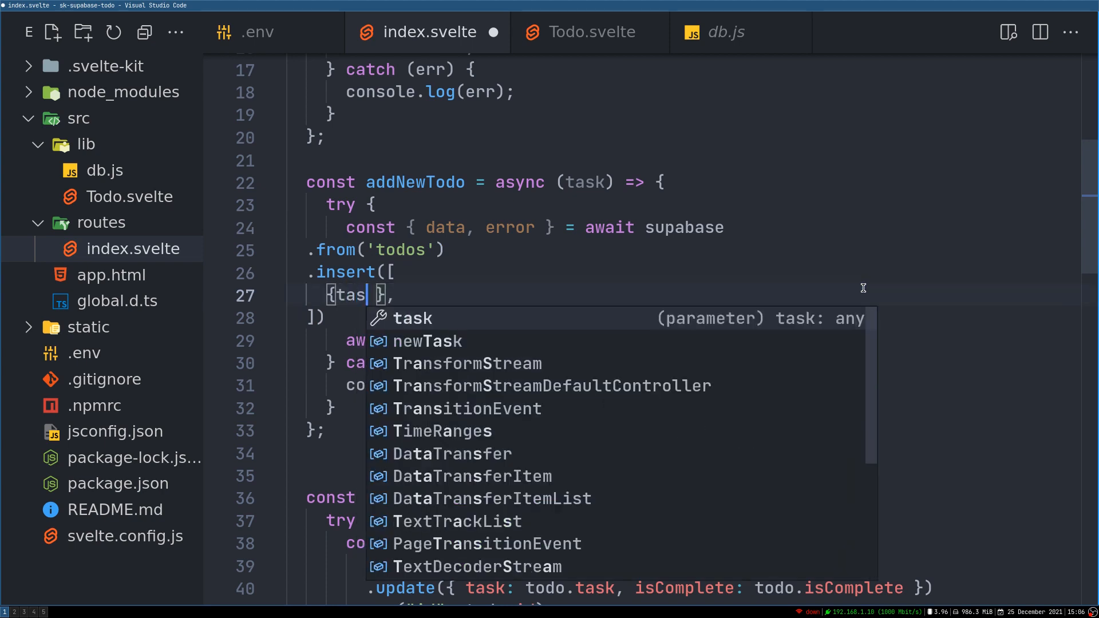
text(k)
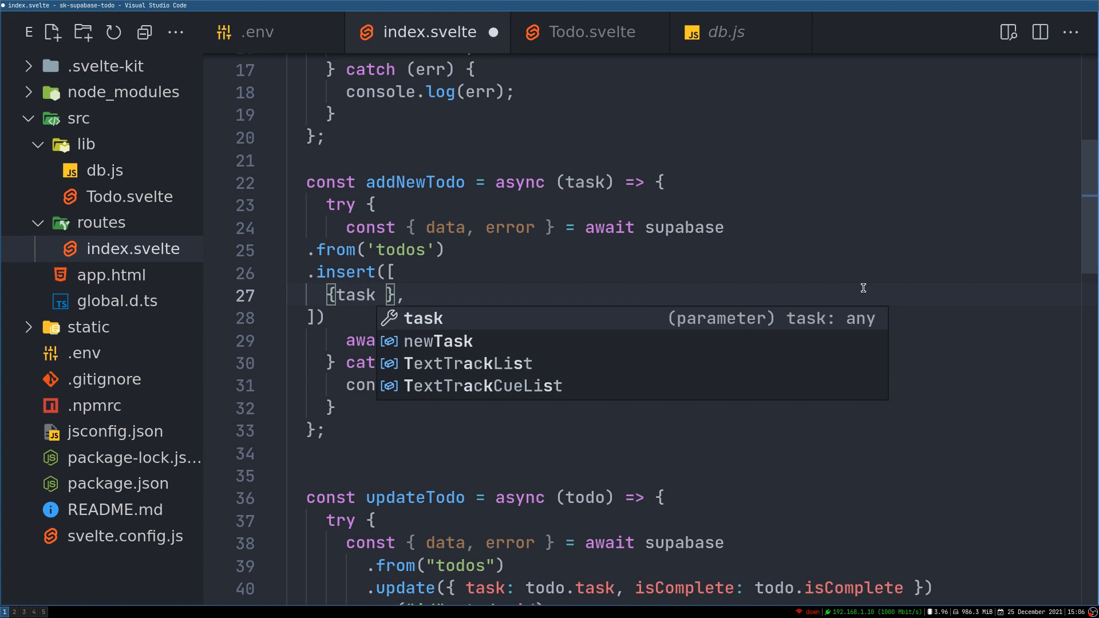
text(:)
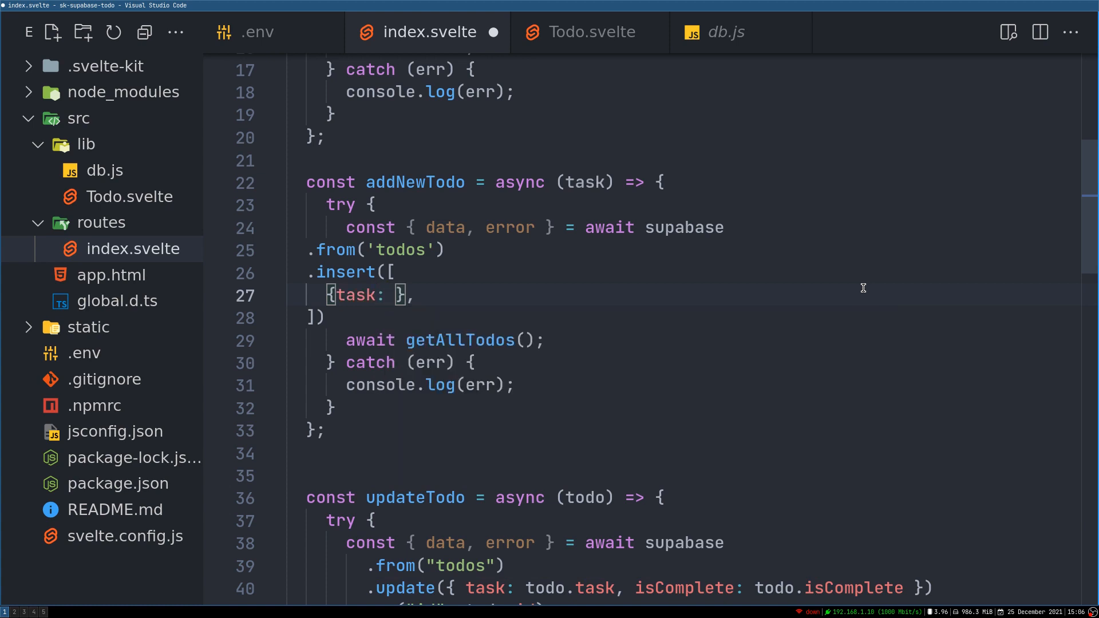
text(task)
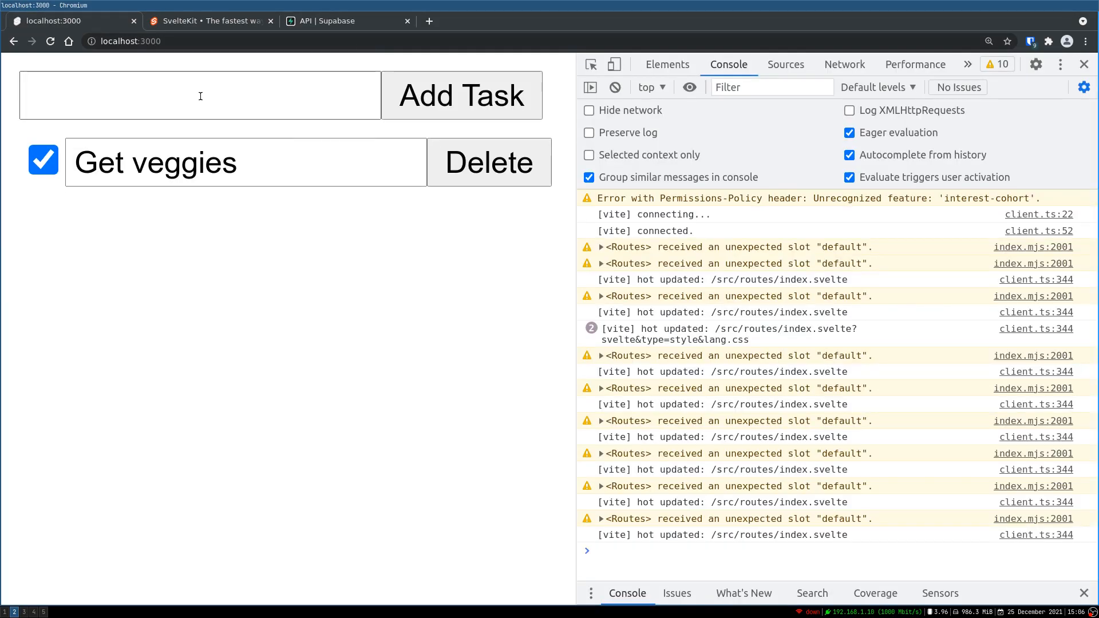
- Enter 'Get bread' in the todo app and add it as a task
text(Get bread)
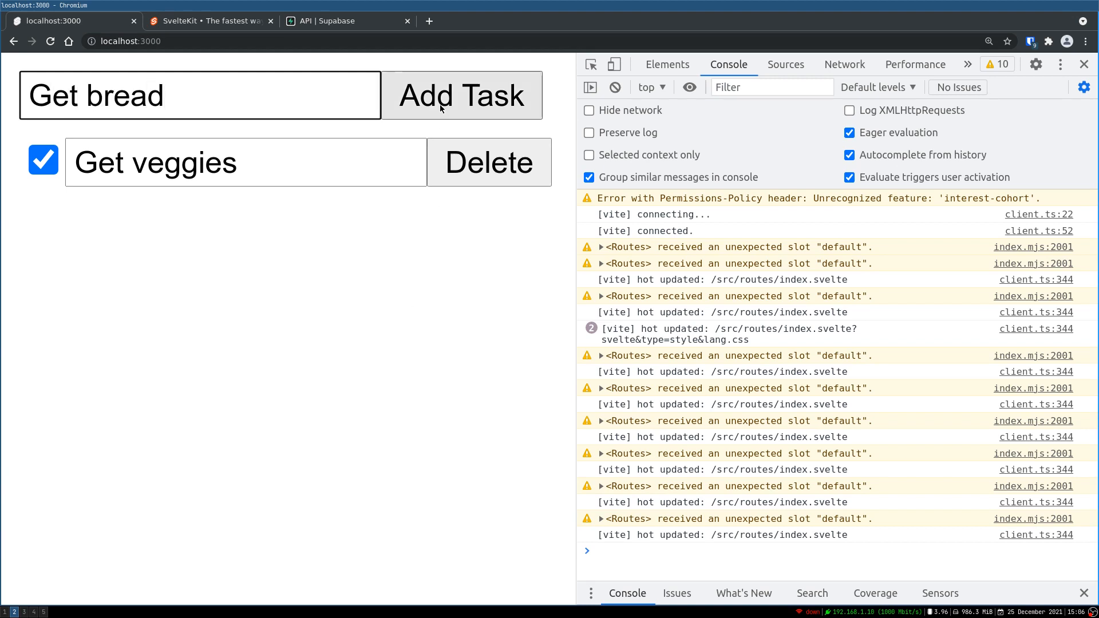
click(462, 95)
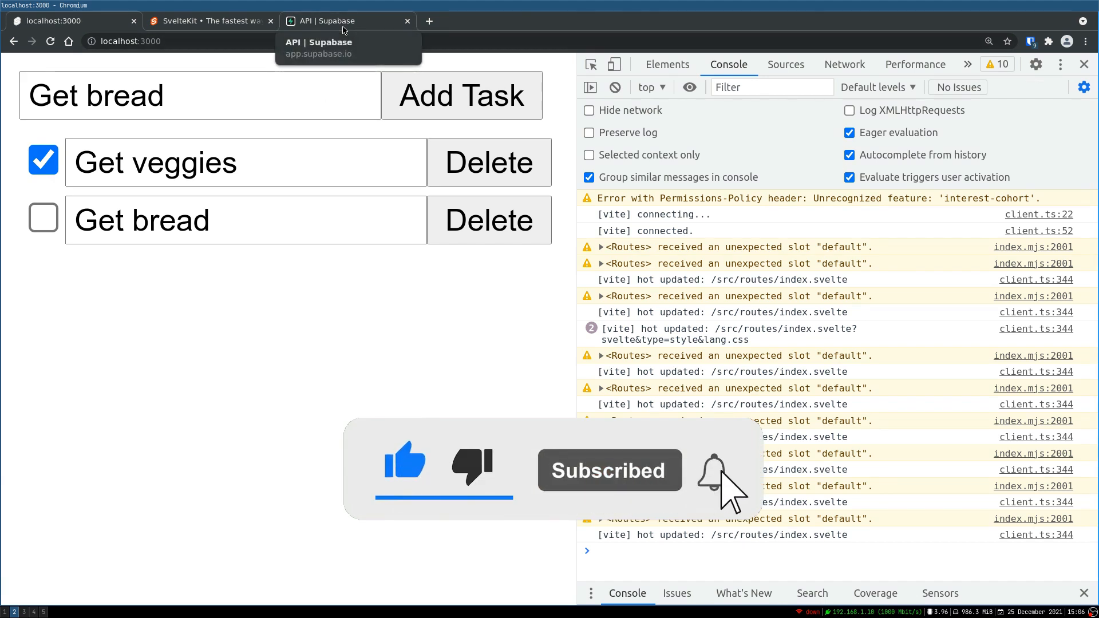
- Open the Supabase Table Editor to view the todos rows for Get veggies and Get bread
click(342, 22)
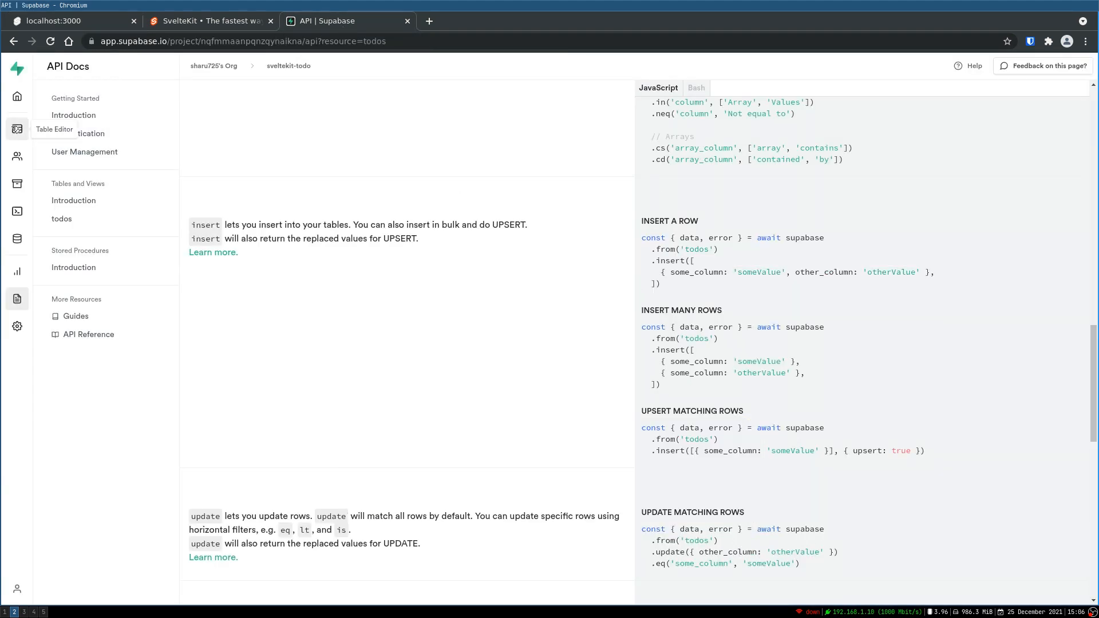
click(17, 128)
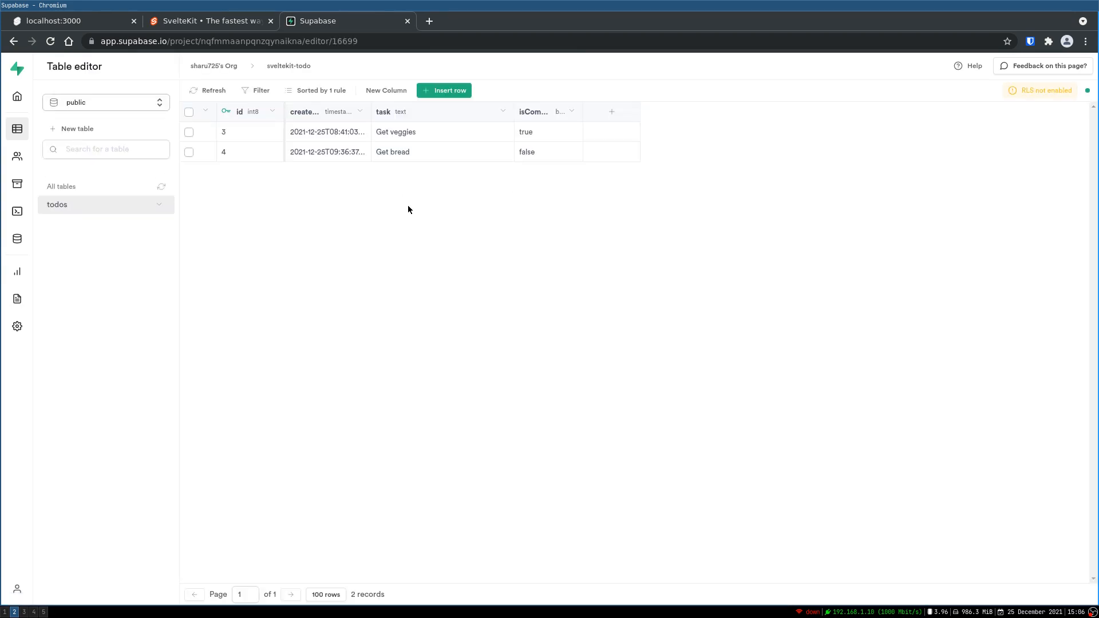
mouse_move(537, 156)
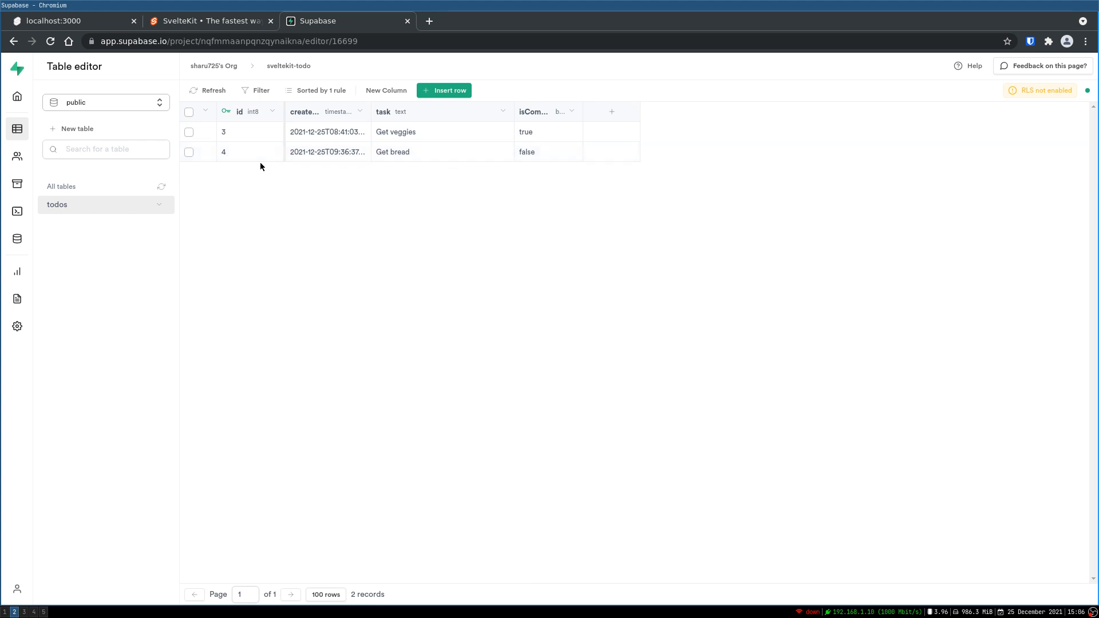
- Back in the todo app, replace the input text with 'Get milk' and add it
click(53, 21)
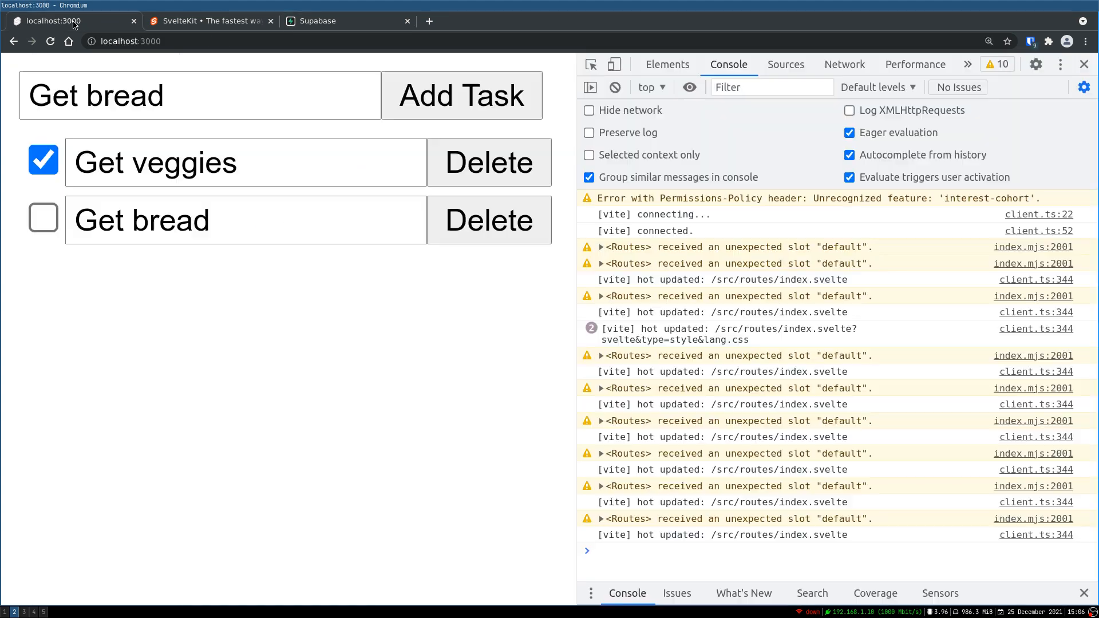
double_click(126, 95)
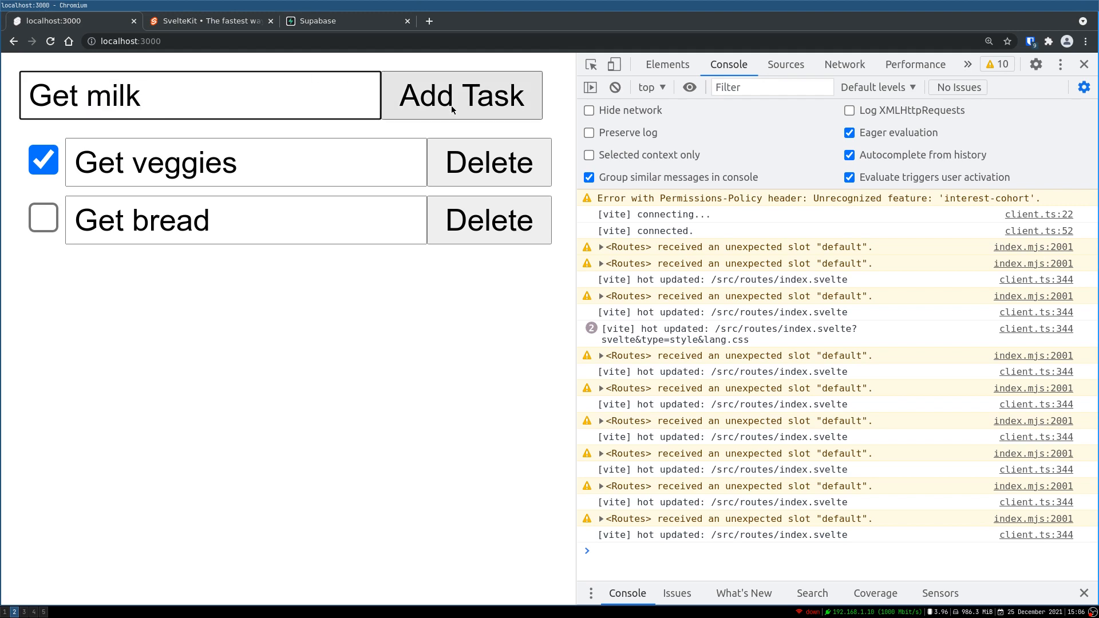
click(461, 95)
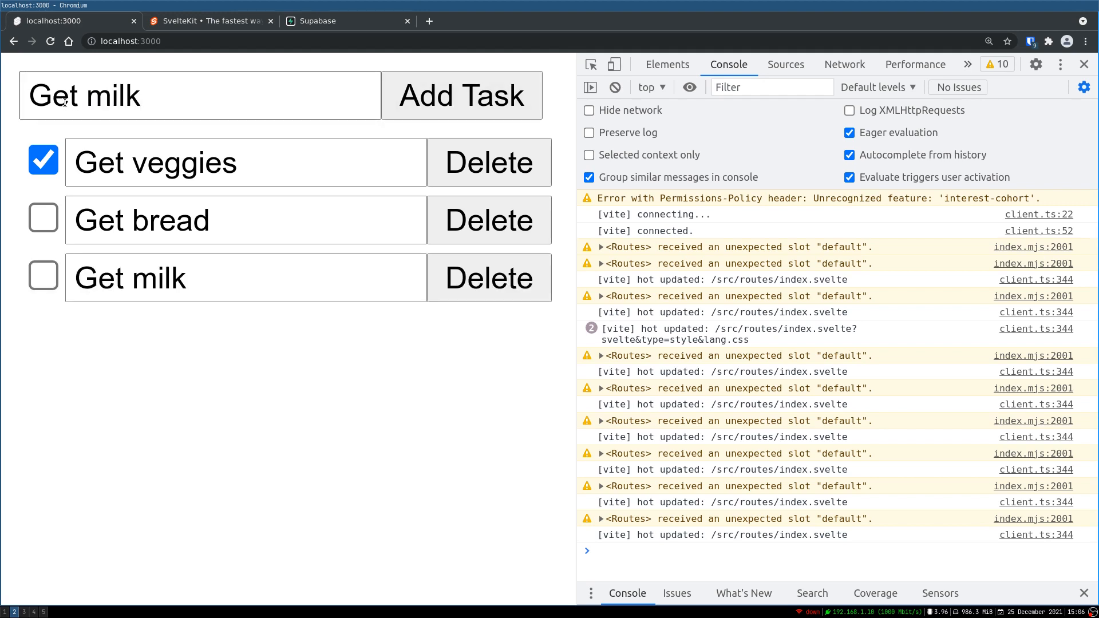
mouse_move(319, 357)
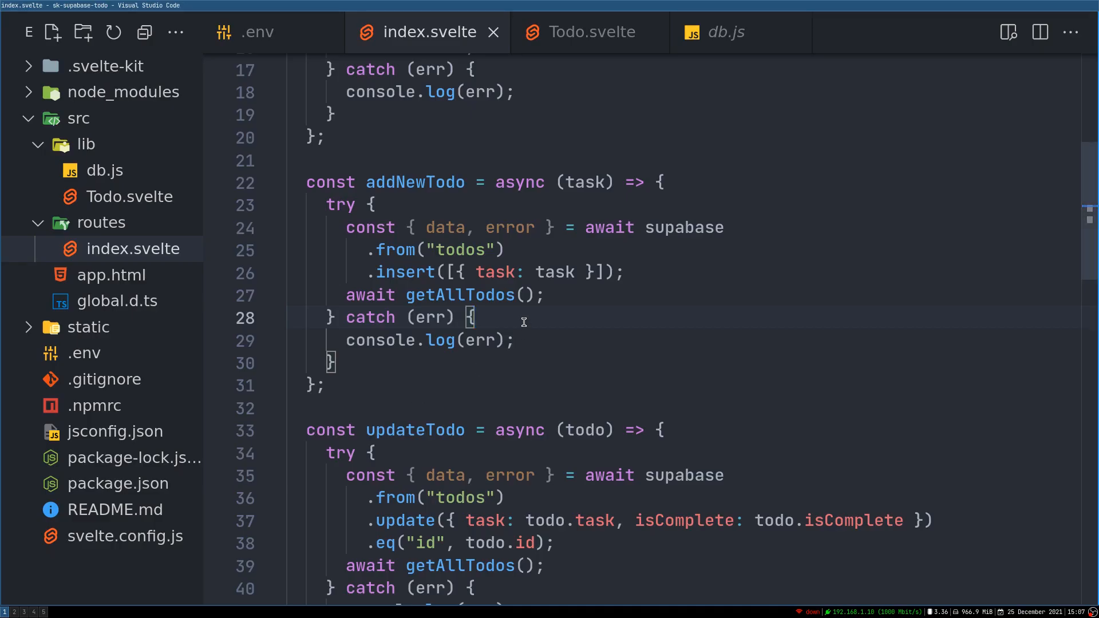
- Add newTask = "" after await getAllTodos() in addNewTodo to clear the input
key(Enter)
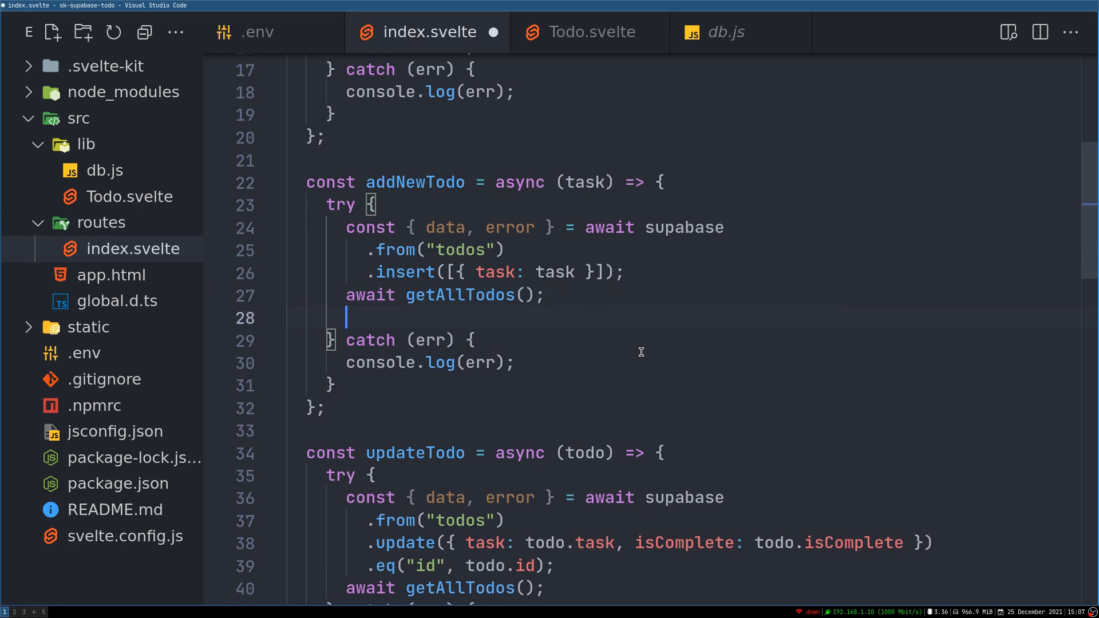
text(newTask = "";)
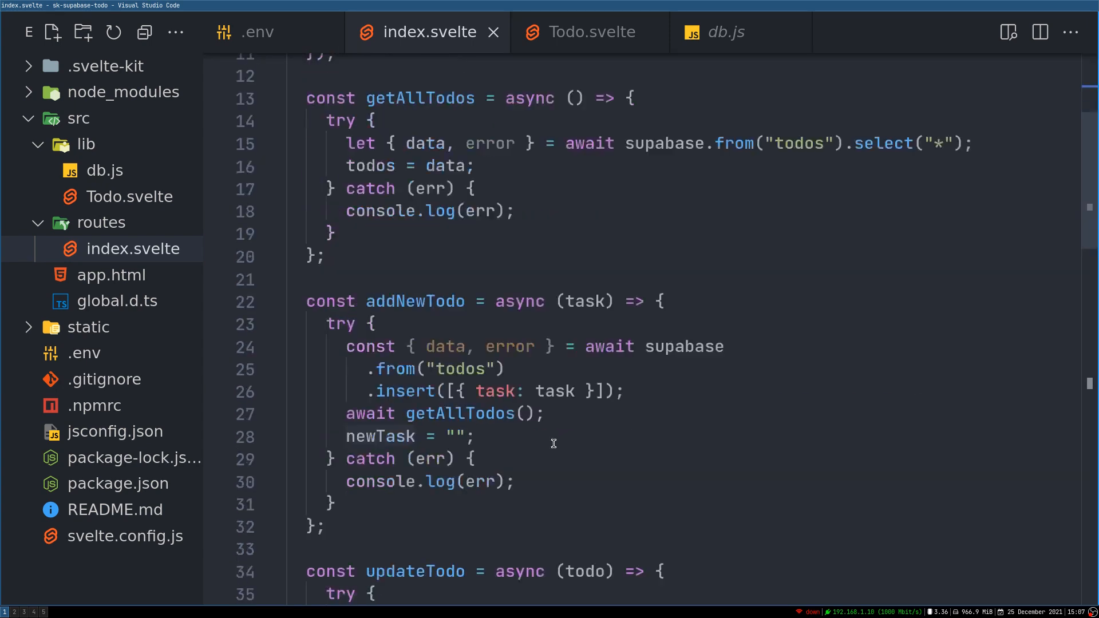
scroll(down, 3)
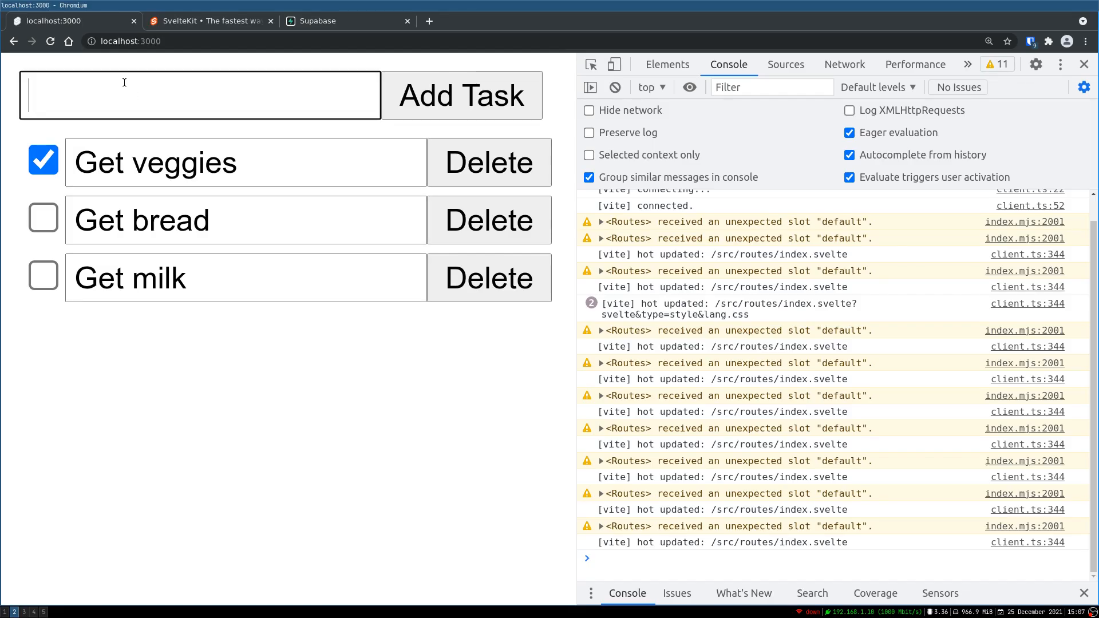
- Add 'Get cheese' as a new task in the todo app
text(get)
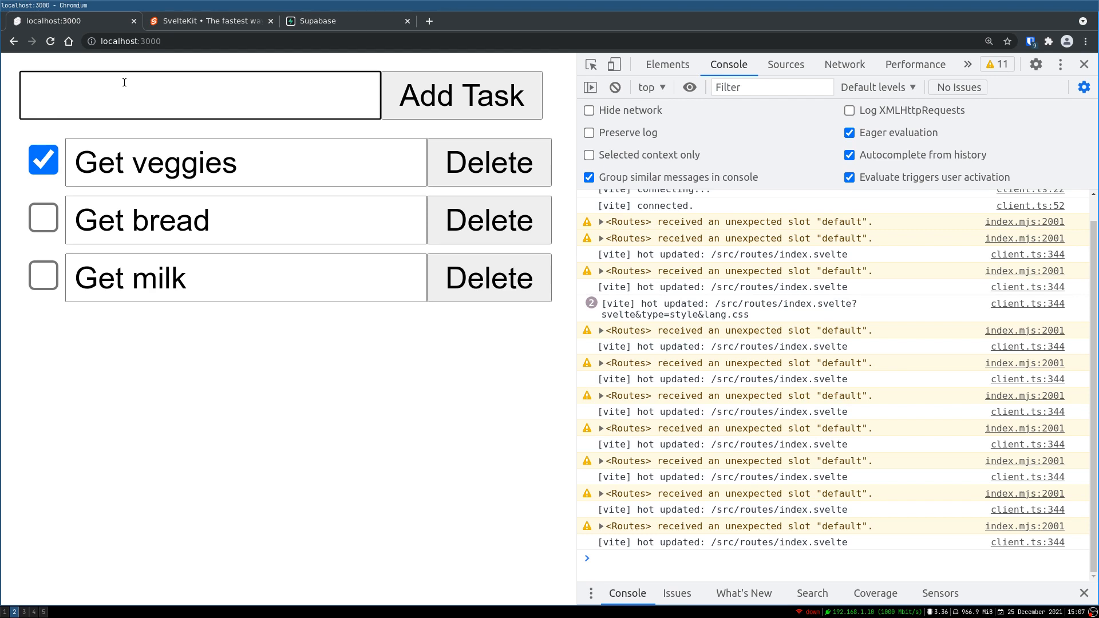
text(Get cheese)
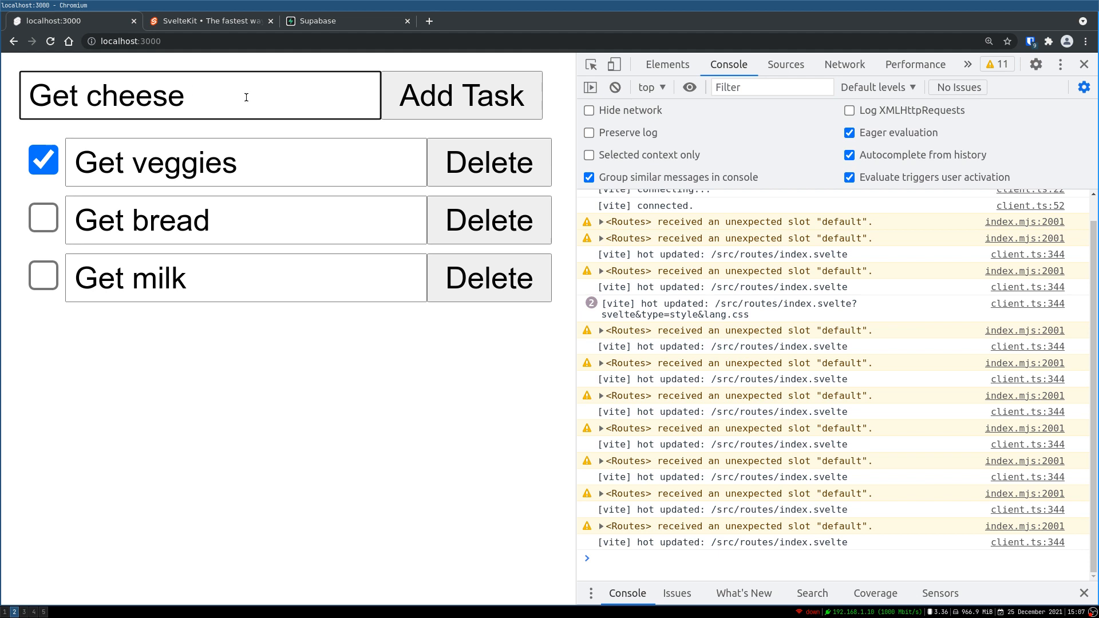
click(462, 95)
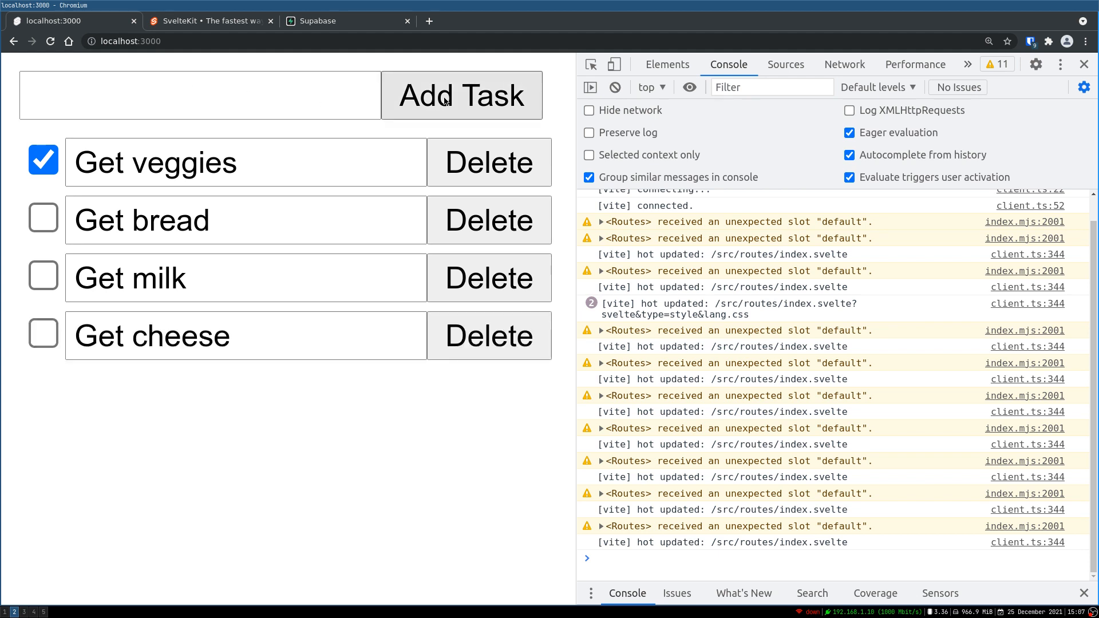
- Mark the Get cheese and Get bread tasks as done
click(200, 96)
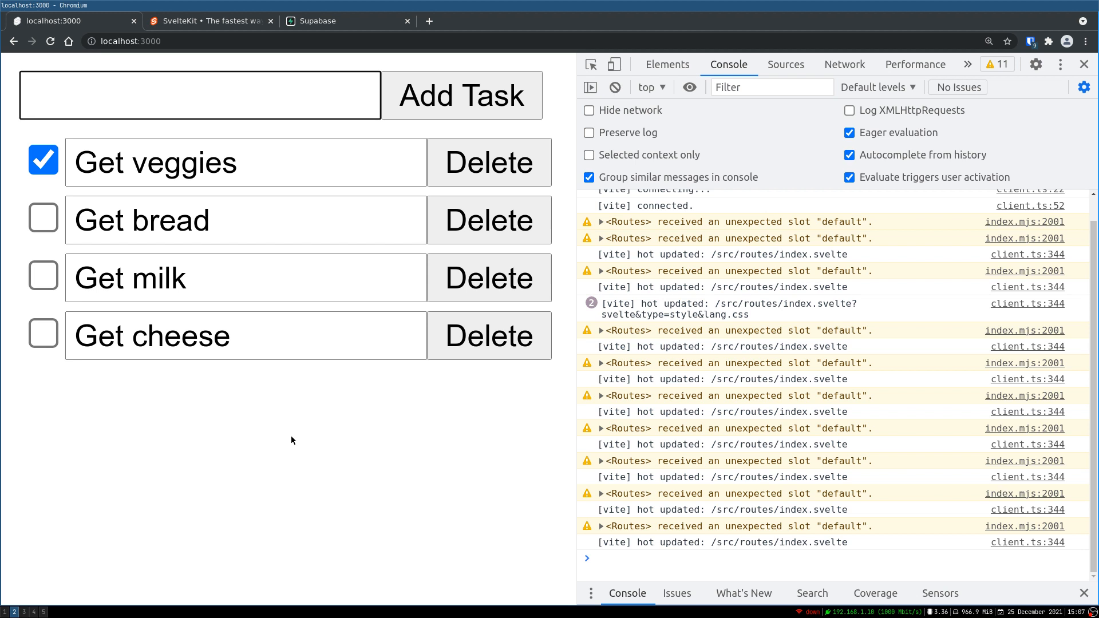
click(43, 334)
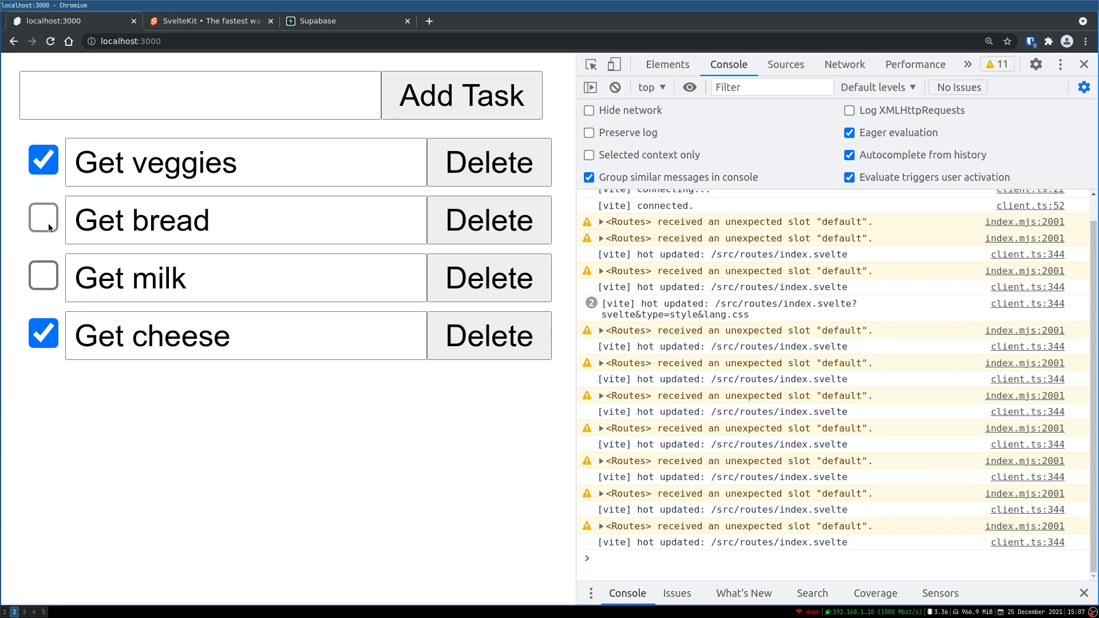
click(43, 220)
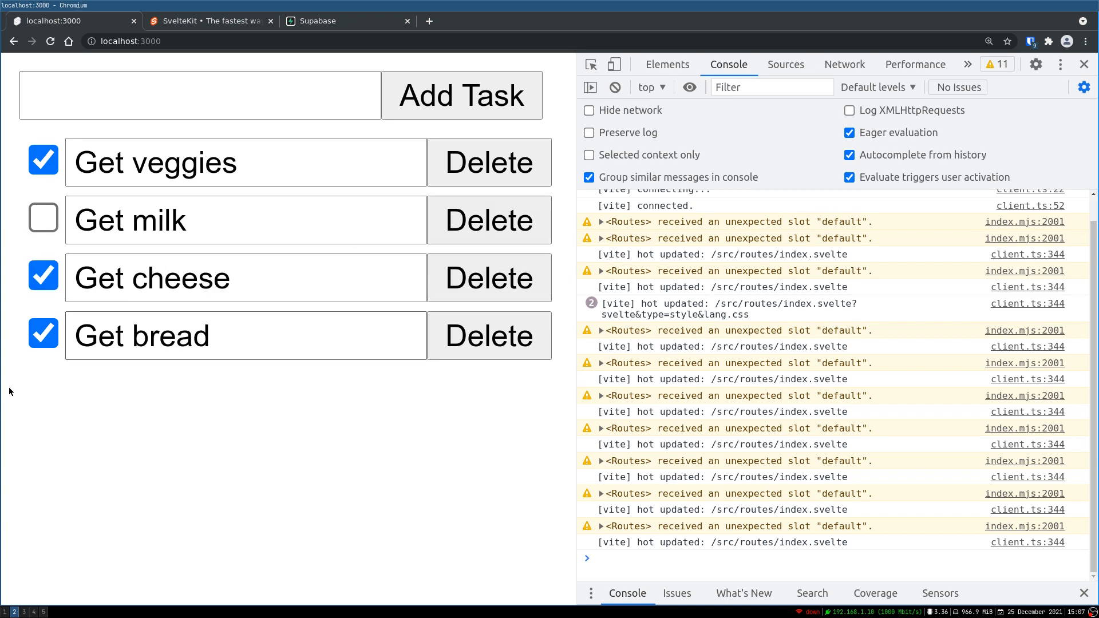
click(489, 278)
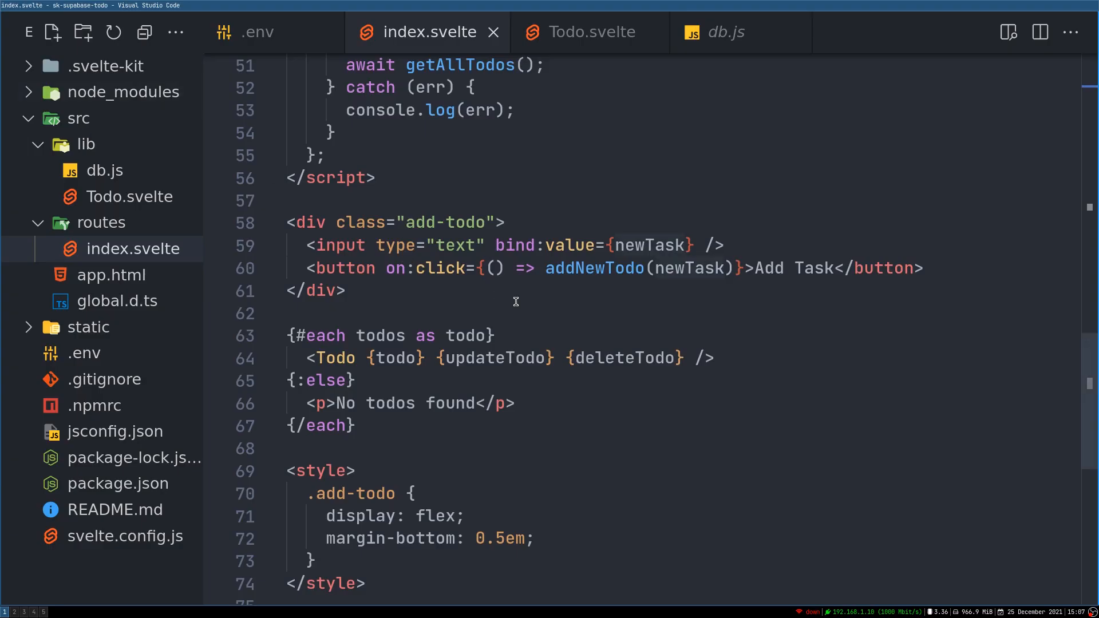
- Add a <svelte:window on:keypress={handleKeyPress}> element above the style block
scroll(down, 3)
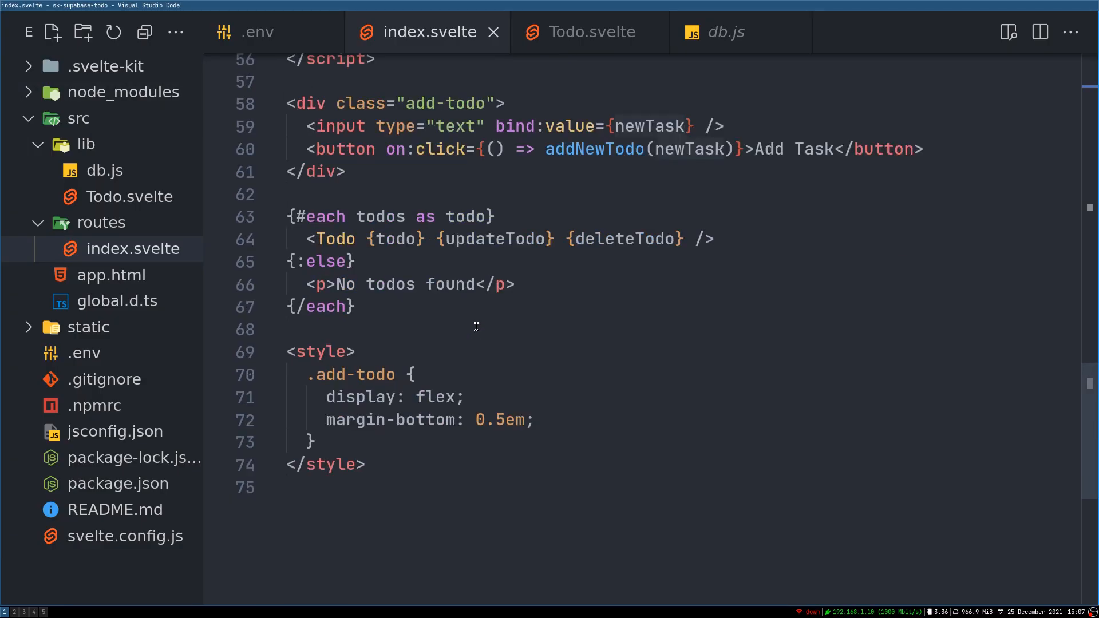
key(enter)
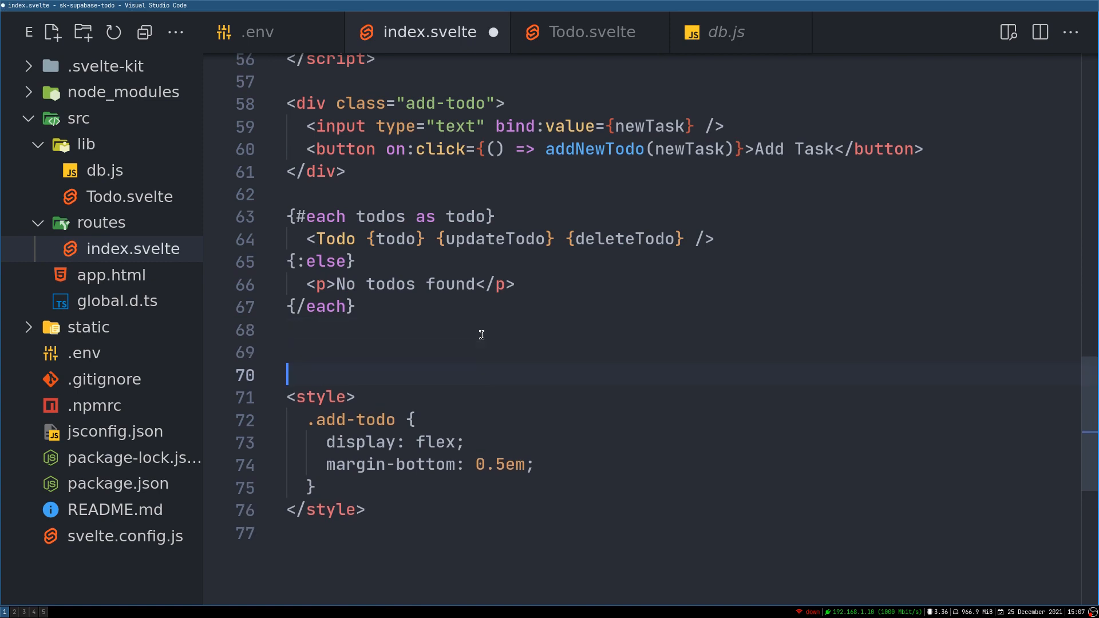
text(svelte)
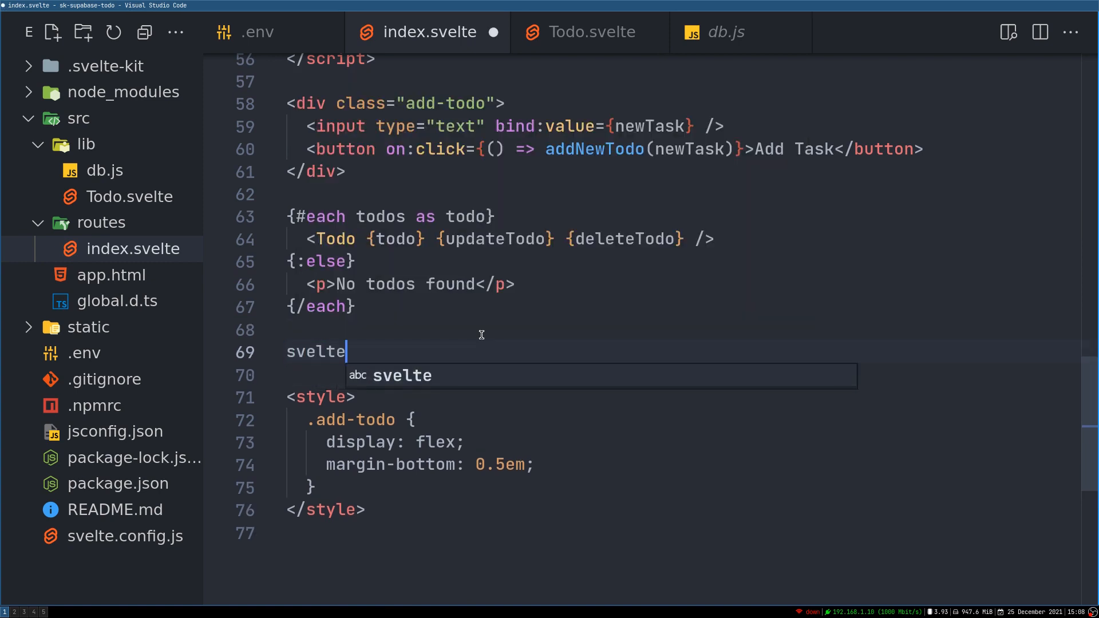
text(:window)
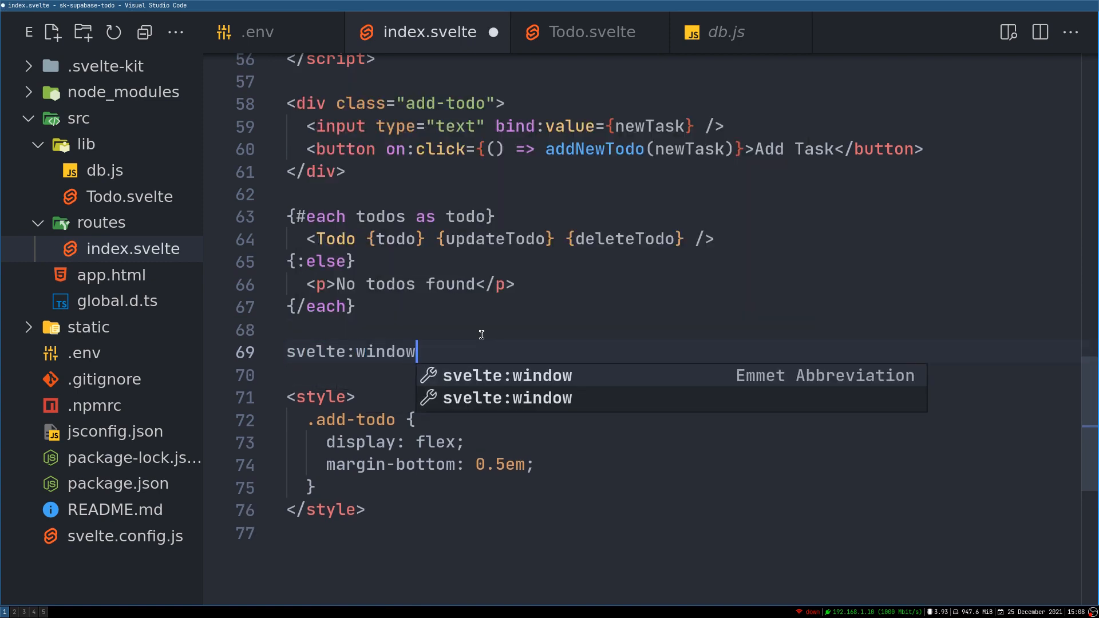
key(Tab)
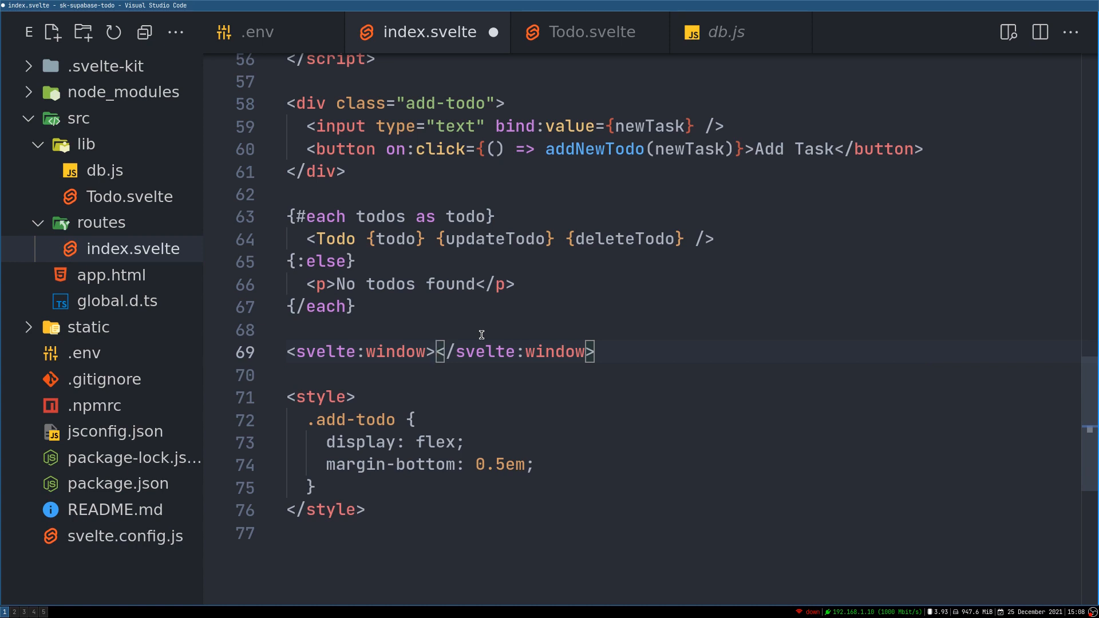
text(ow o />)
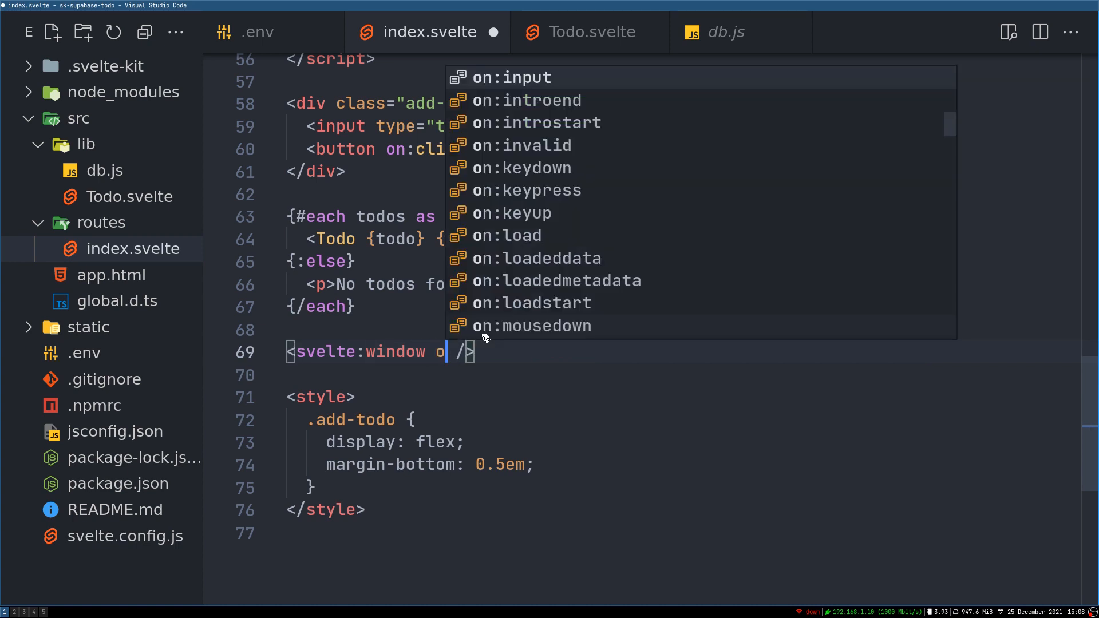
text(:)
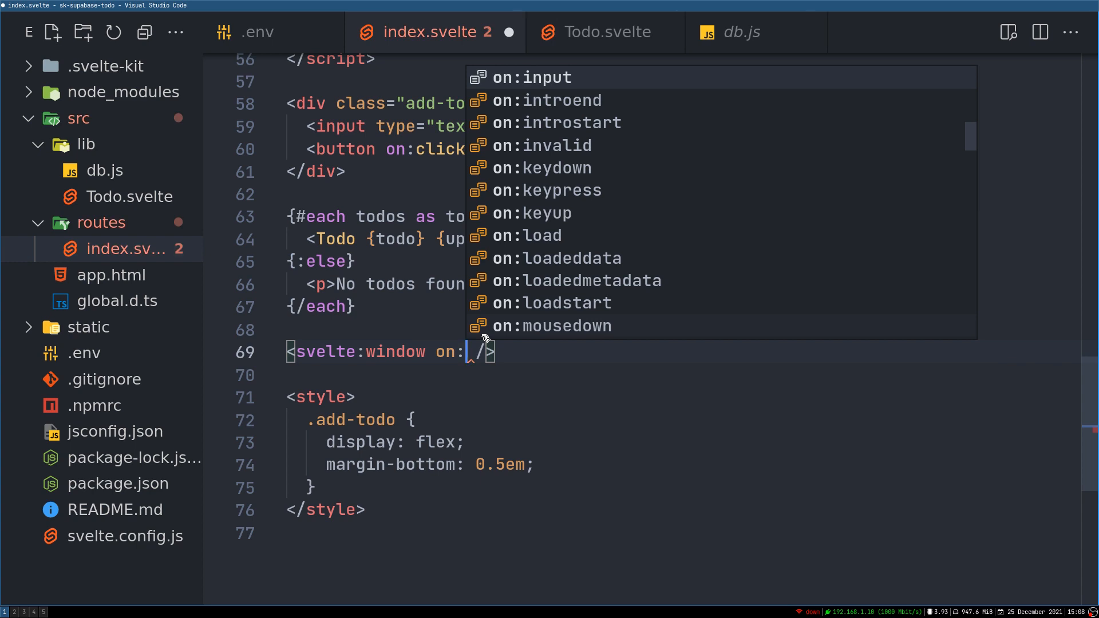
text(key)
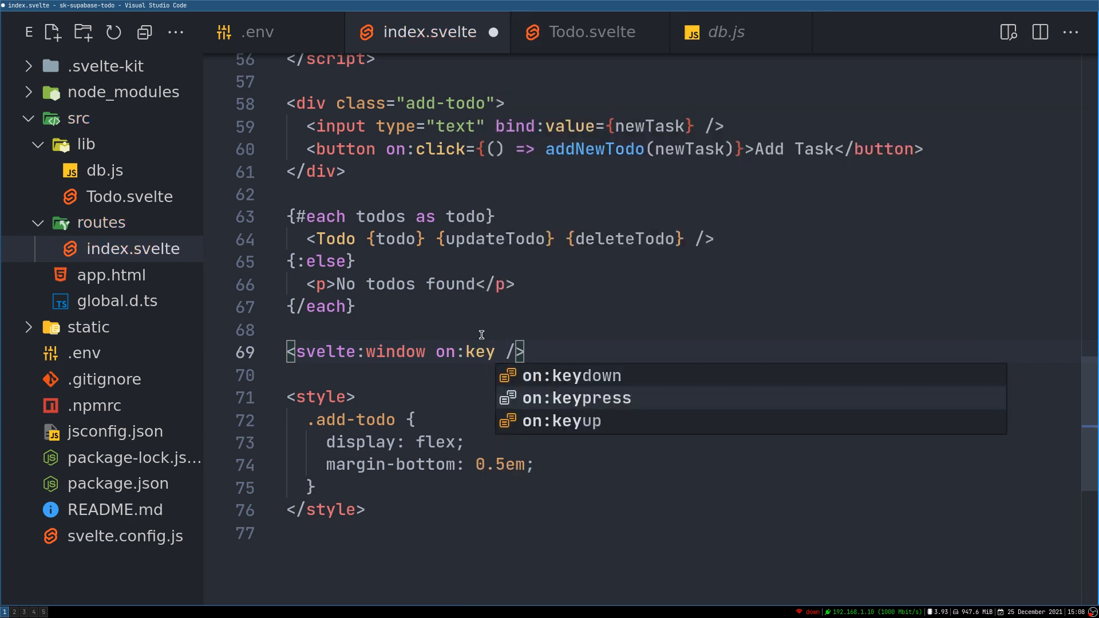
click(576, 397)
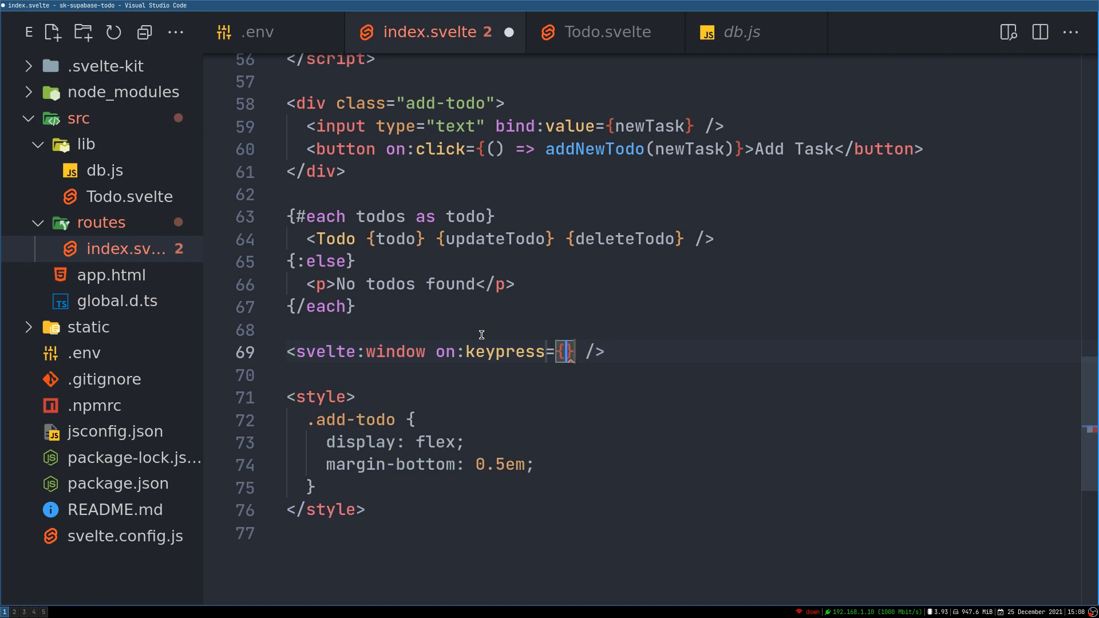
text(handleKey)
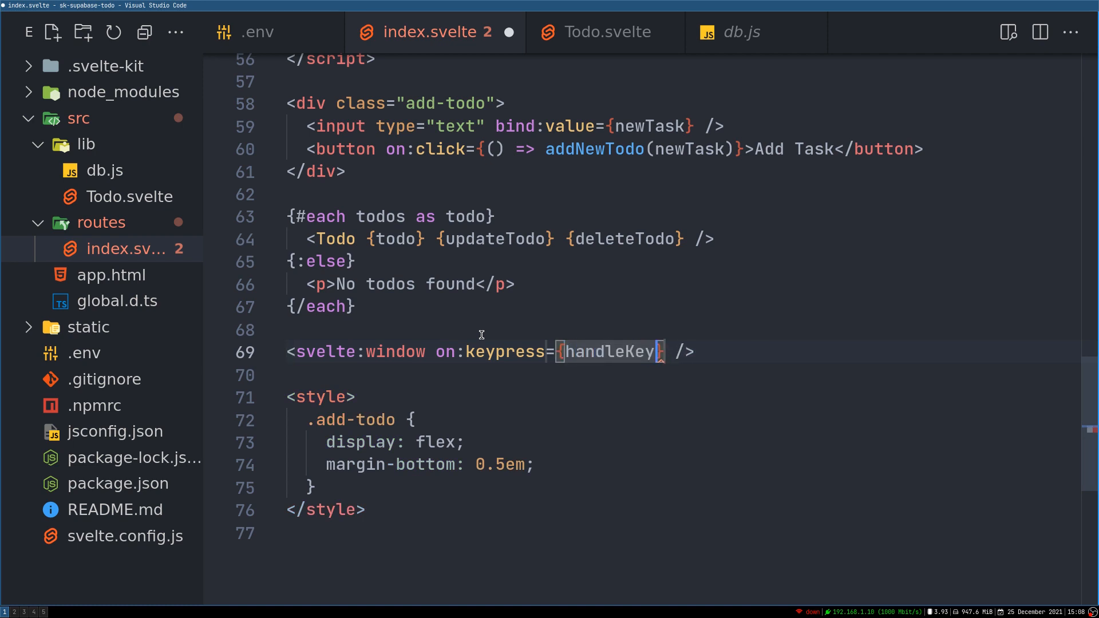
text(Press)
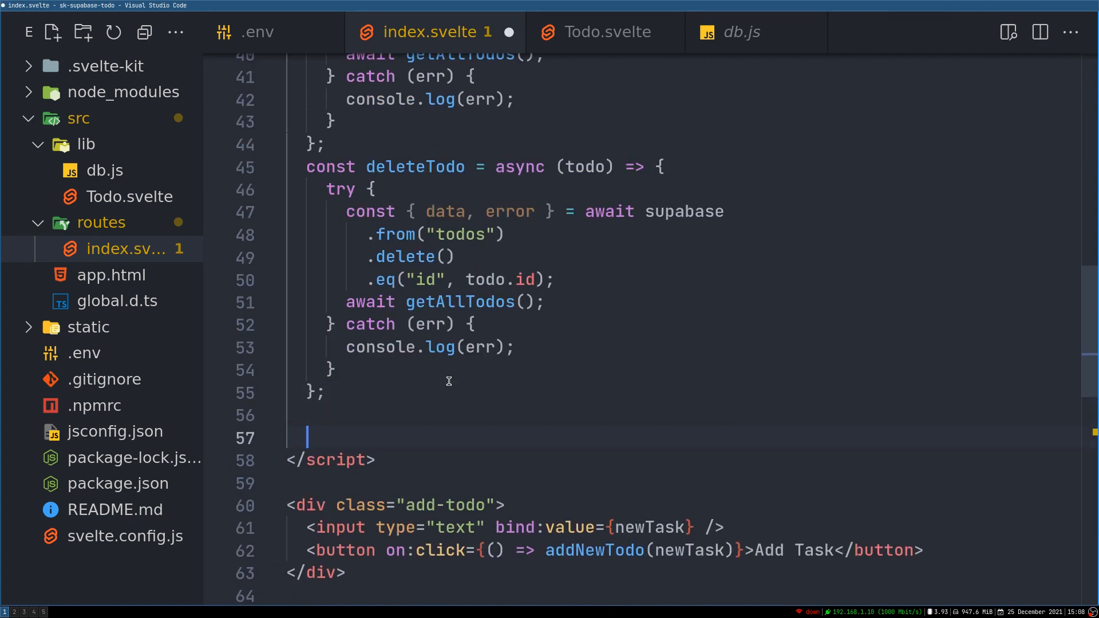
- Write const handleKeyPress = (event) => { with a console.log in its body
text(const)
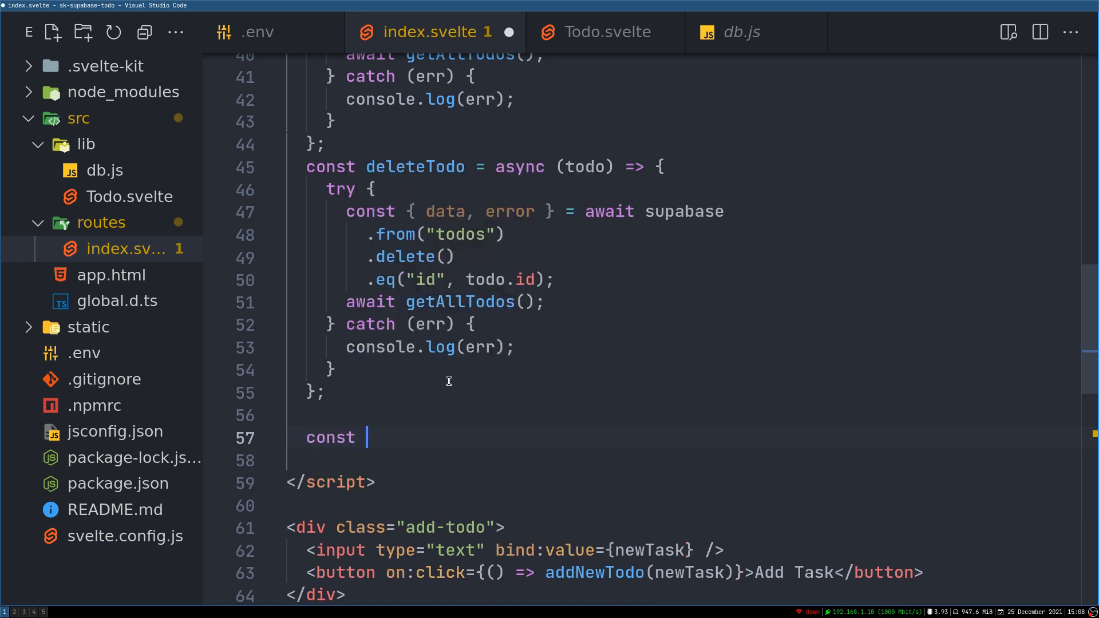
text(handleKeyPress =)
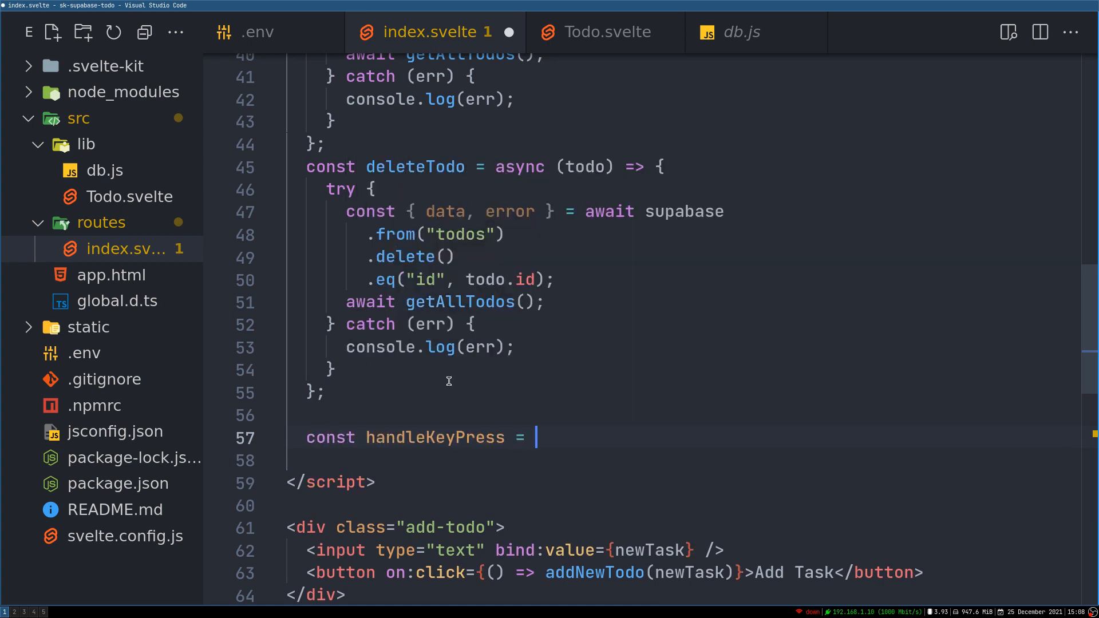
text(())
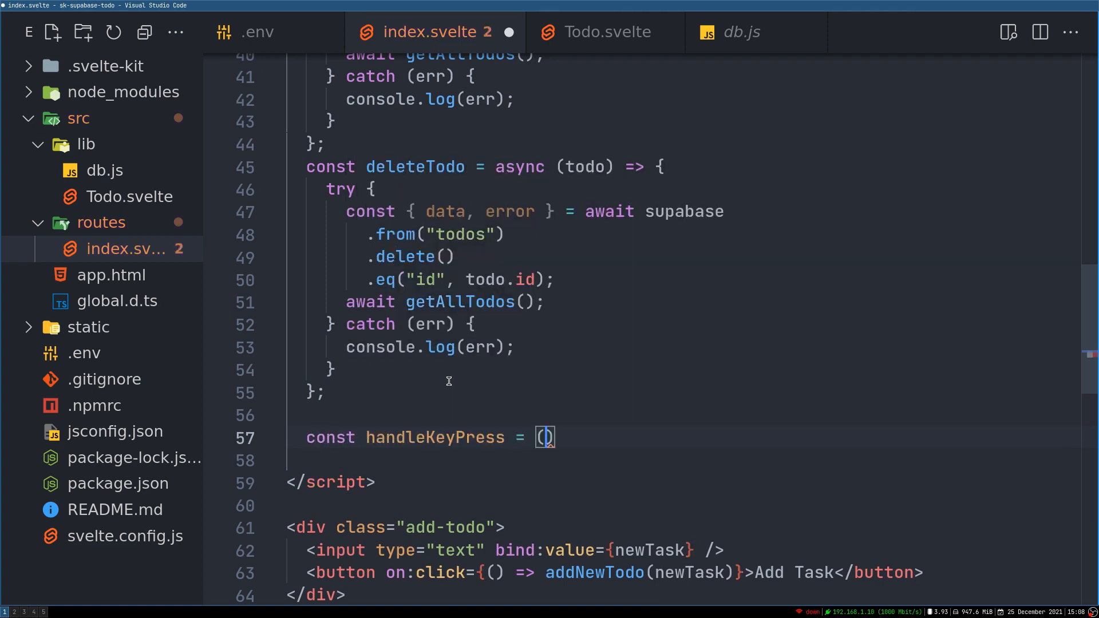
text(event)
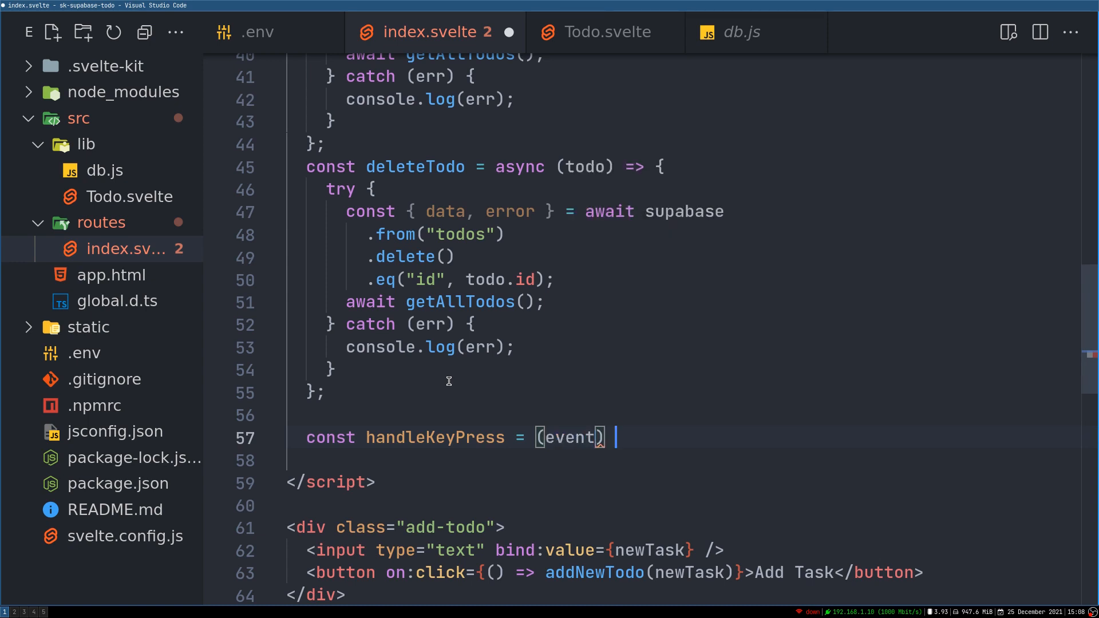
text(=> {)
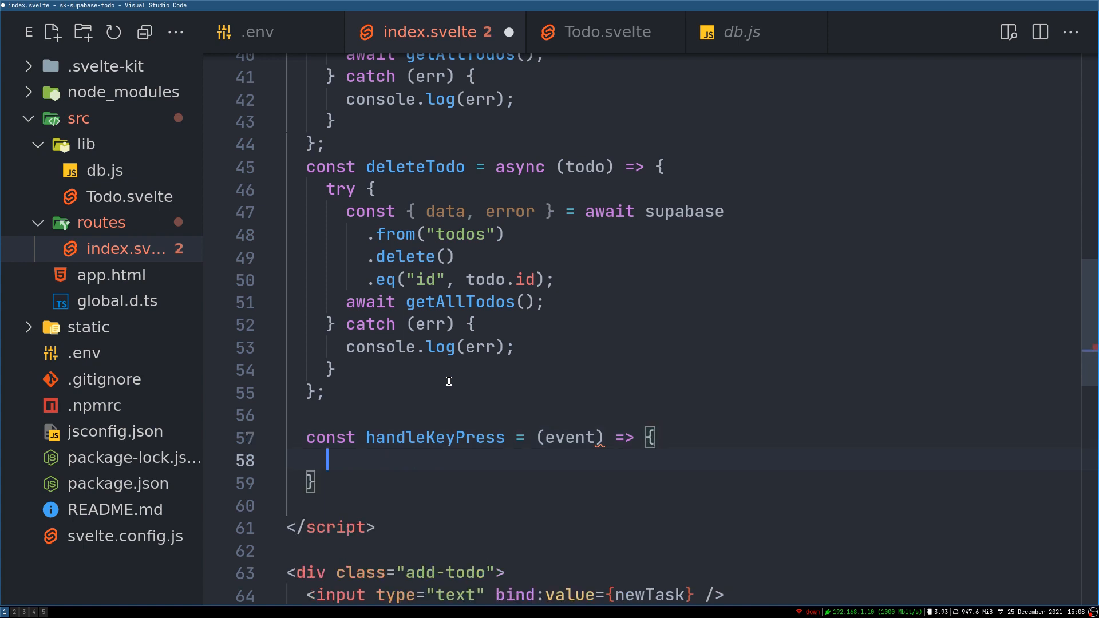
text(console.log)
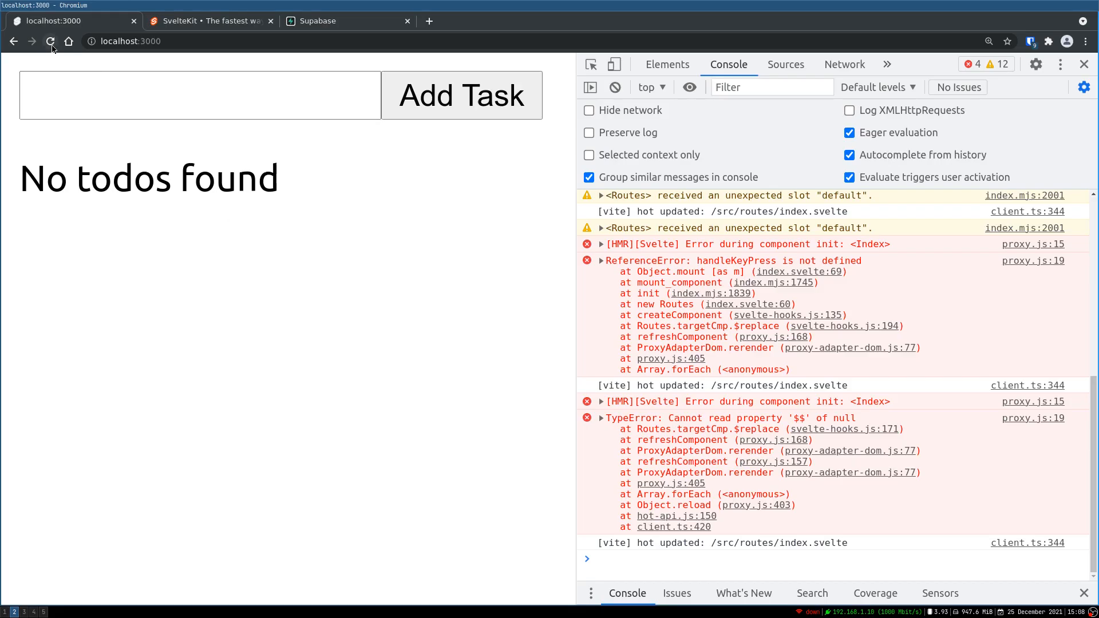
- Reload the todo app and press Space and Enter to see KeyboardEvents logged
click(50, 41)
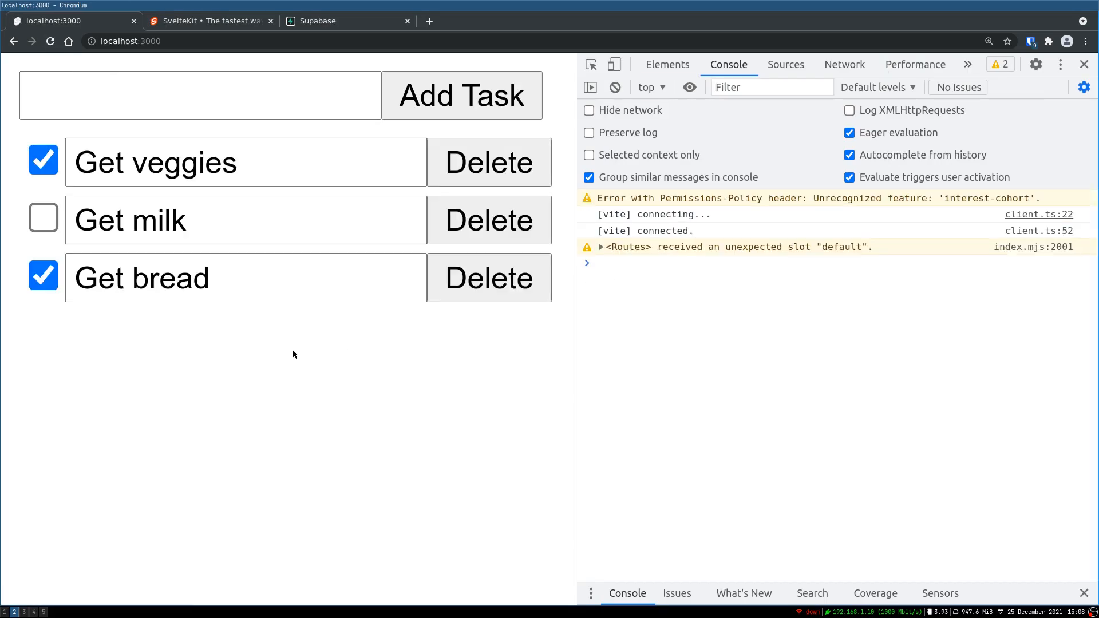
key(space)
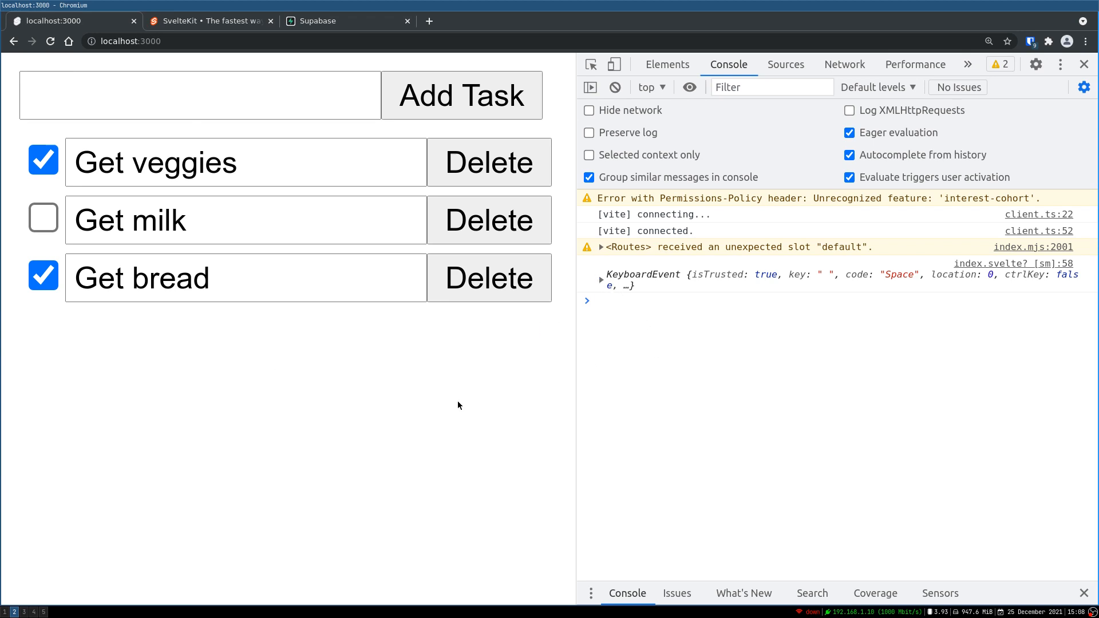
key(Enter)
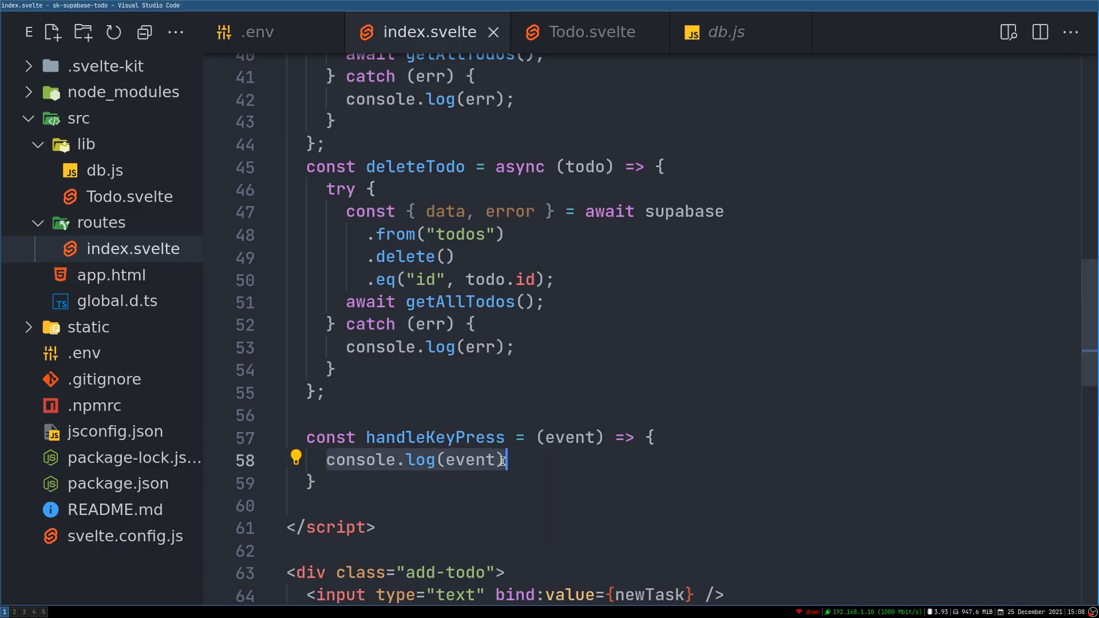
- Replace the log with if (event.key === "Enter" && newTask !== "") { addNewTodo(); }
text(if(event))
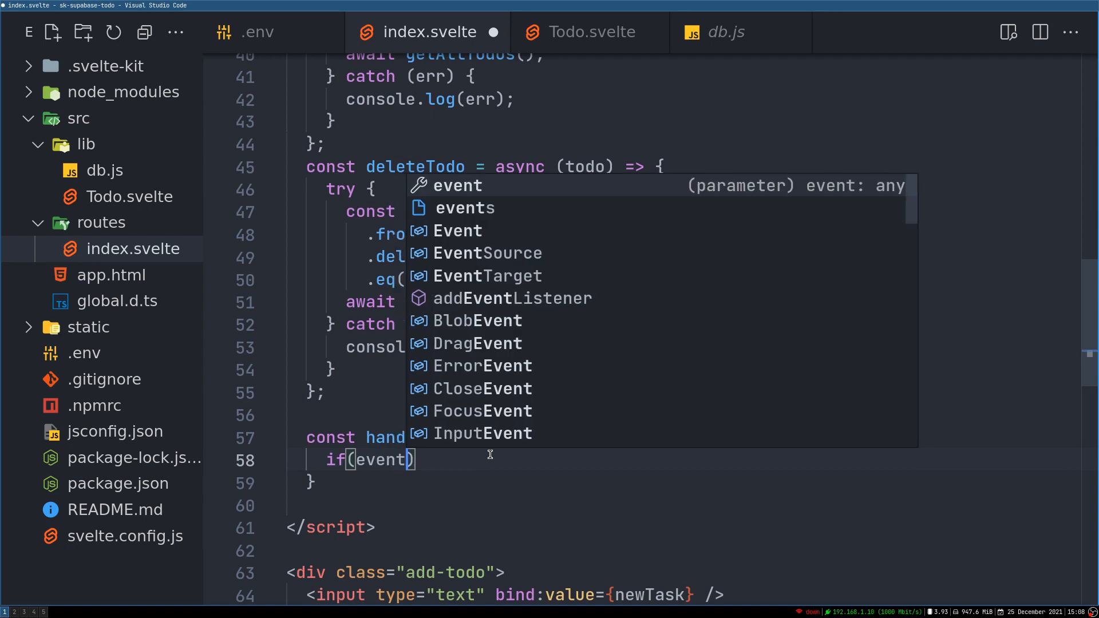
text(.key === "Enter)
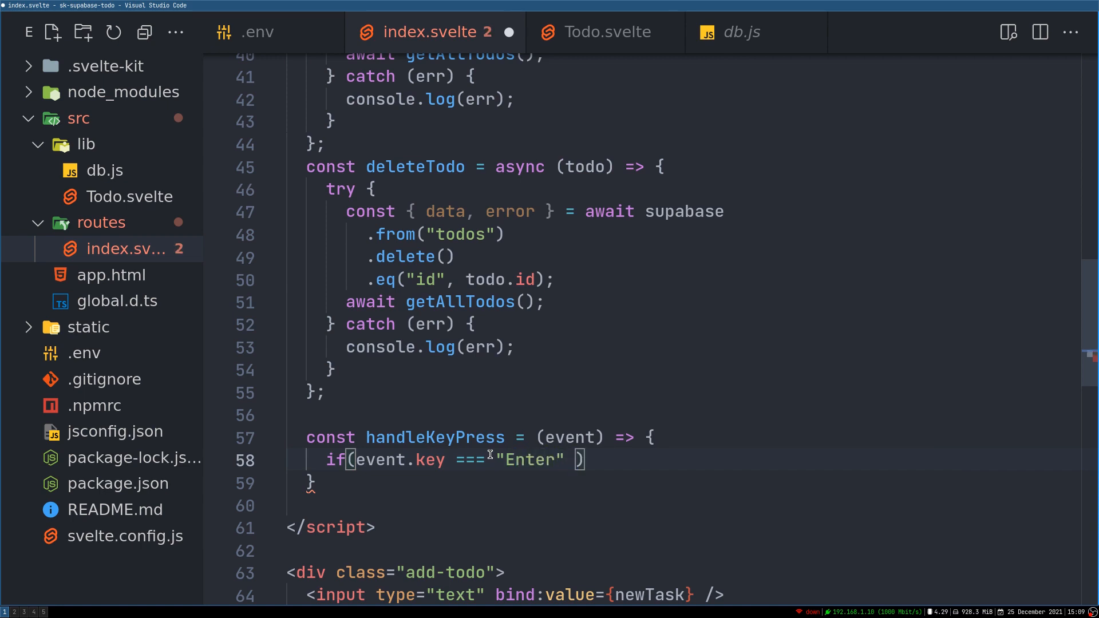
text(&&)
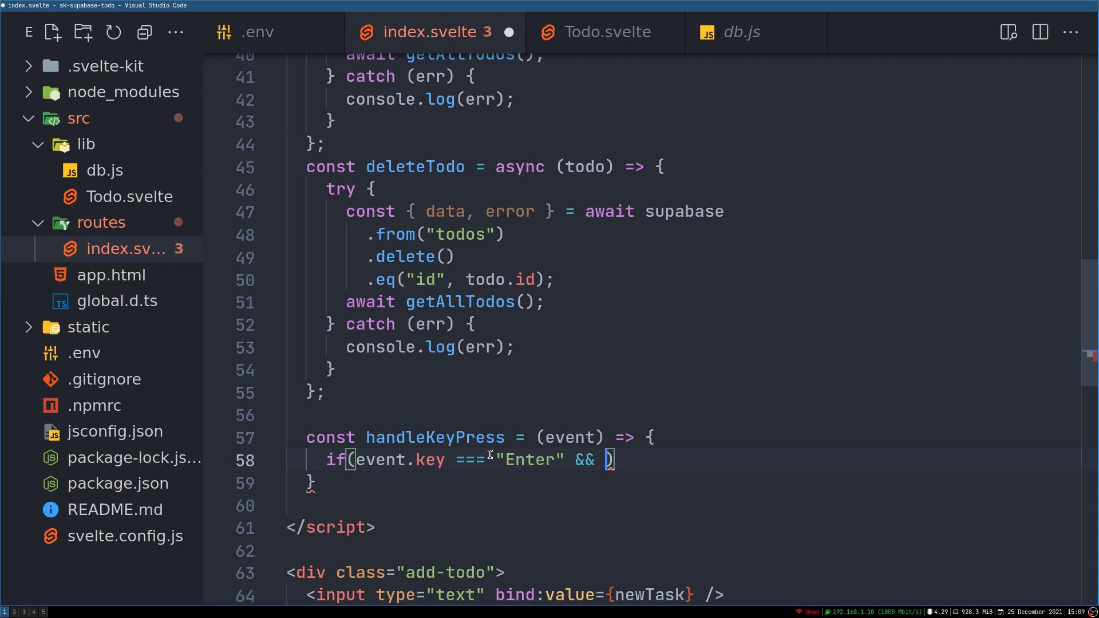
text(newTask !==)
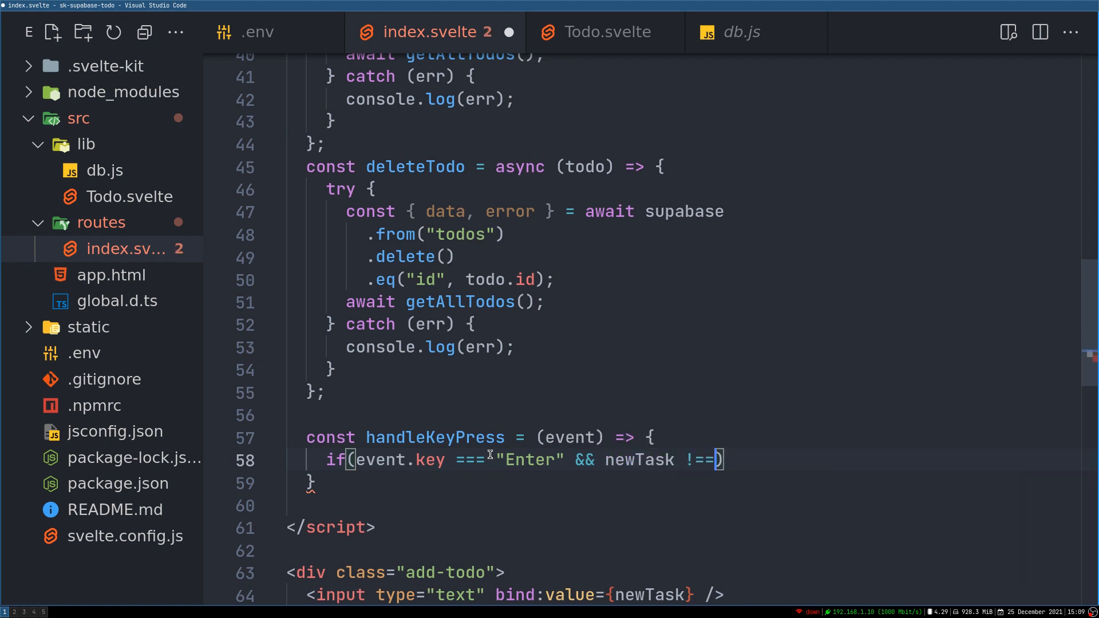
text("")
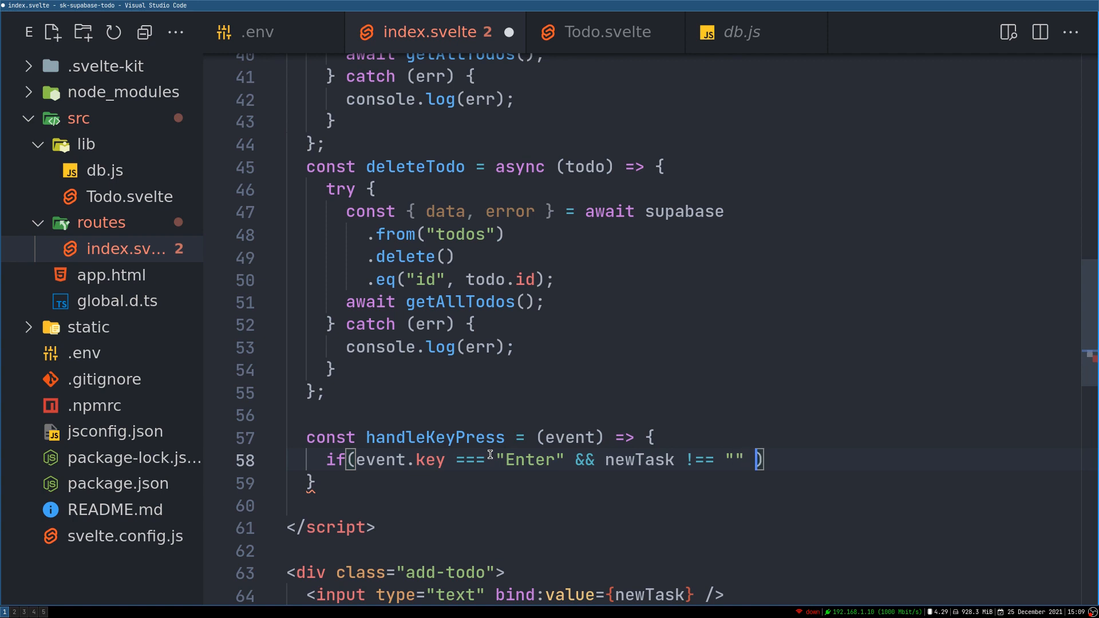
text({)
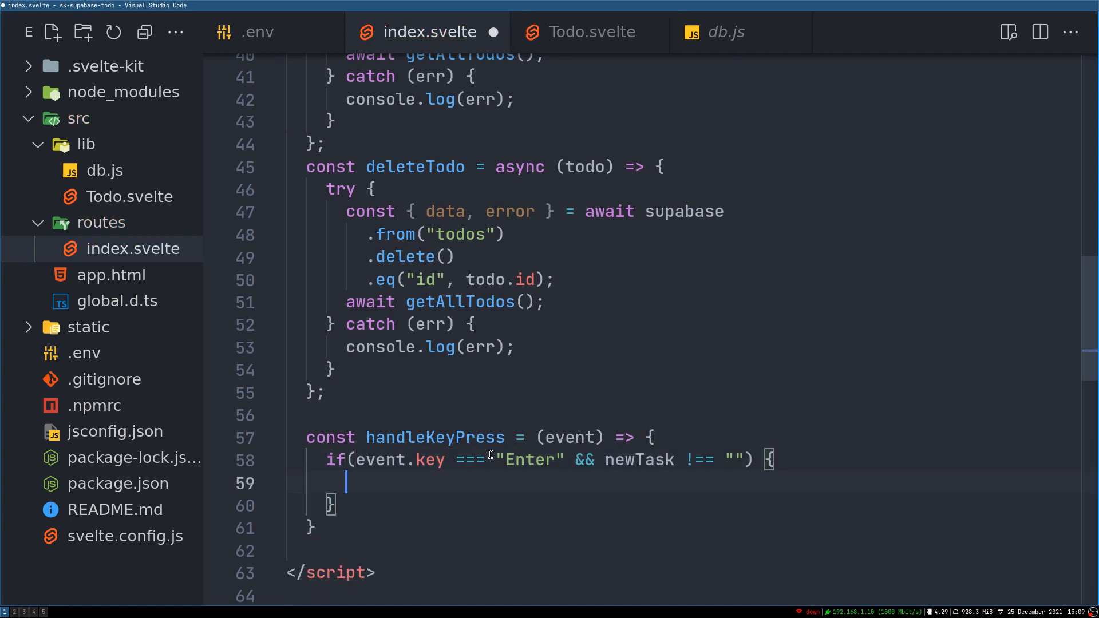
text(addNewTodo();)
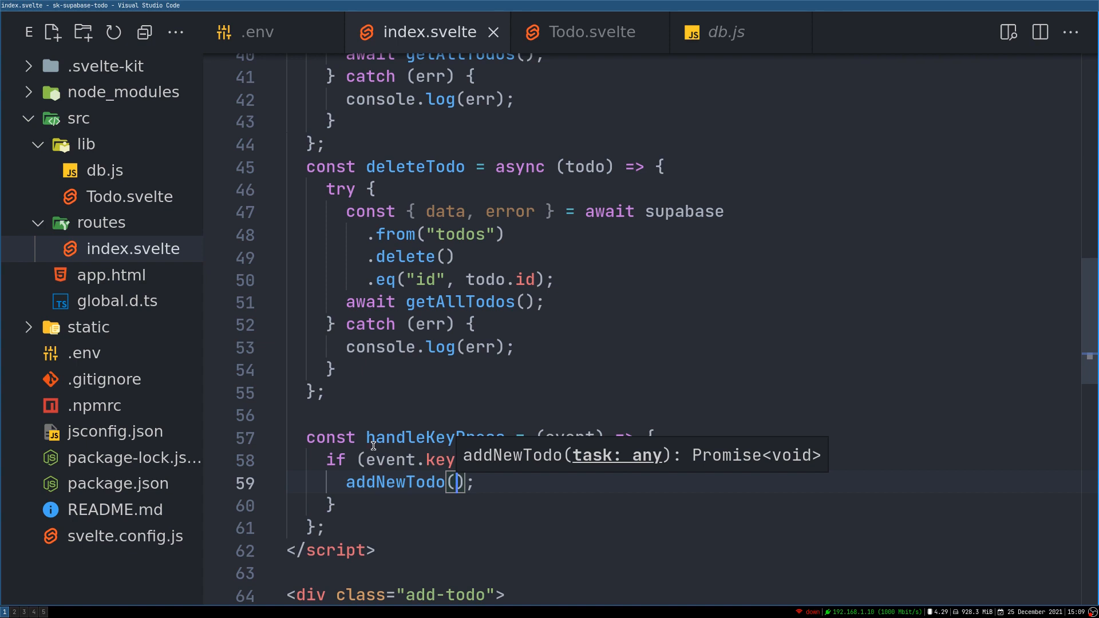
mouse_move(497, 489)
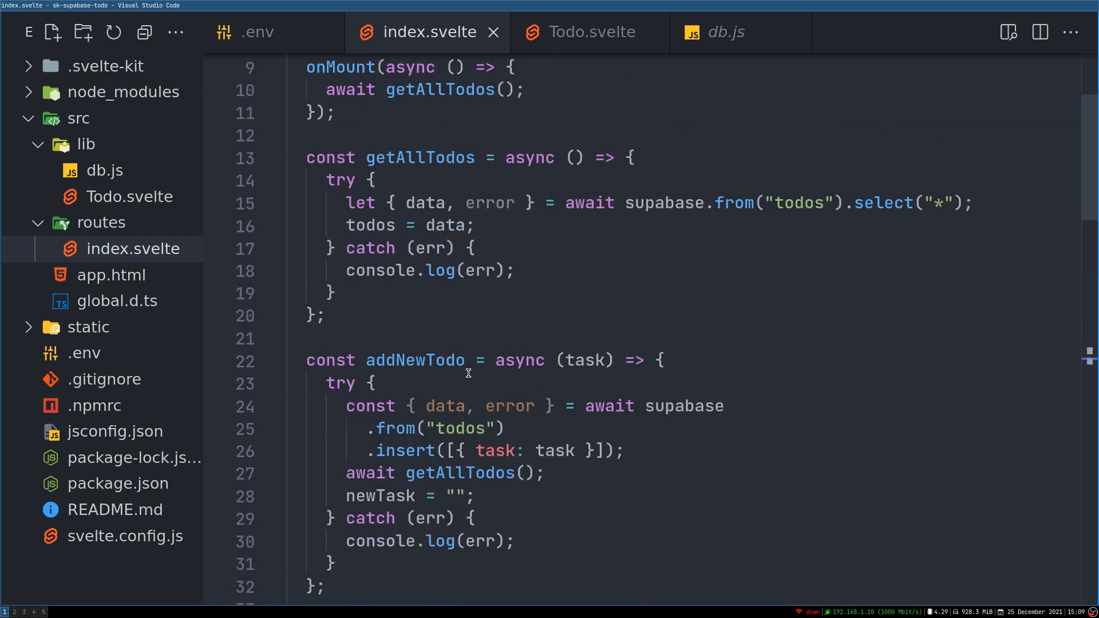
mouse_move(587, 360)
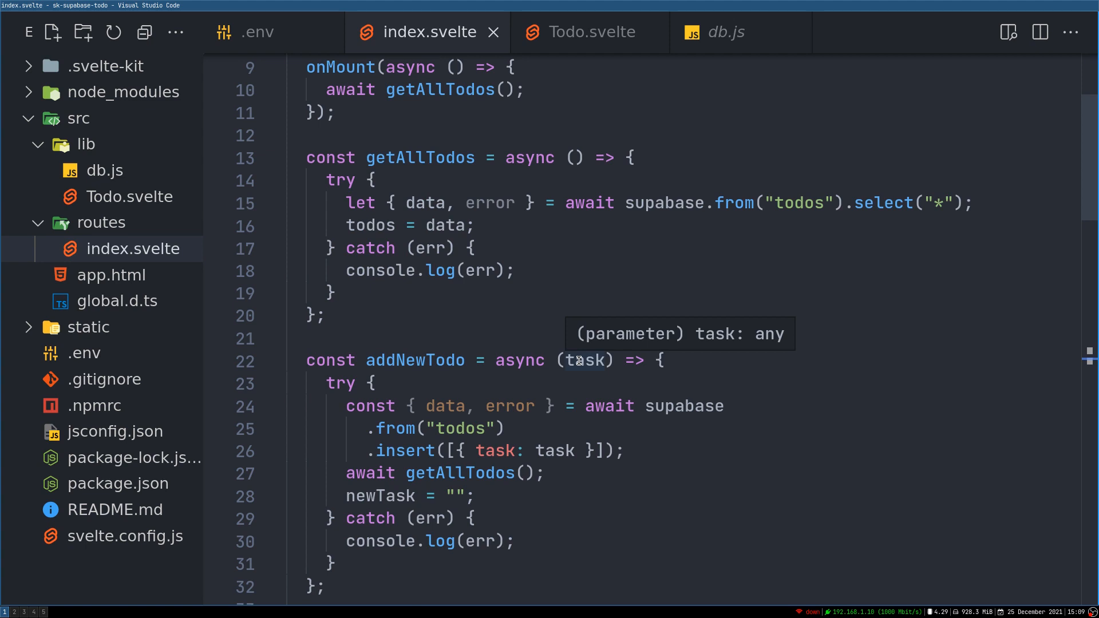
- Drop addNewTodo's task parameter and insert newTask instead
scroll(down, 3)
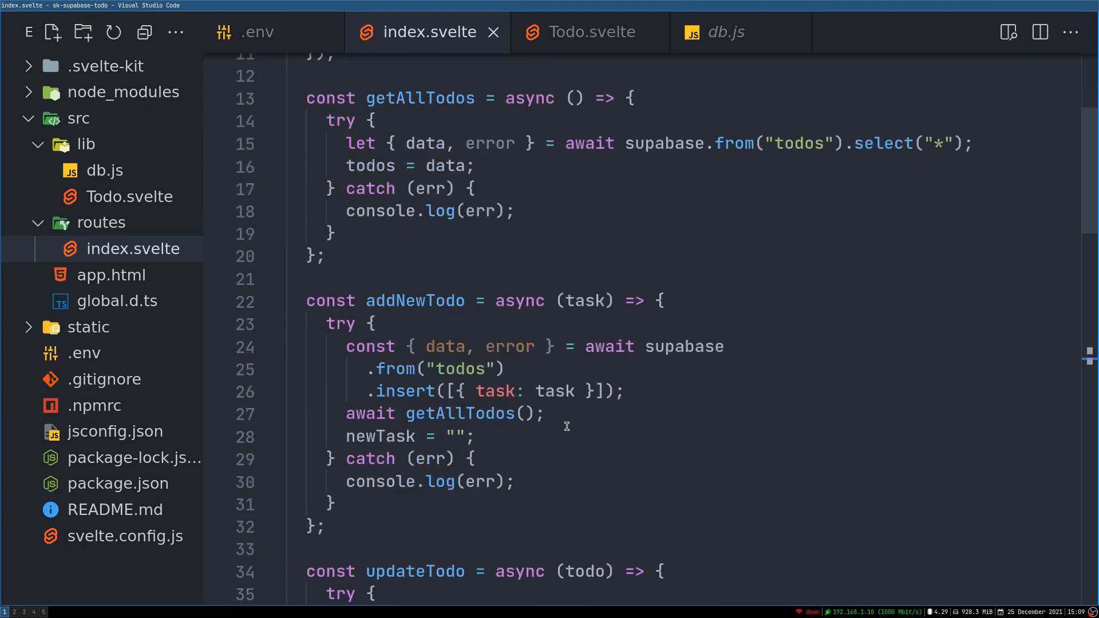
scroll(down, 3)
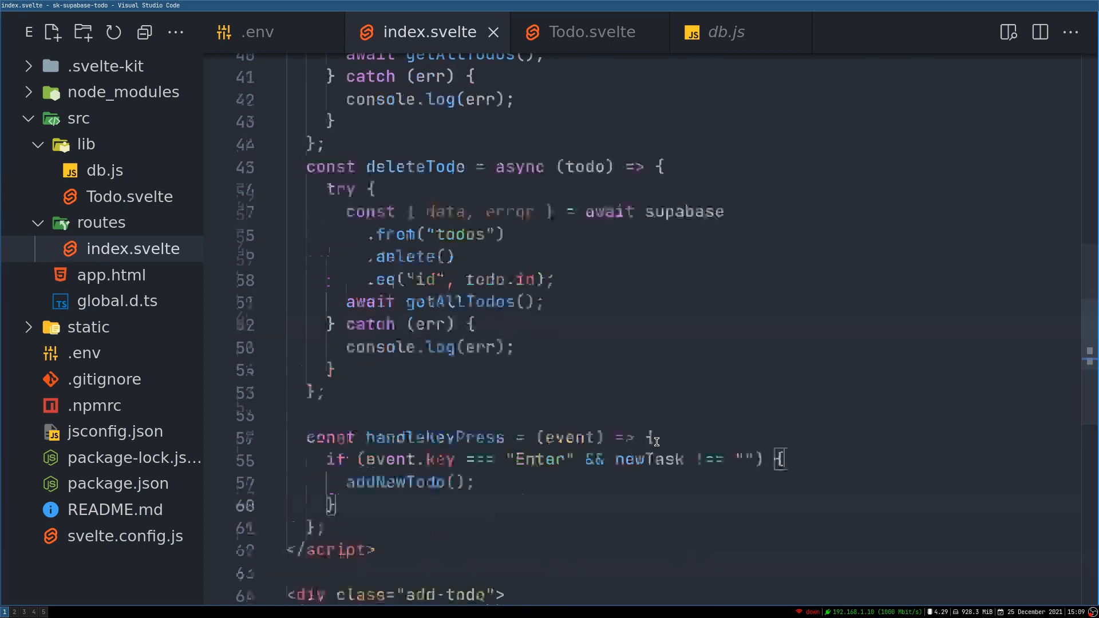
scroll(up, 3)
text(.insert([{ task: task }]);)
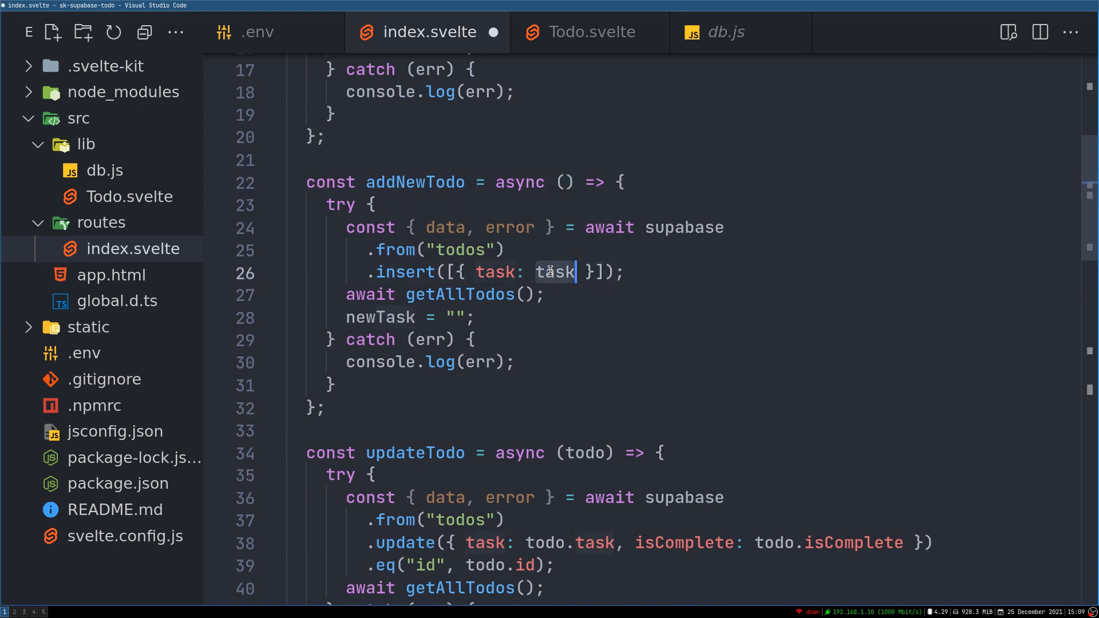
text(new)
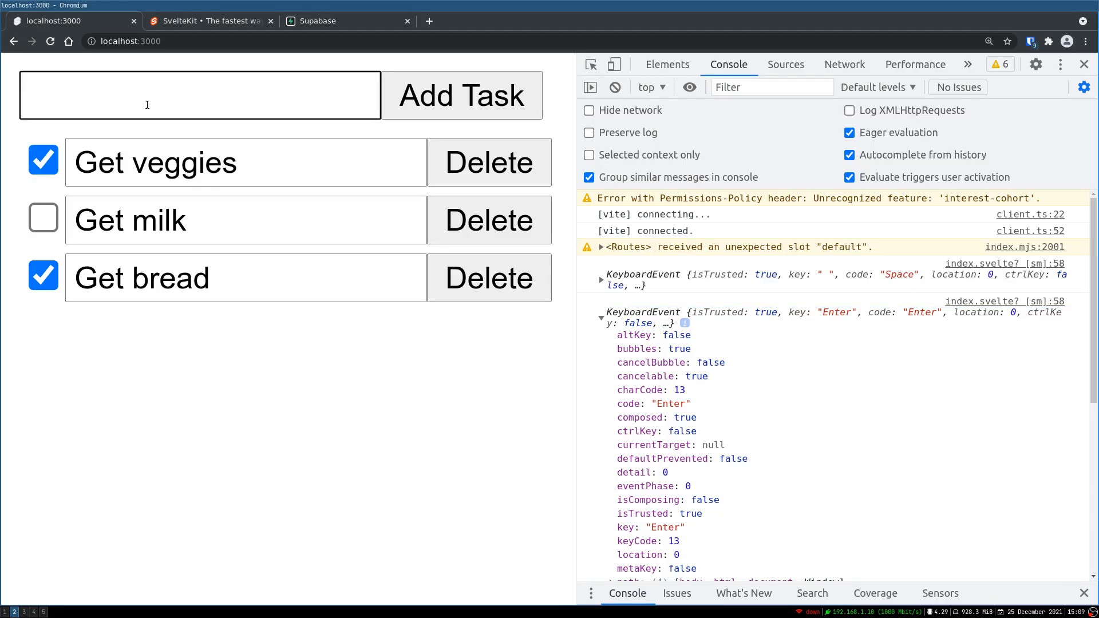
- Add the 'Get pencils' task, then refocus the emptied field and type 'get'
text(Get)
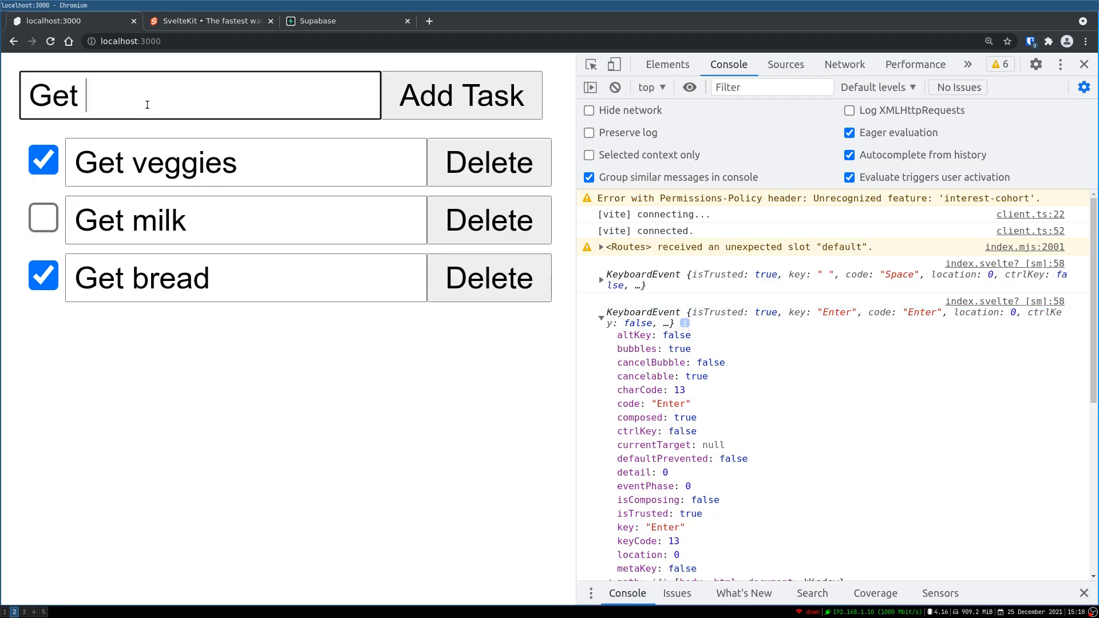
text(pencil)
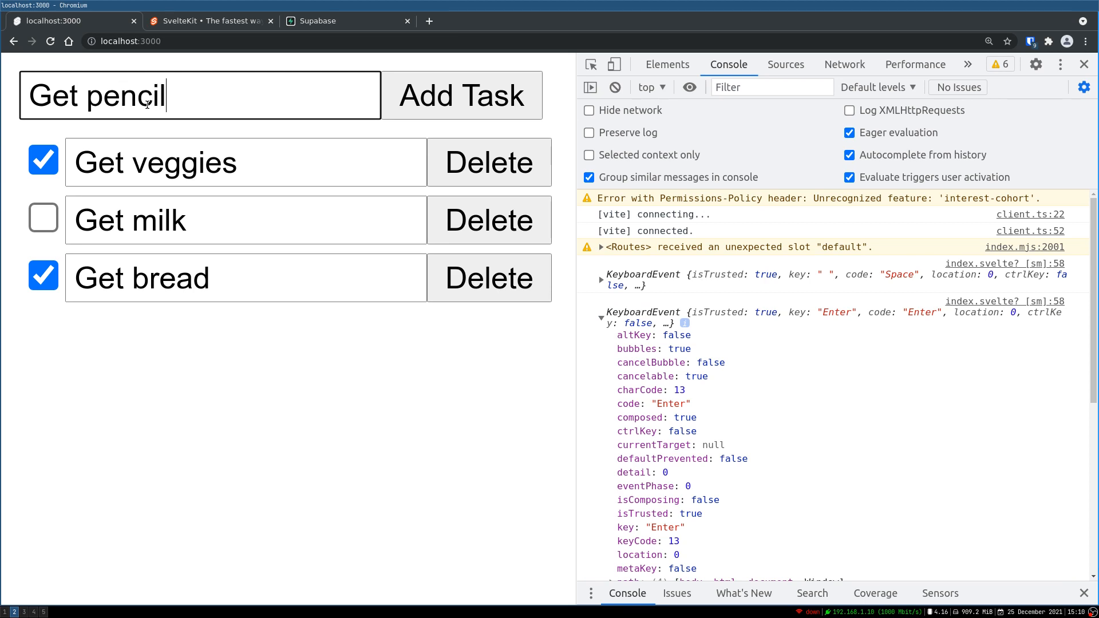
click(461, 96)
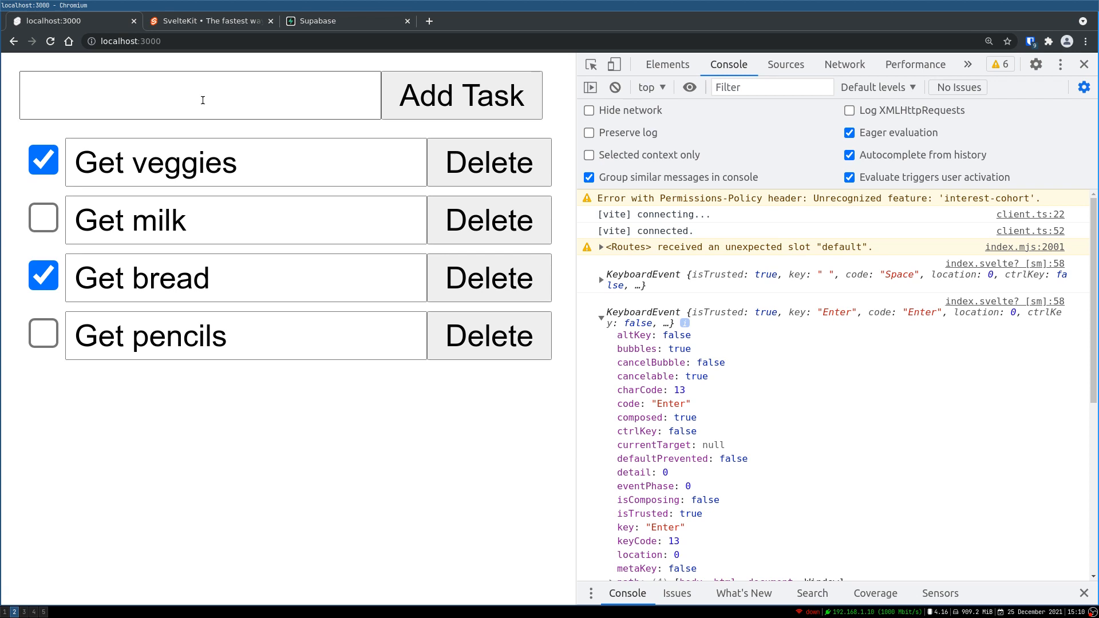
click(200, 96)
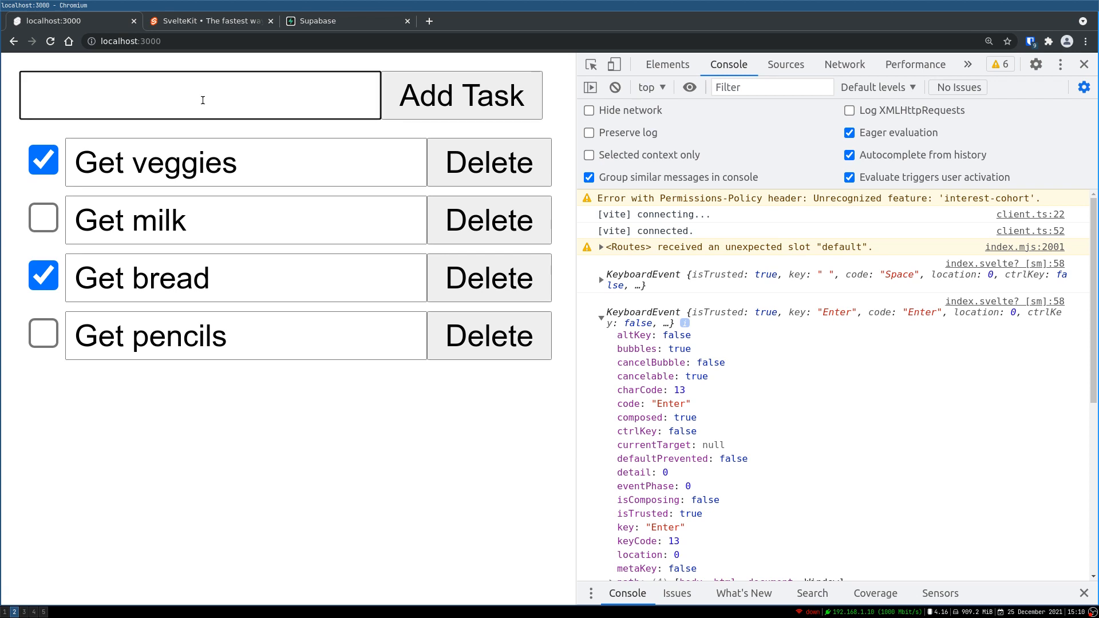
text(get)
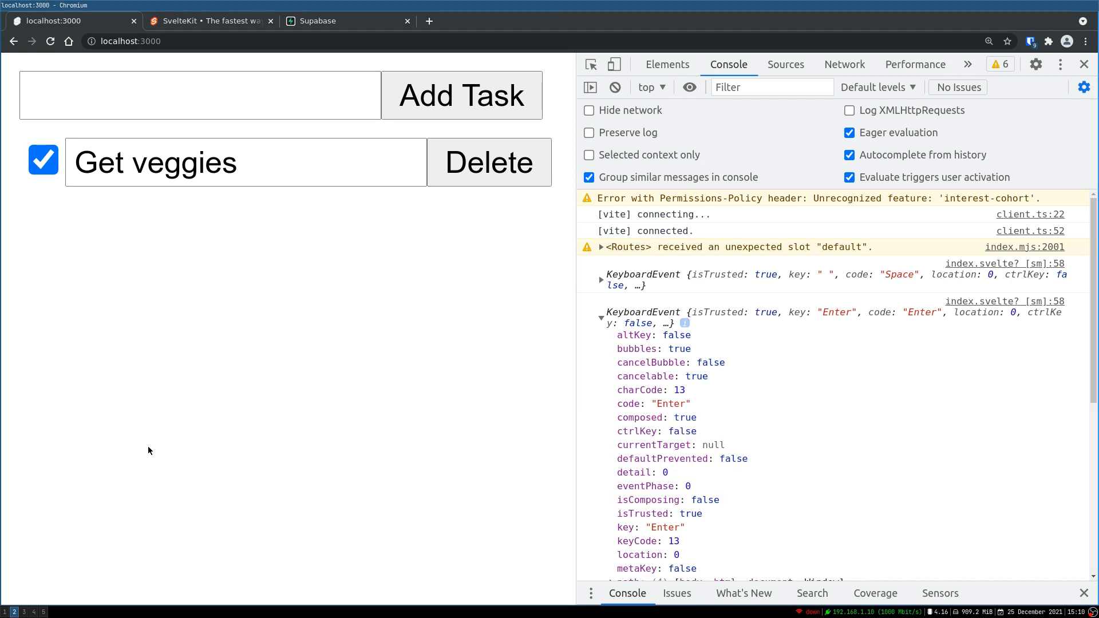
- Clear all logged messages from the DevTools console
click(615, 87)
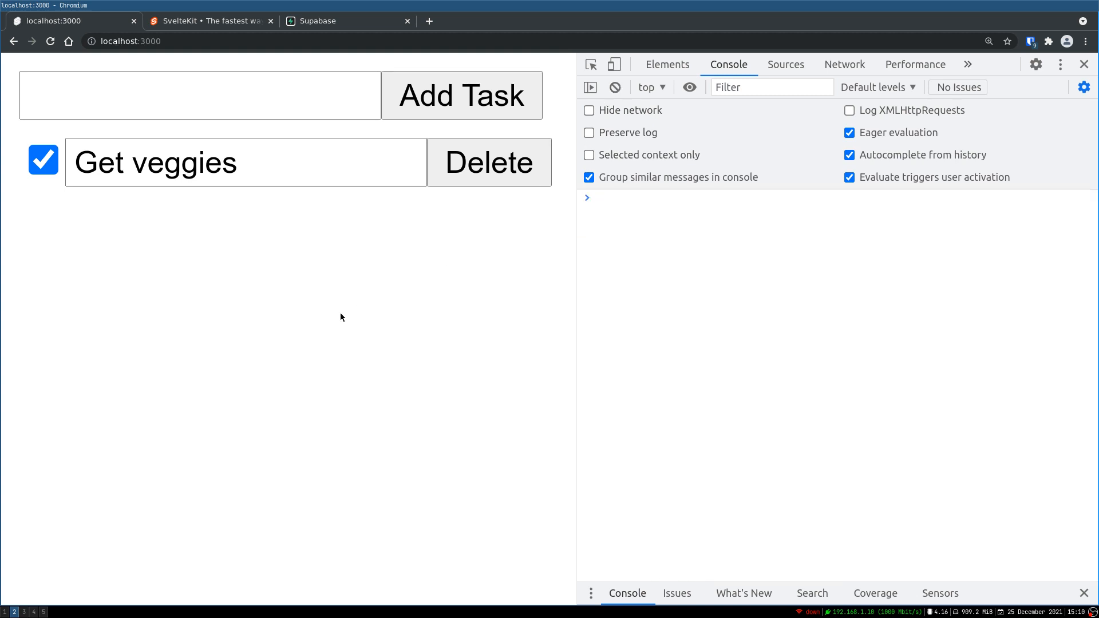
mouse_move(340, 316)
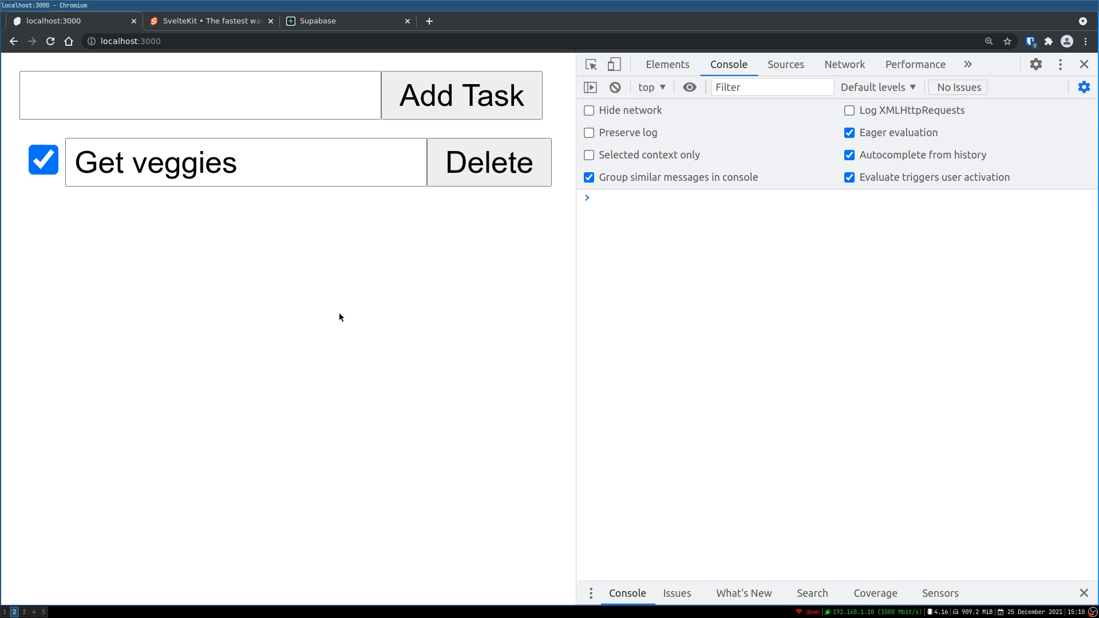
mouse_move(300, 372)
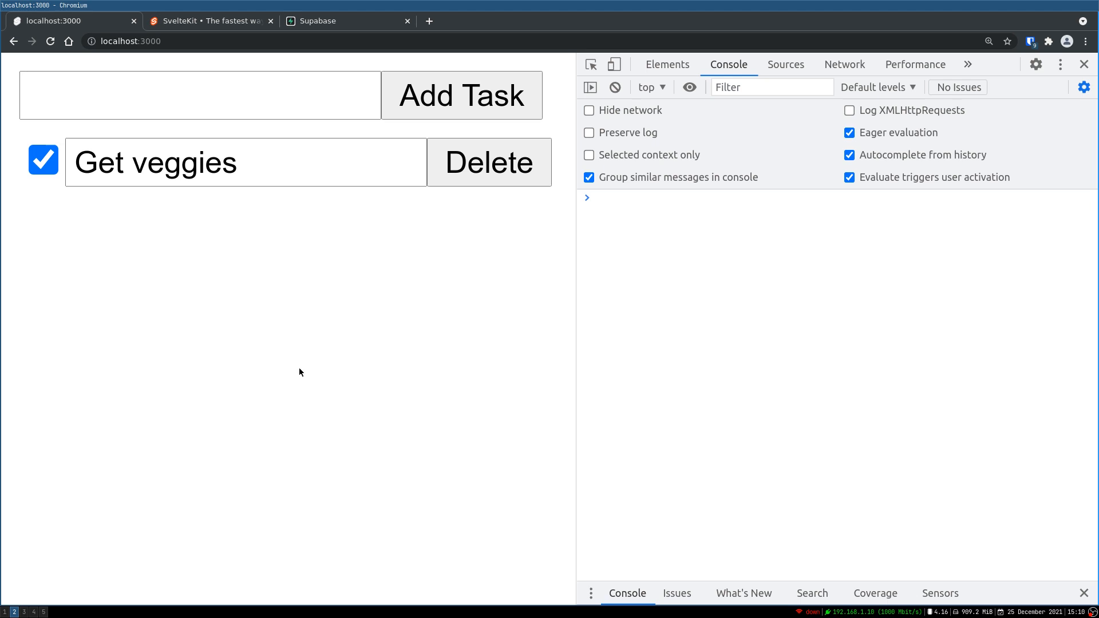